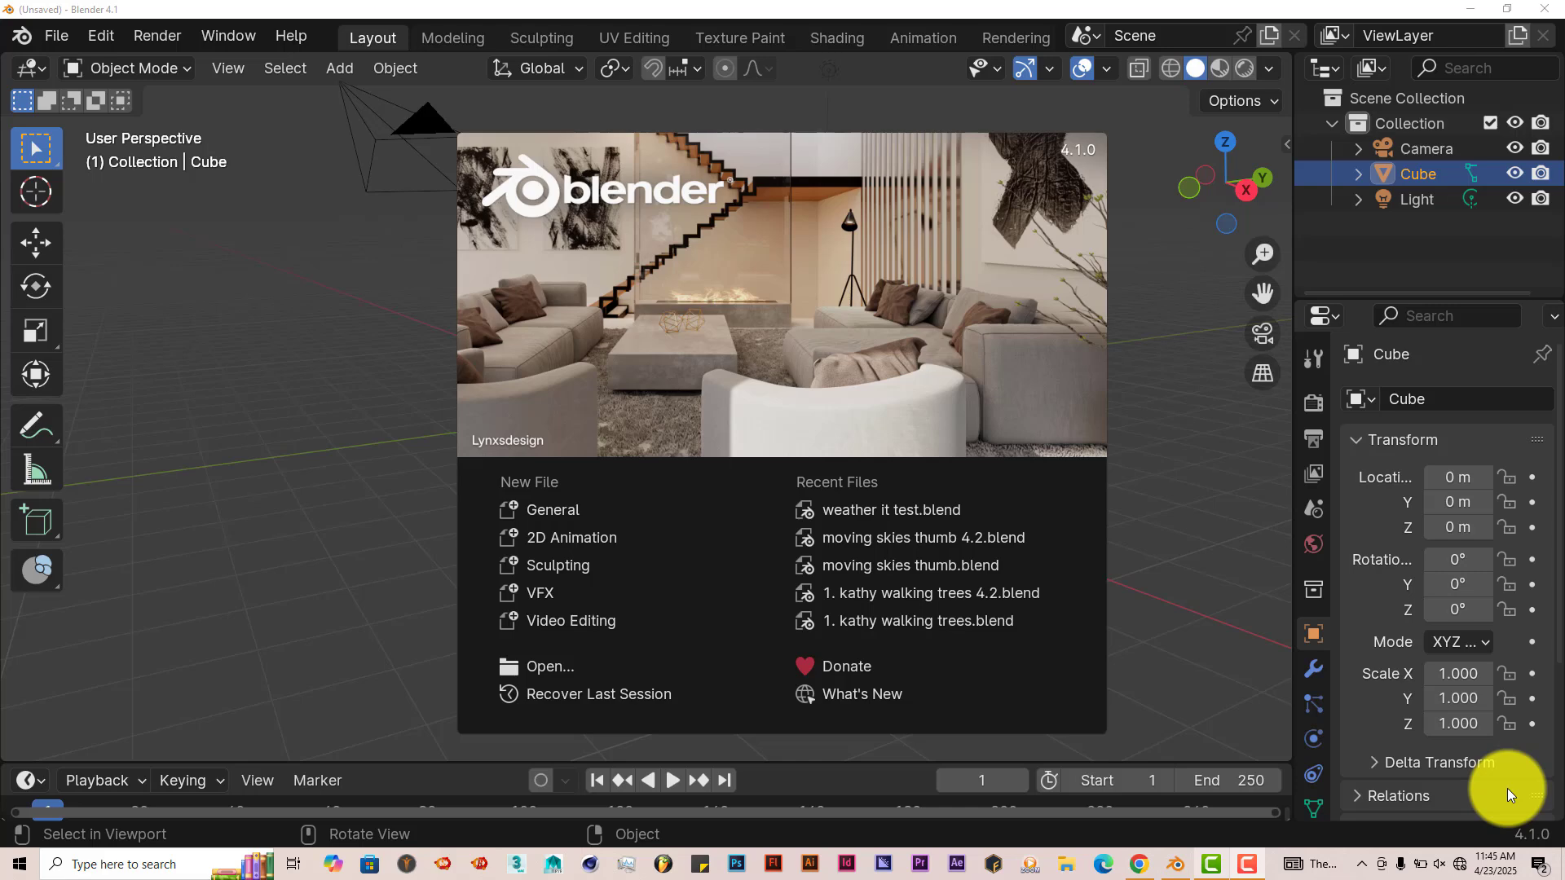
{"action": "mouse_move", "coordinate": [1125, 517]}
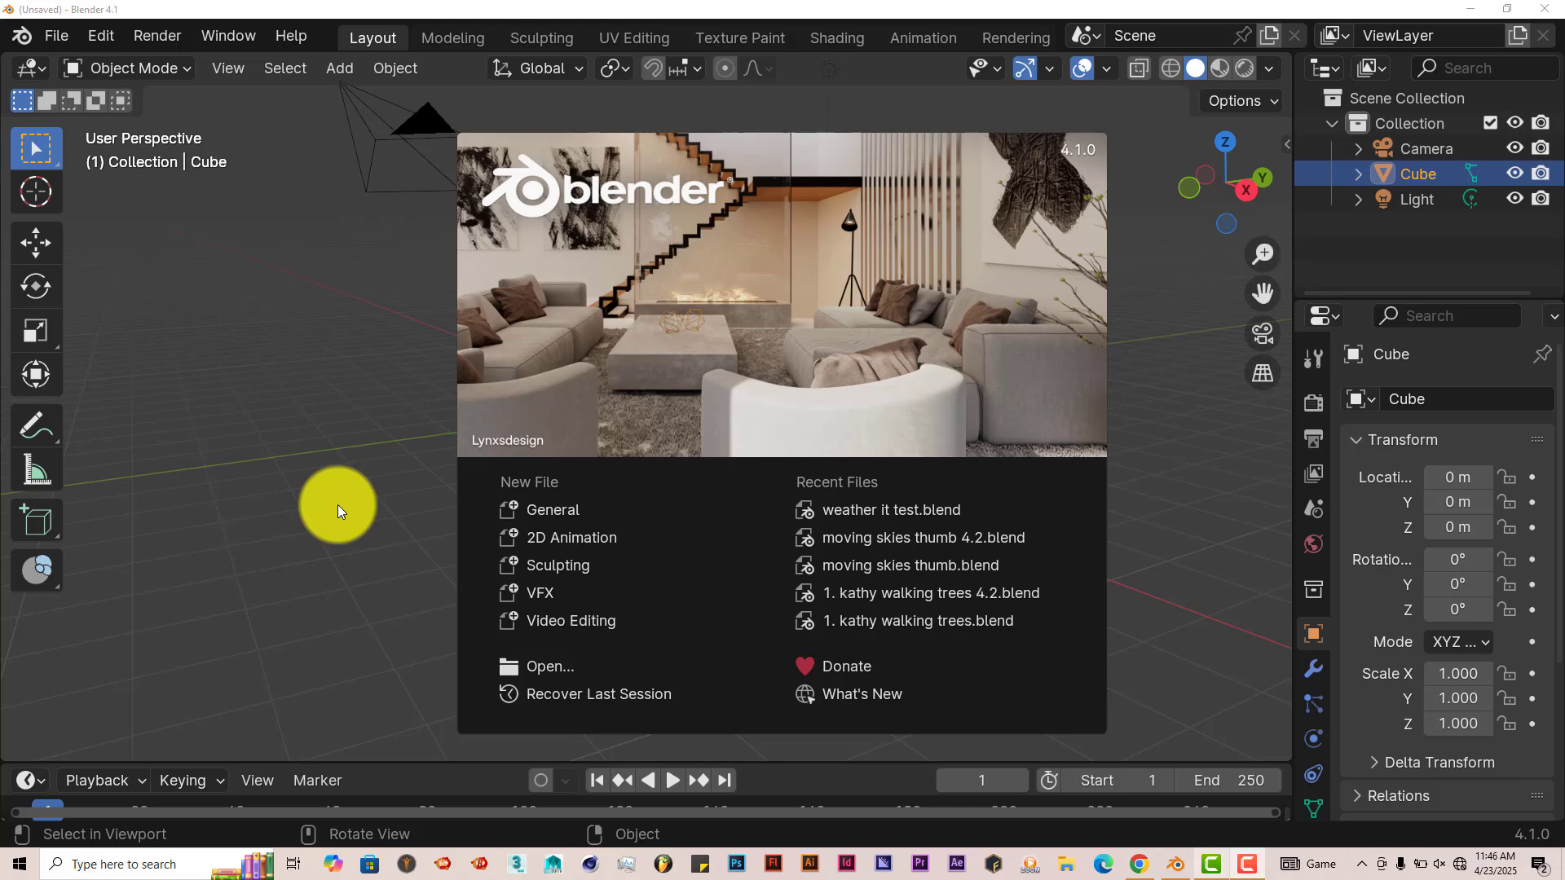
{"action": "mouse_move", "coordinate": [342, 507]}
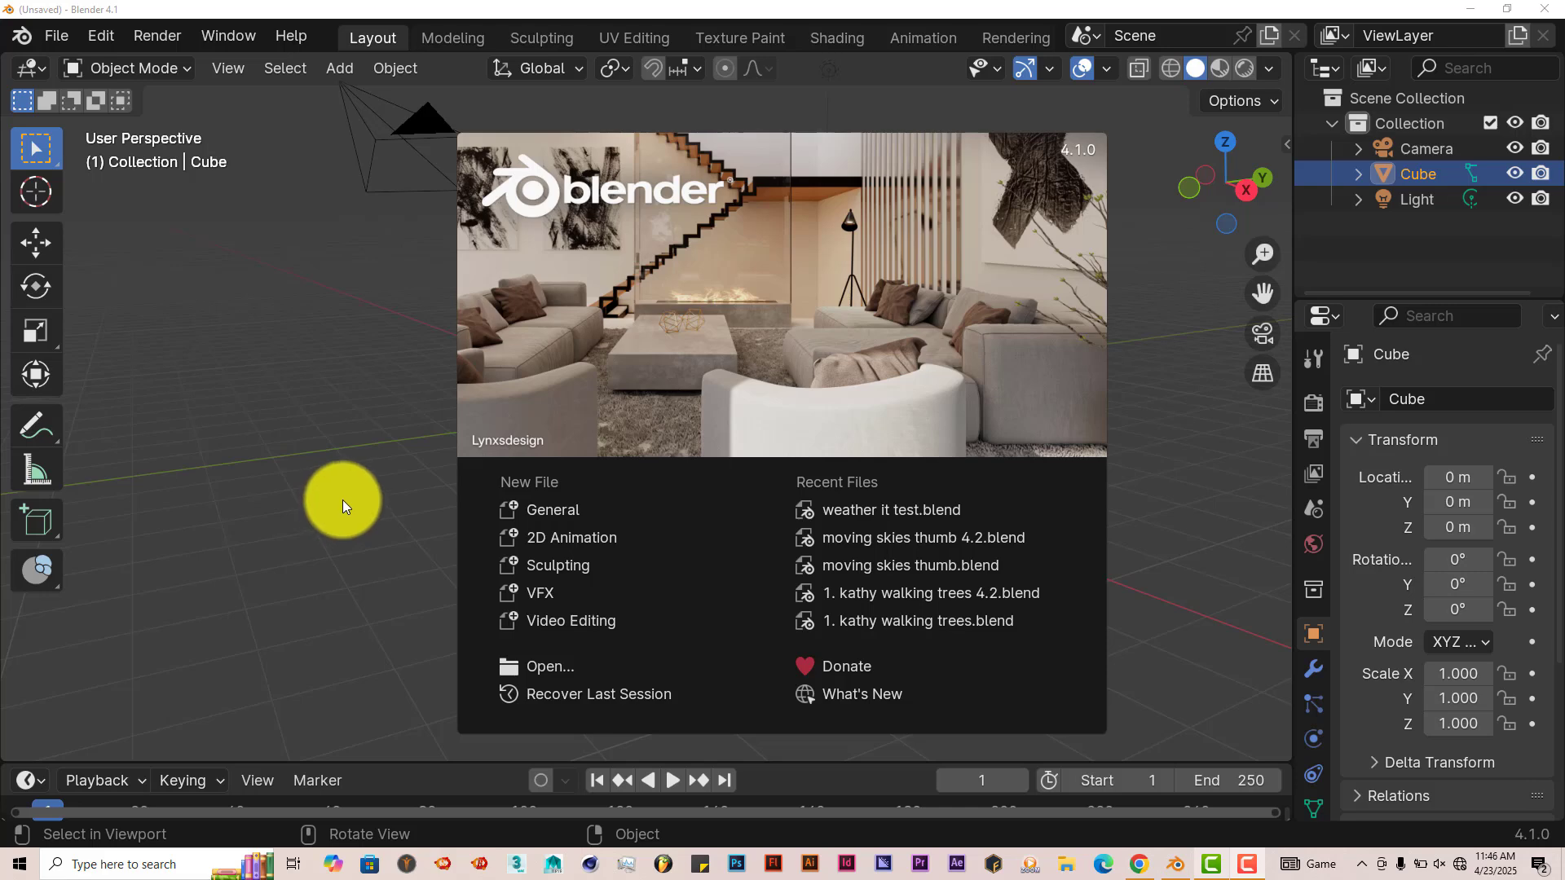
{"action": "mouse_move", "coordinate": [1128, 279]}
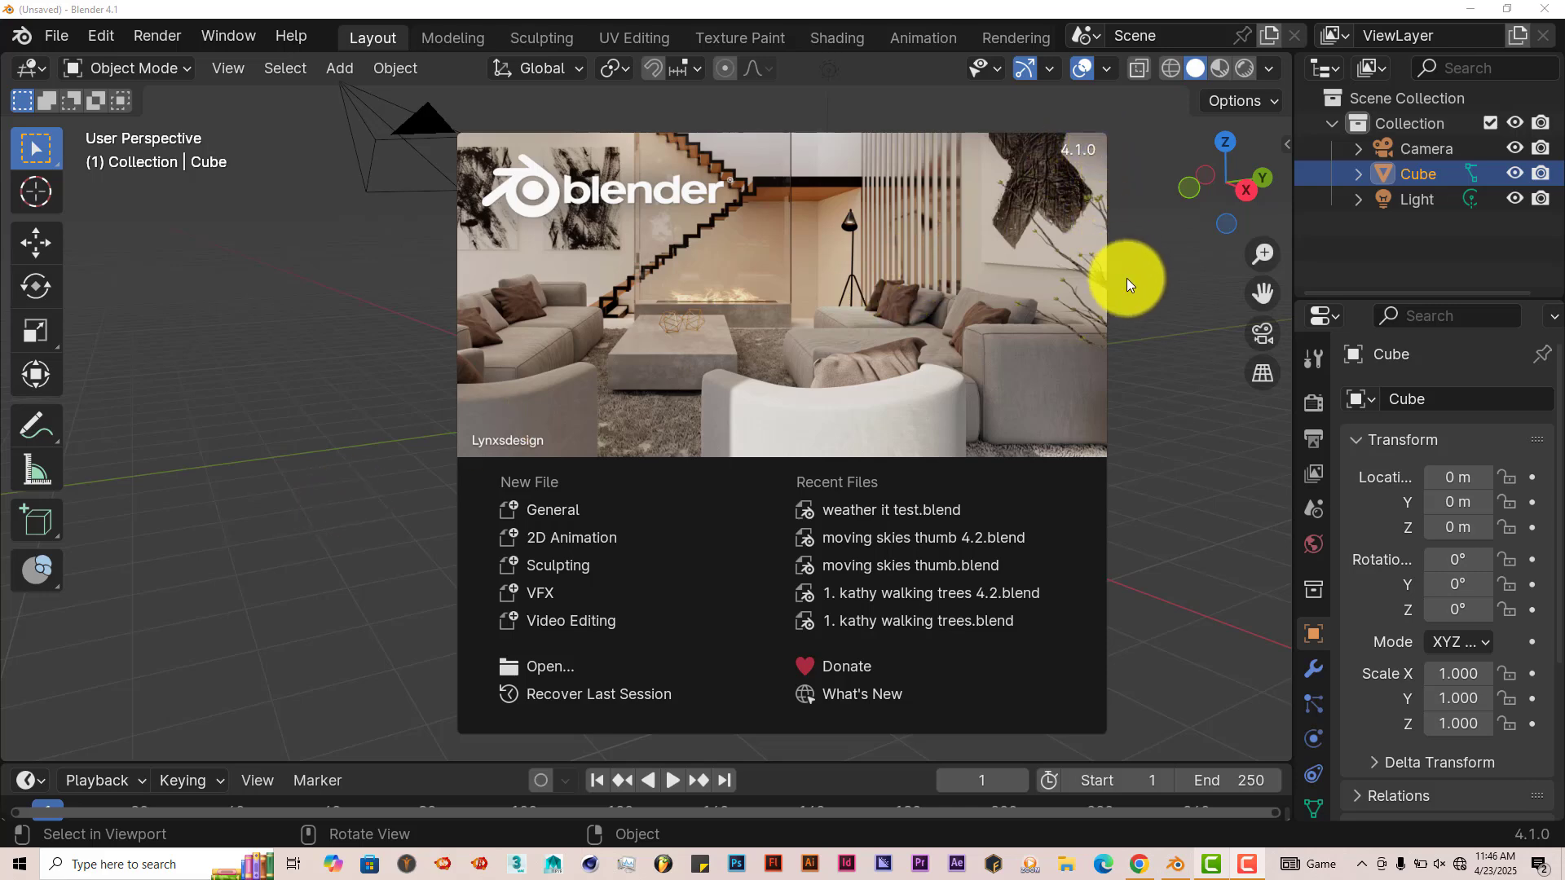
{"action": "mouse_move", "coordinate": [194, 221]}
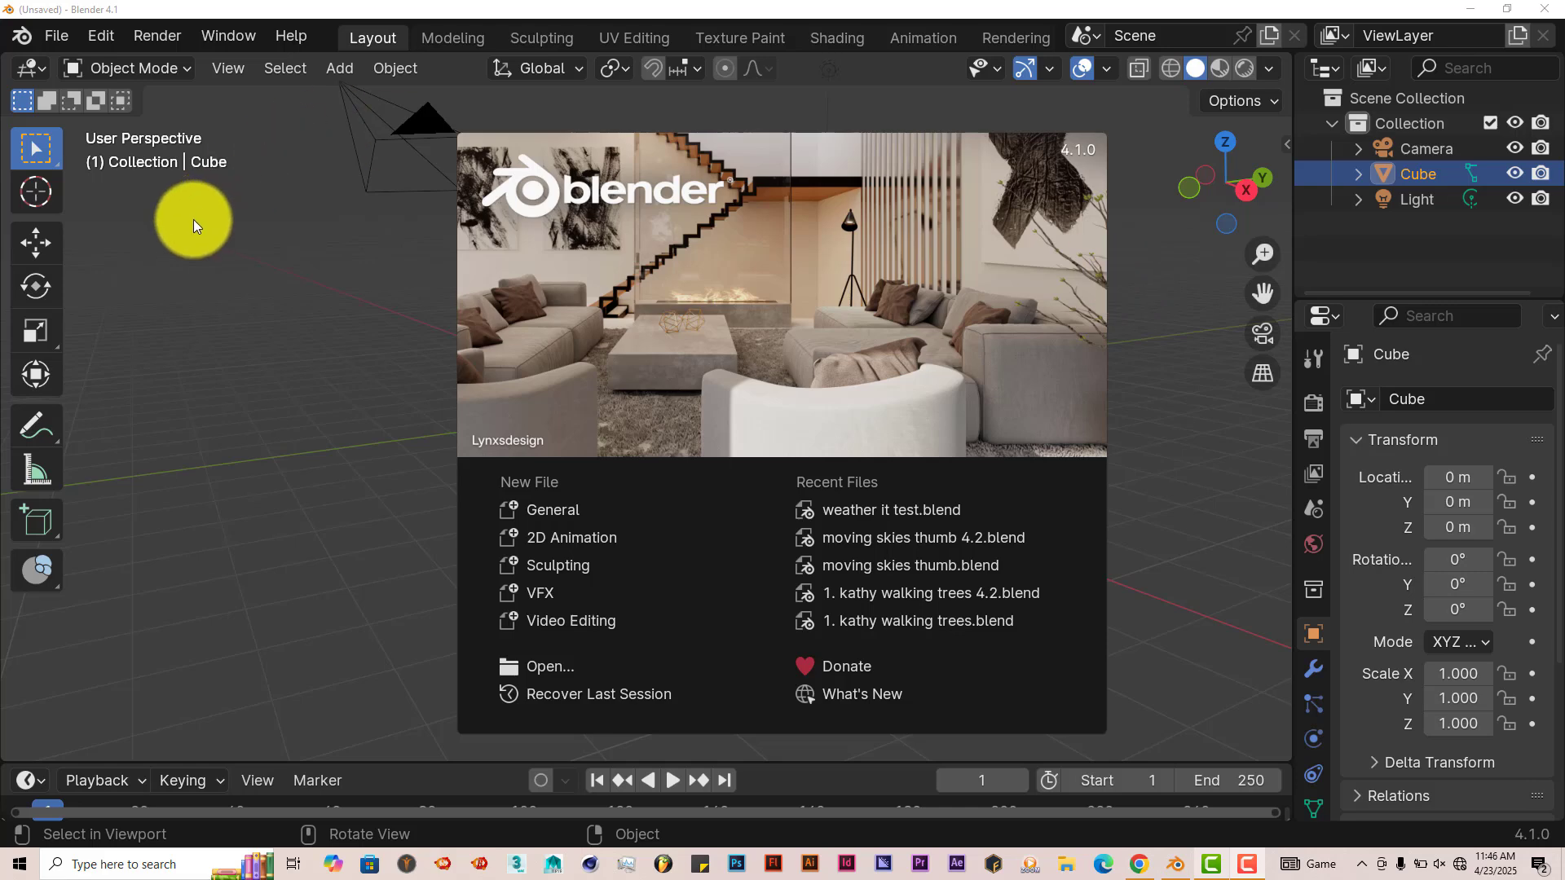
{"action": "mouse_move", "coordinate": [94, 57]}
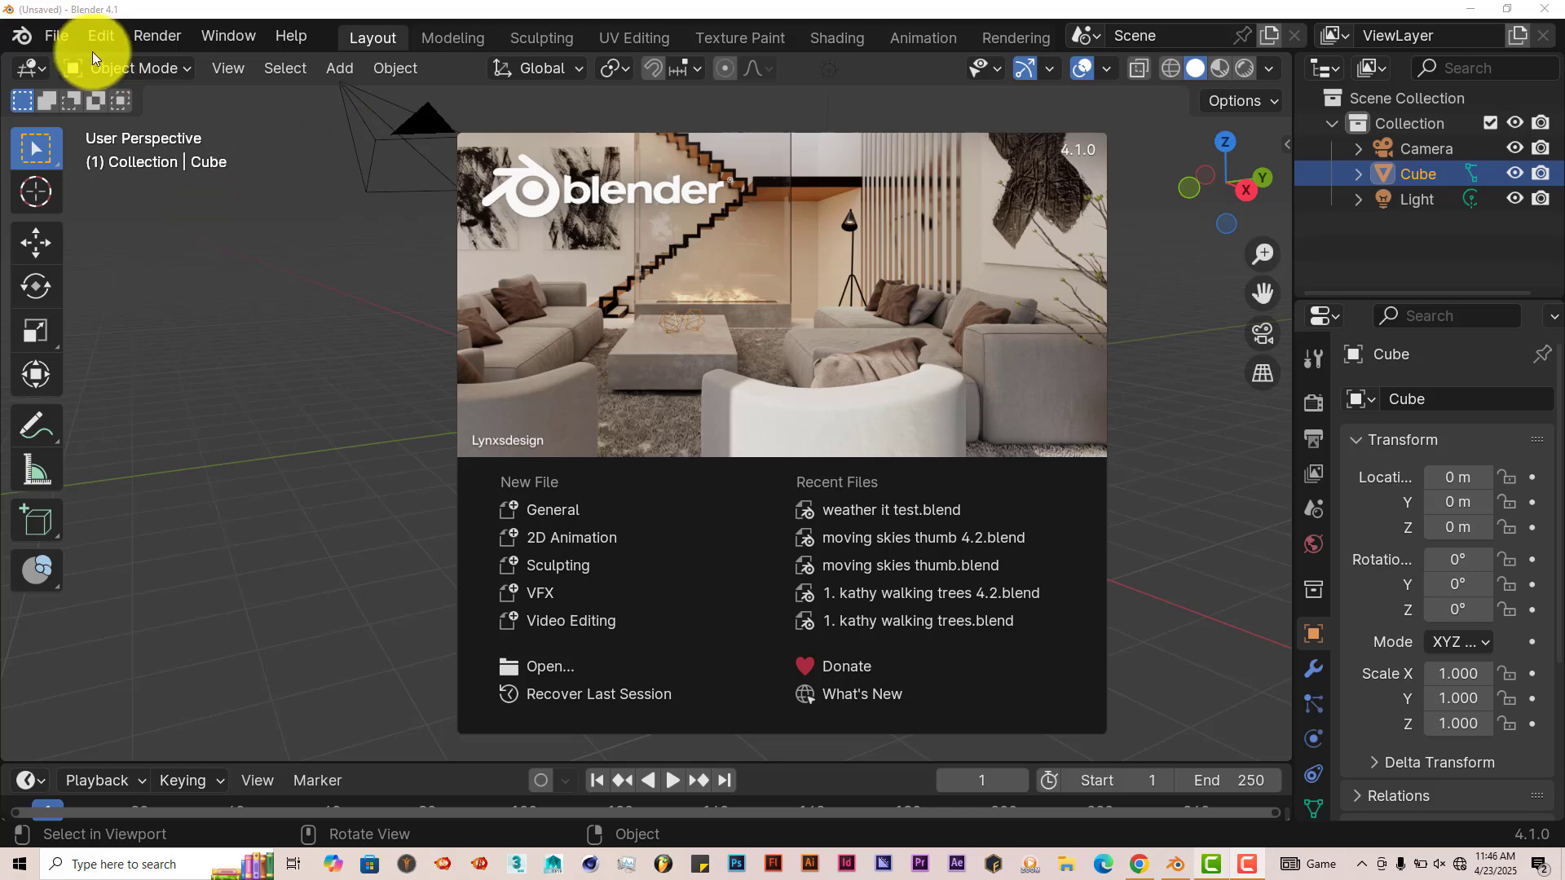
Check in Preferences > Add-ons that Weather It! is enabled (search 'we'), cancelling the Install file picker
{"action": "left_click", "coordinate": [99, 34]}
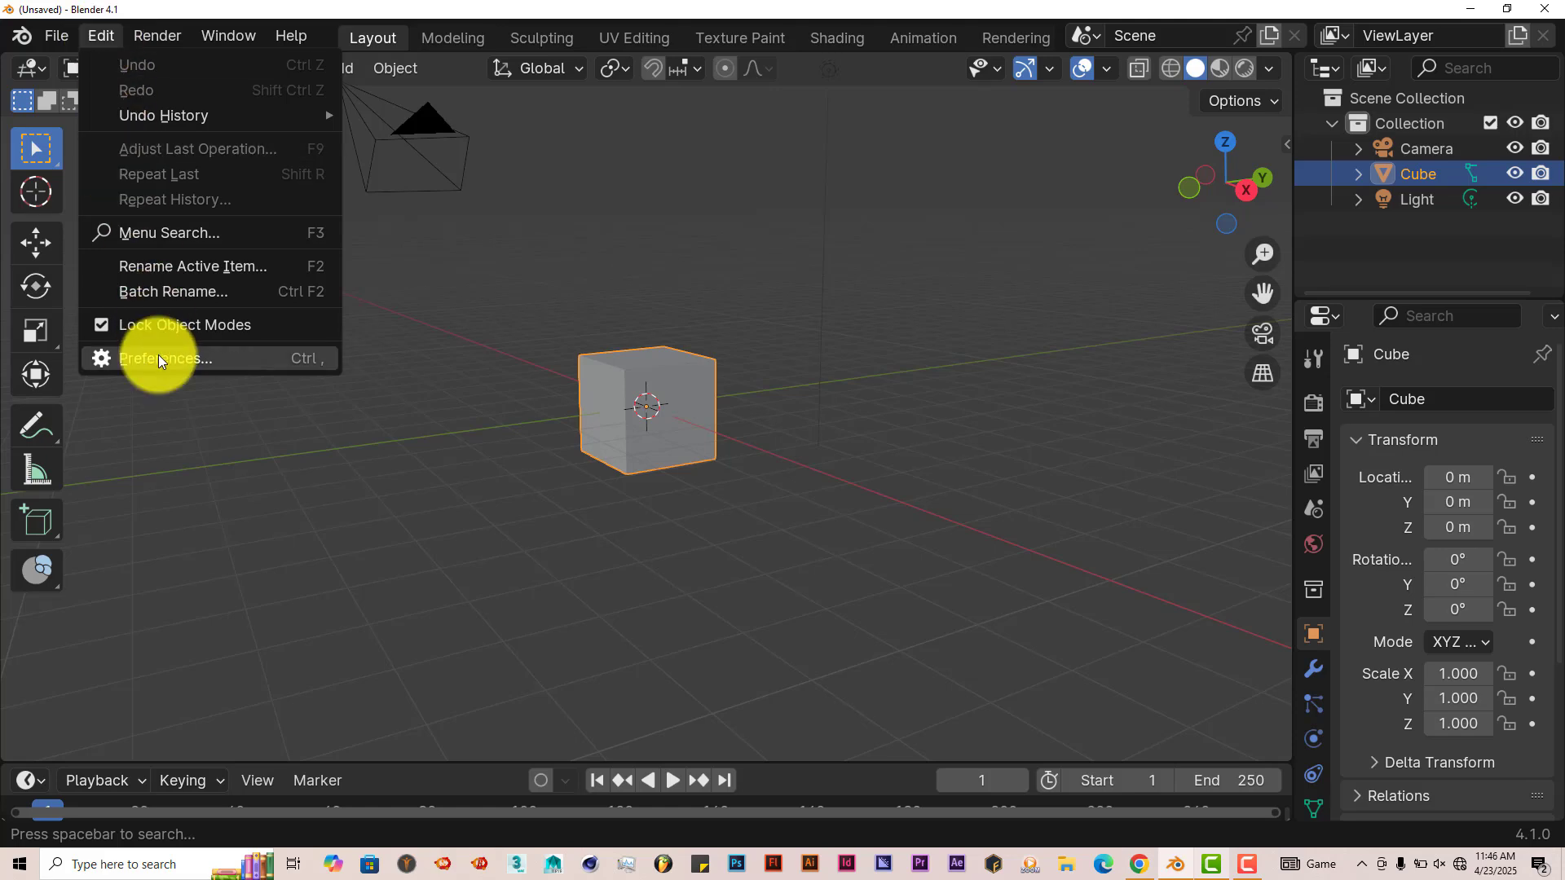
{"action": "left_click", "coordinate": [165, 358]}
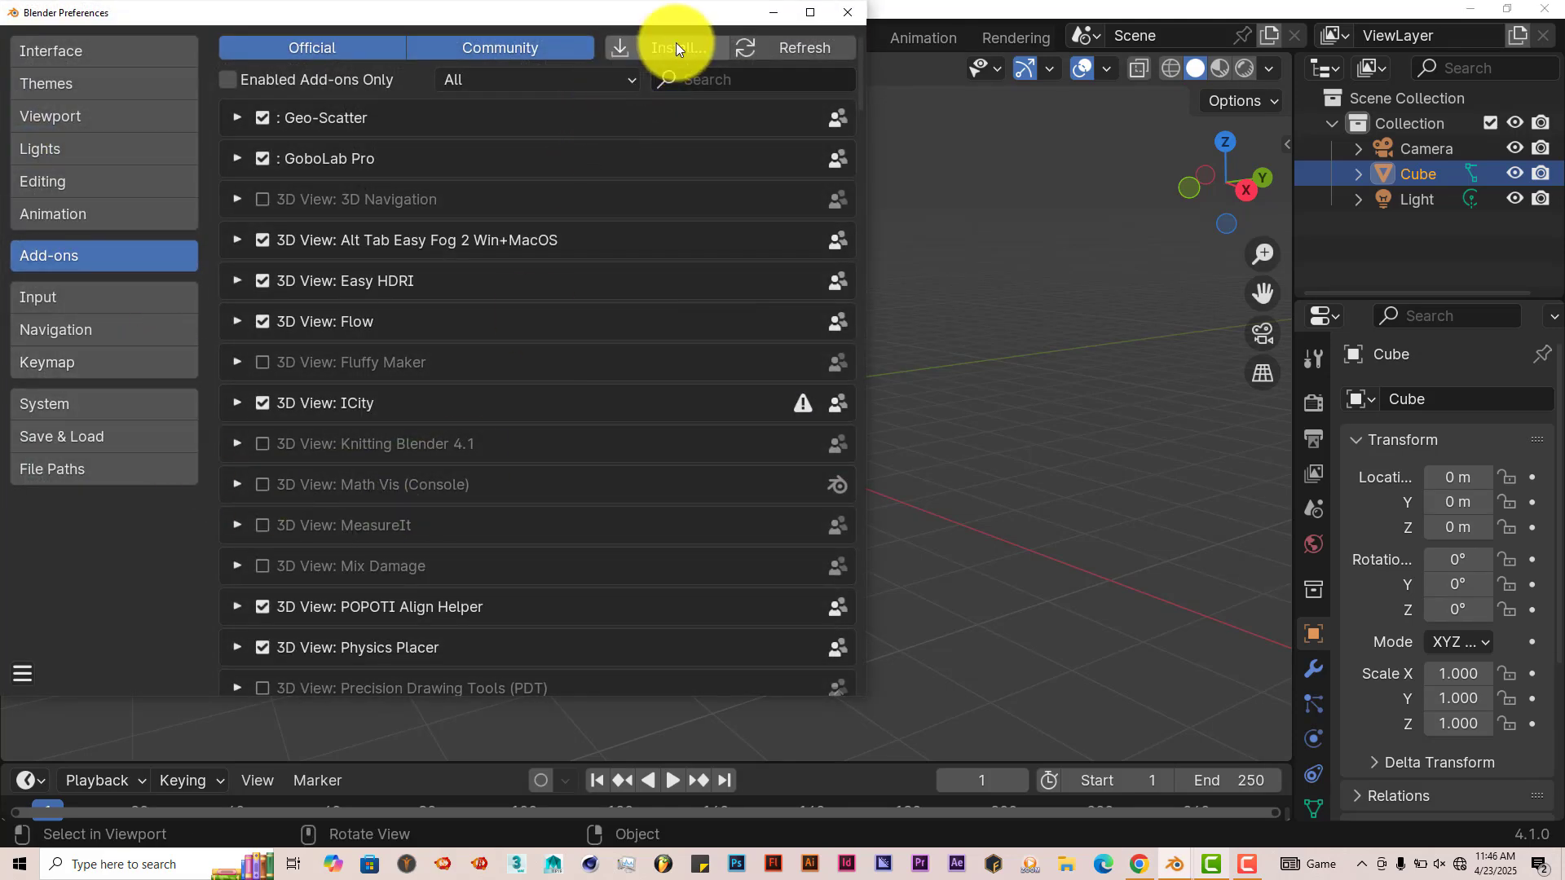
{"action": "left_click", "coordinate": [676, 47]}
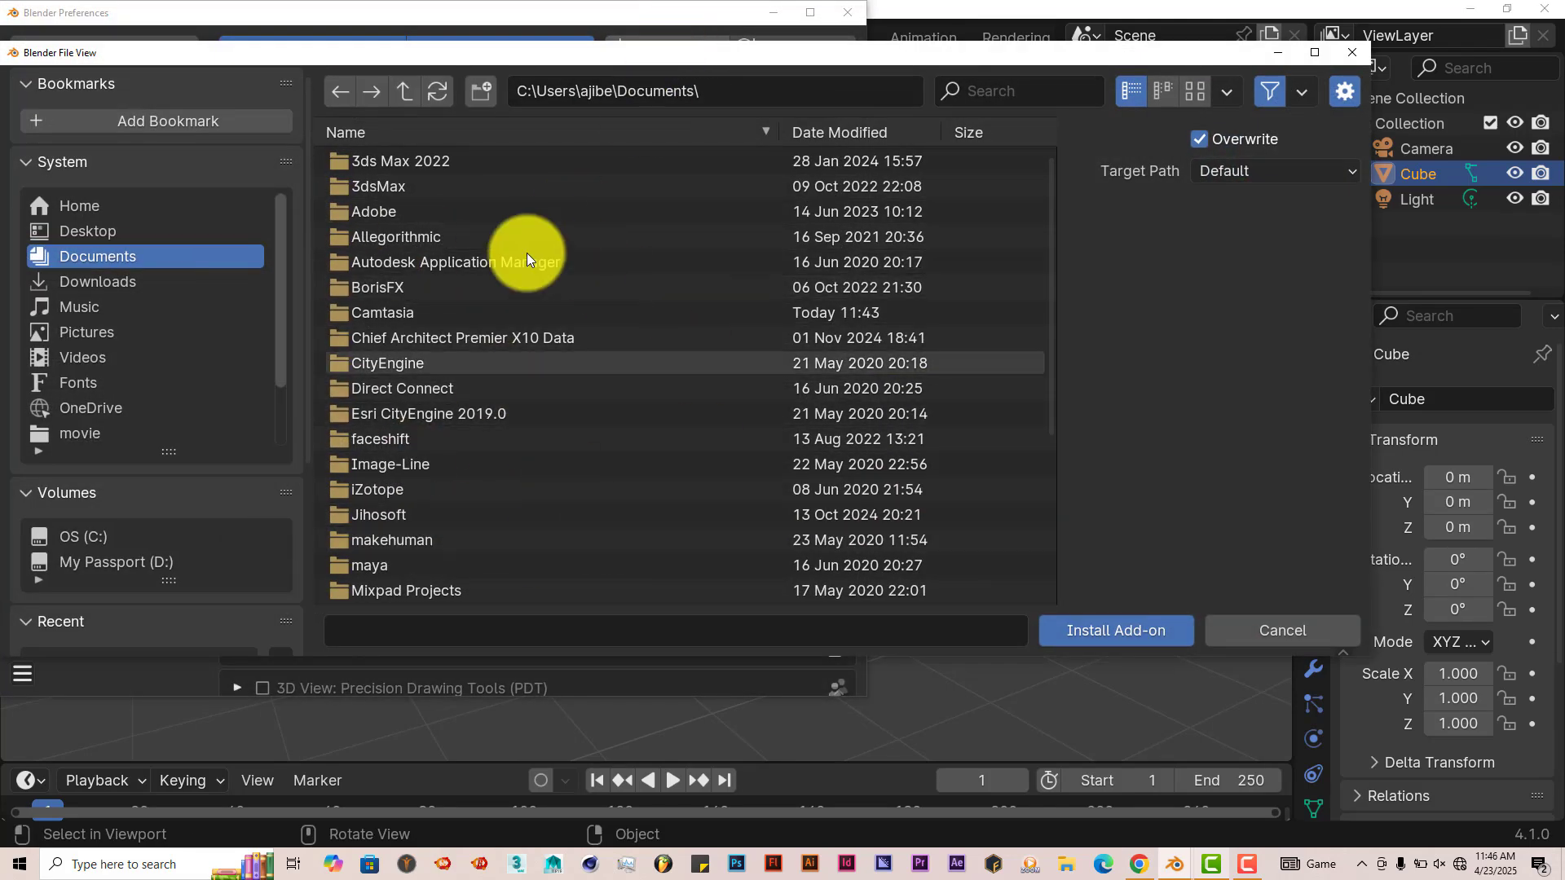
{"action": "mouse_move", "coordinate": [602, 444]}
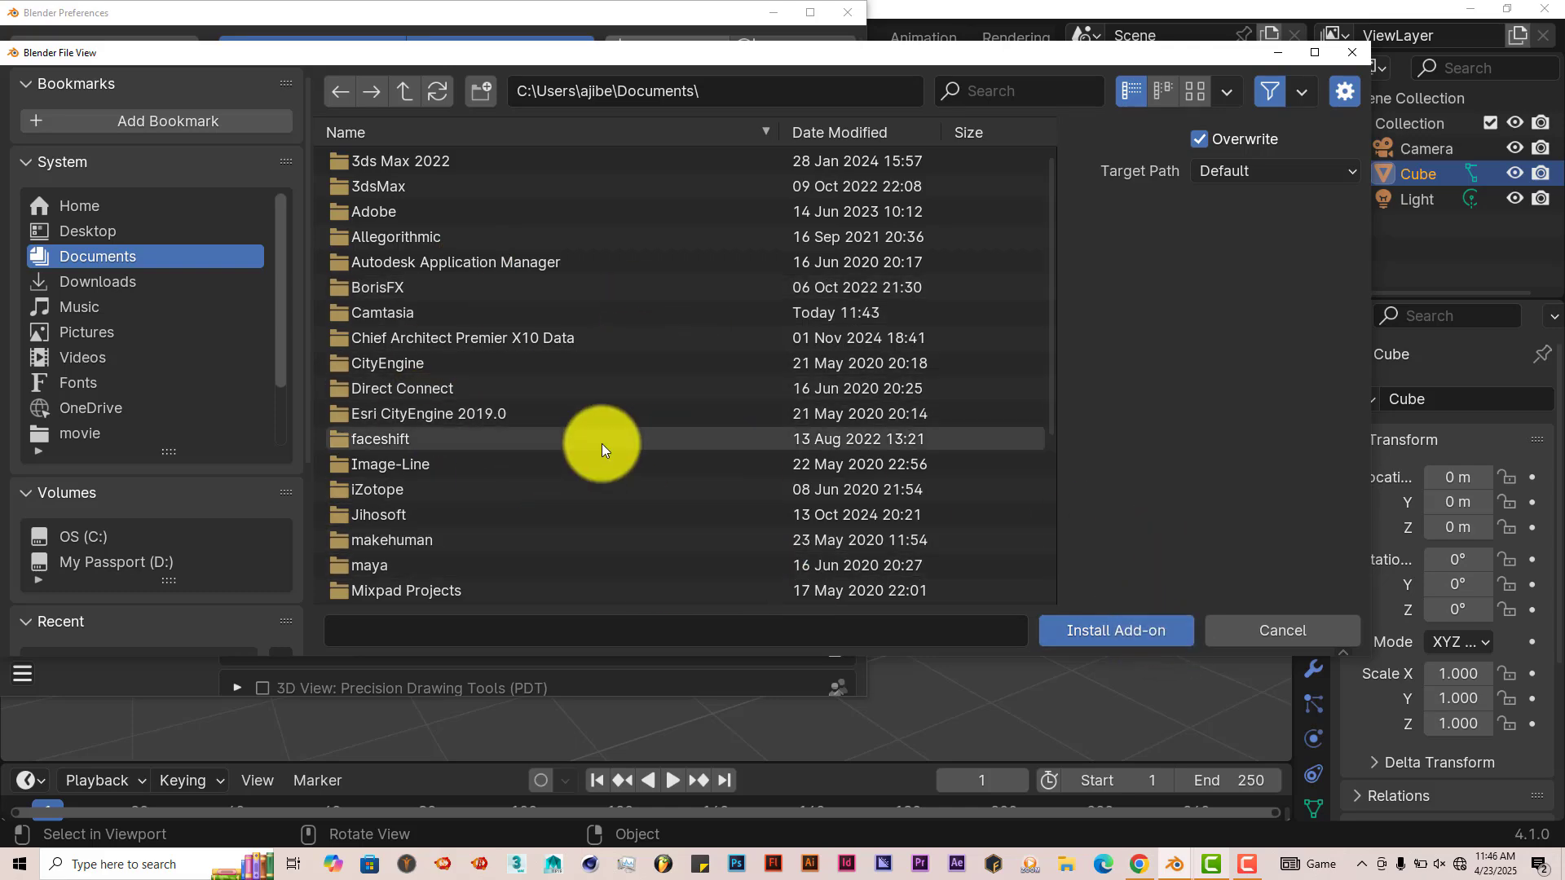
{"action": "left_click", "coordinate": [1281, 629]}
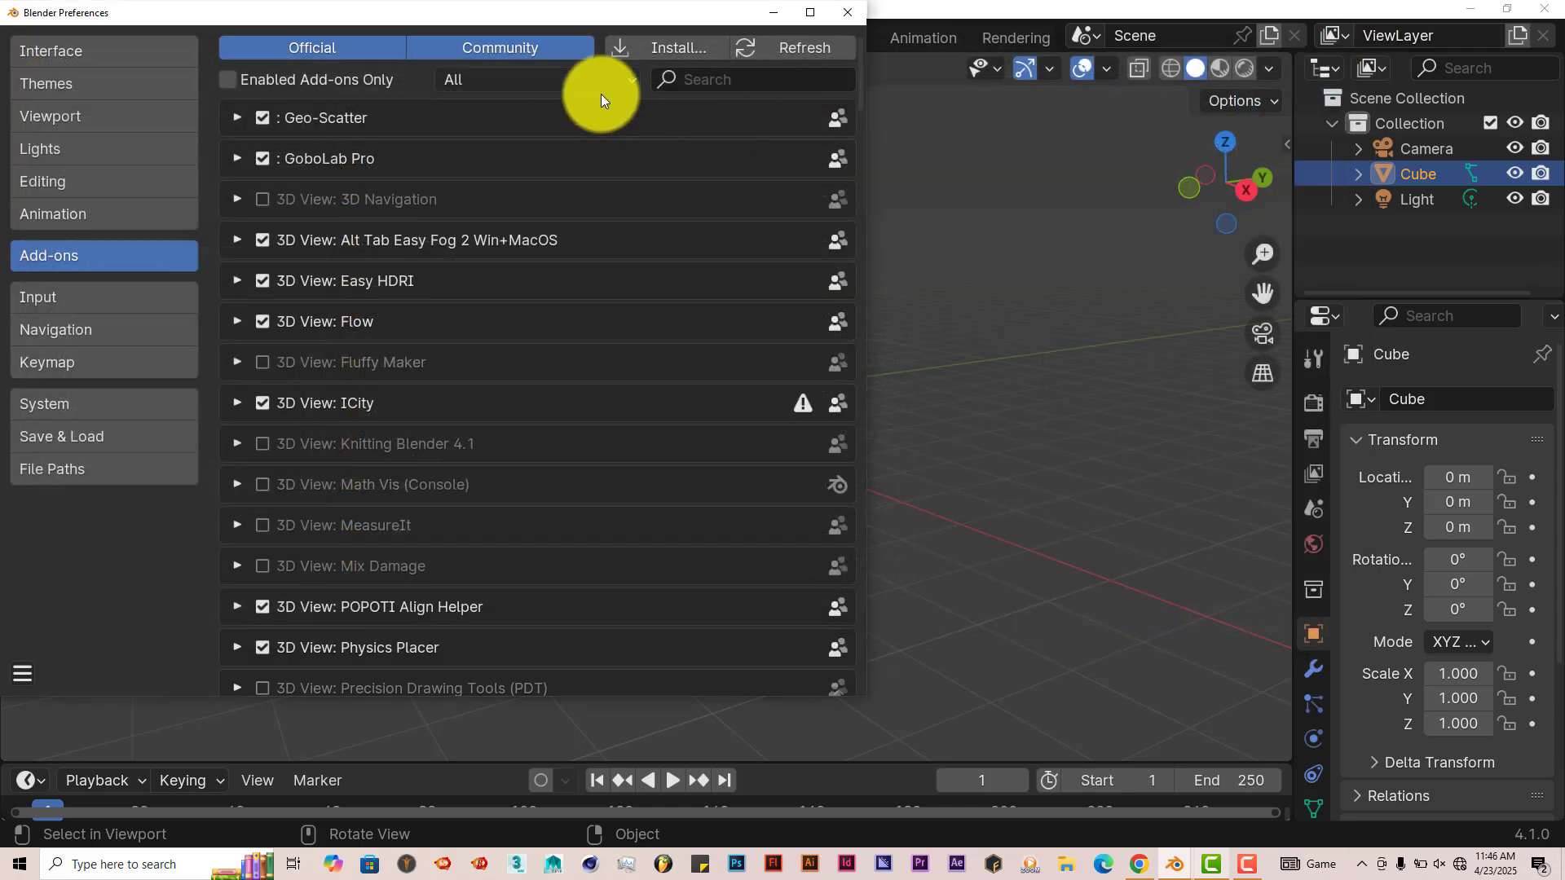
{"action": "type", "text": "wea"}
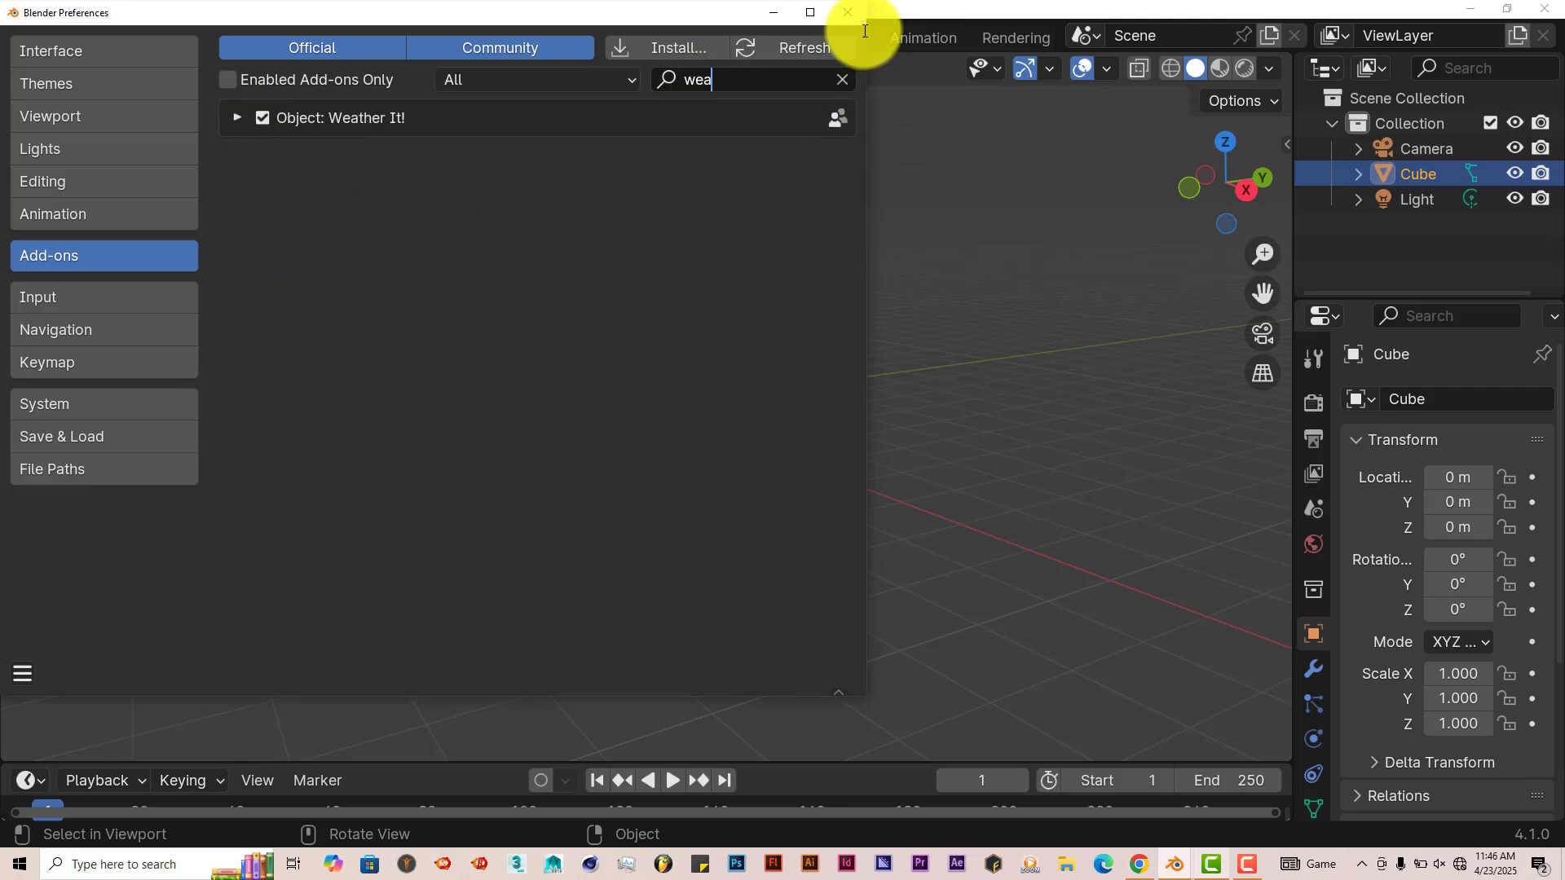
{"action": "left_click", "coordinate": [846, 12]}
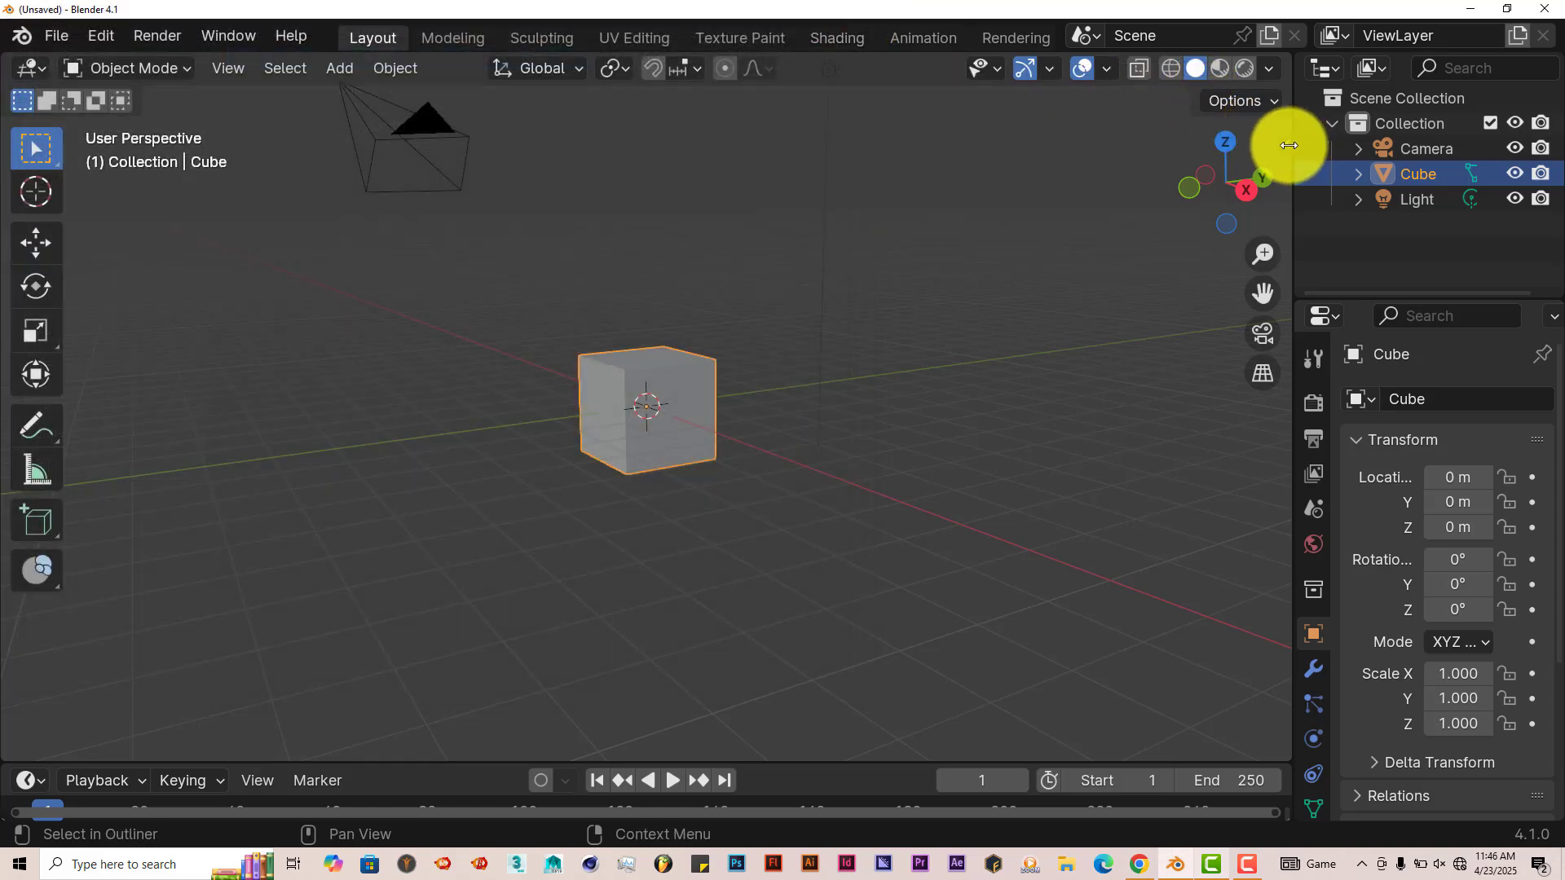
Show the Weather It! sidebar tab in the viewport and orbit to a lower angle
{"action": "left_click", "coordinate": [1276, 353]}
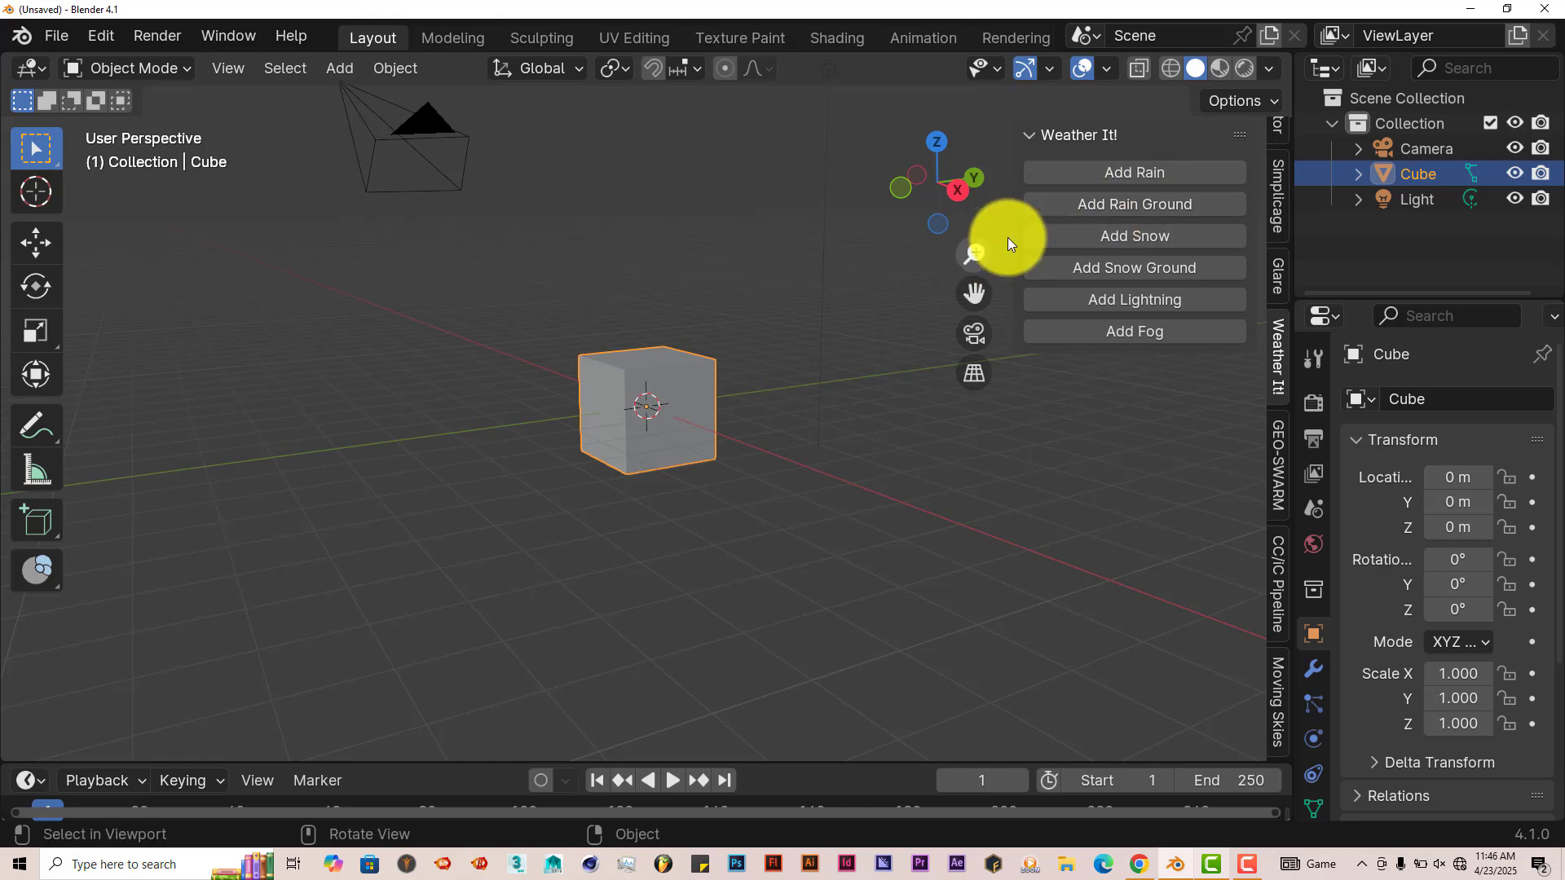
{"action": "mouse_move", "coordinate": [1063, 264]}
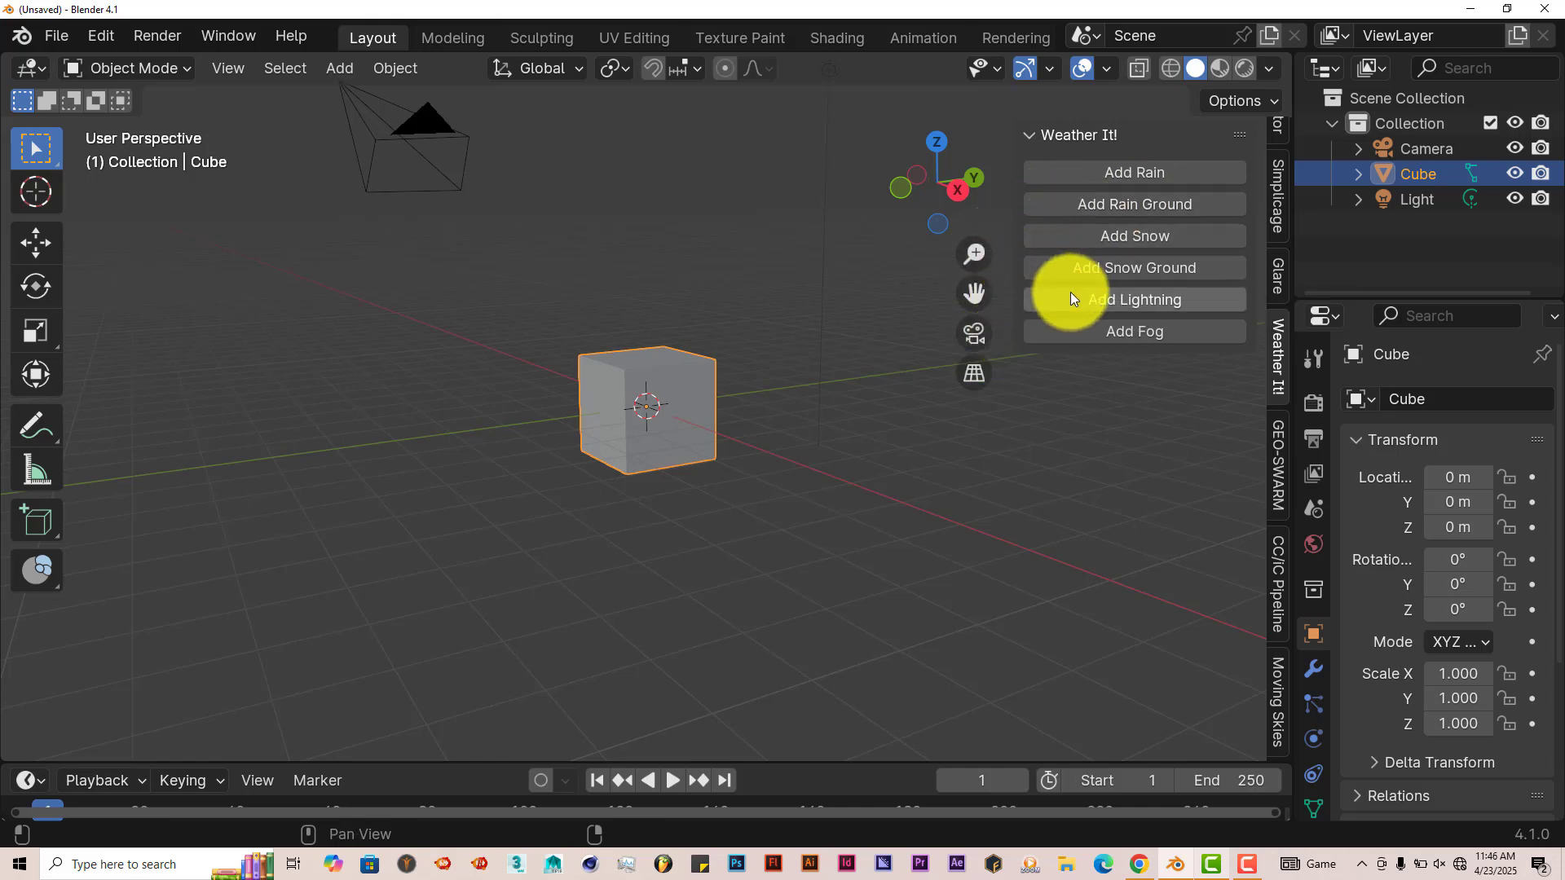
{"action": "mouse_move", "coordinate": [1001, 332]}
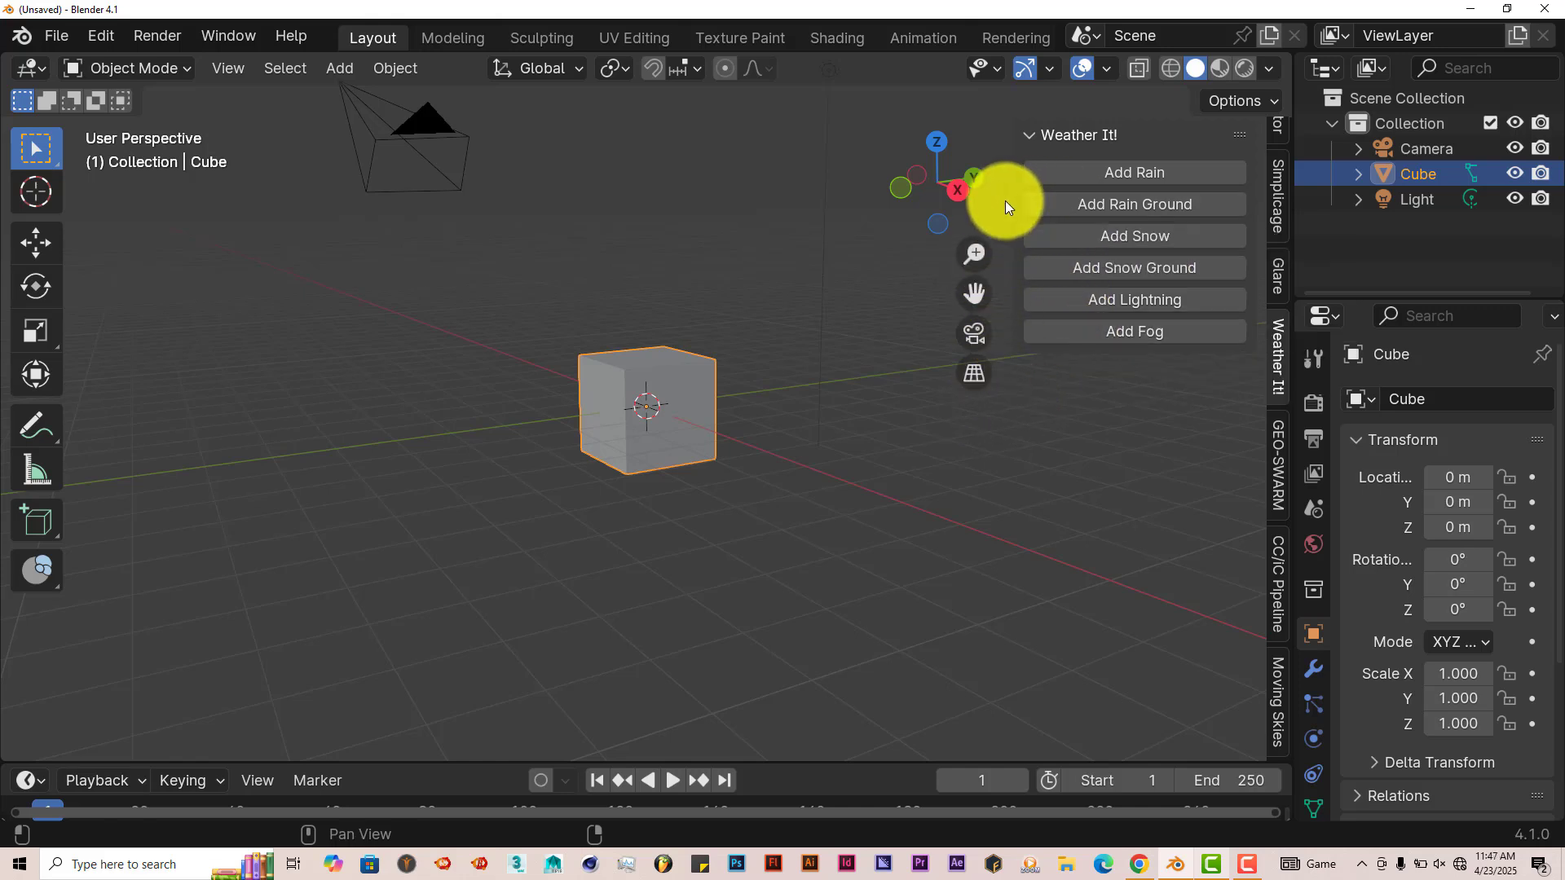
{"action": "mouse_move", "coordinate": [1028, 216]}
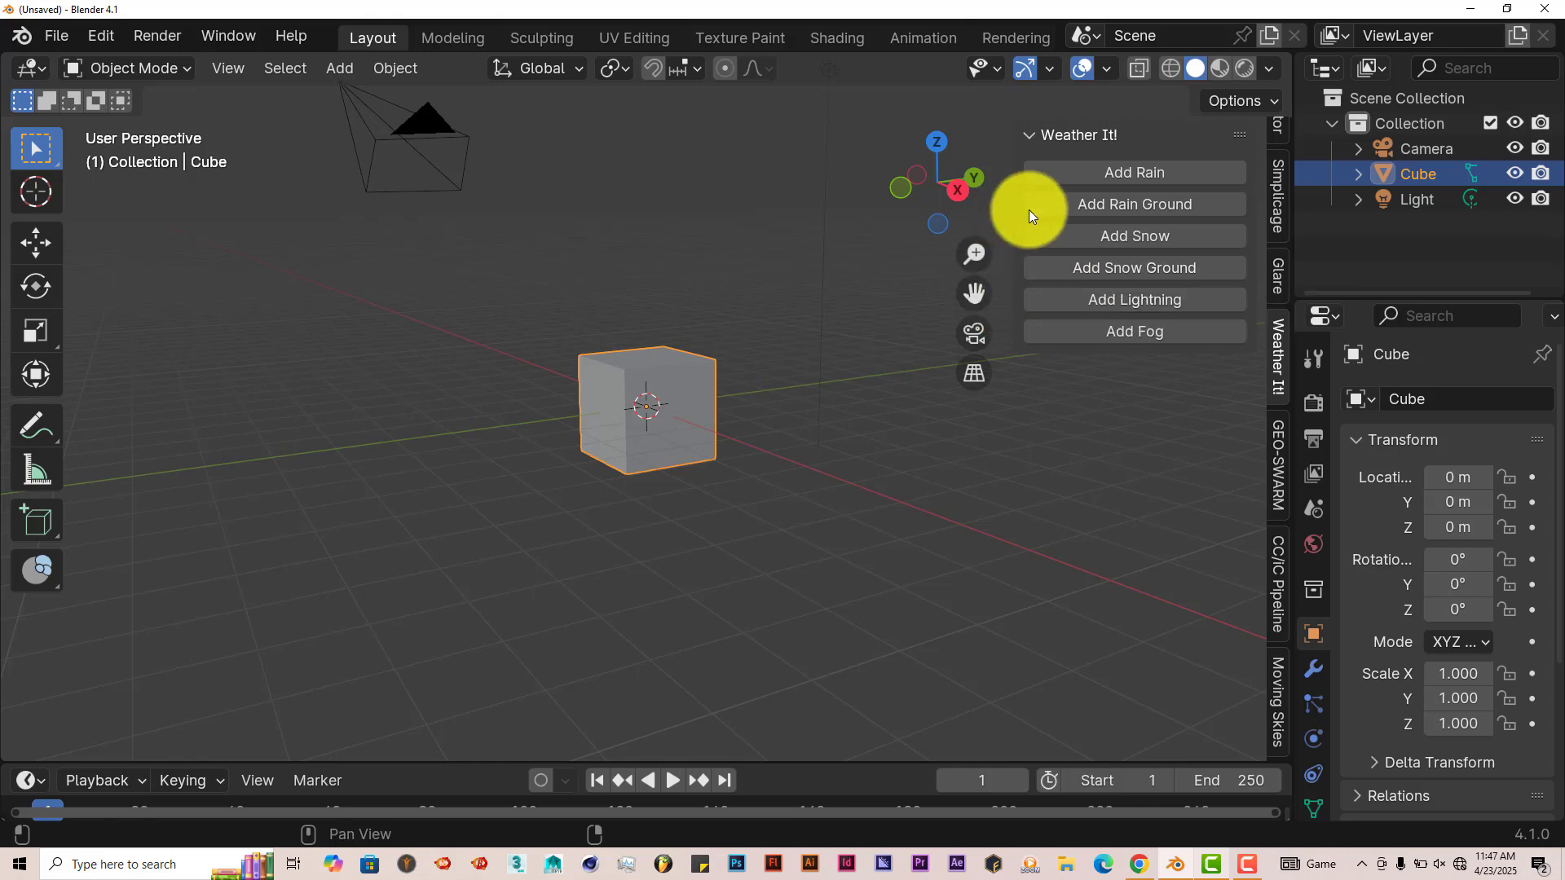
{"action": "mouse_move", "coordinate": [1035, 212]}
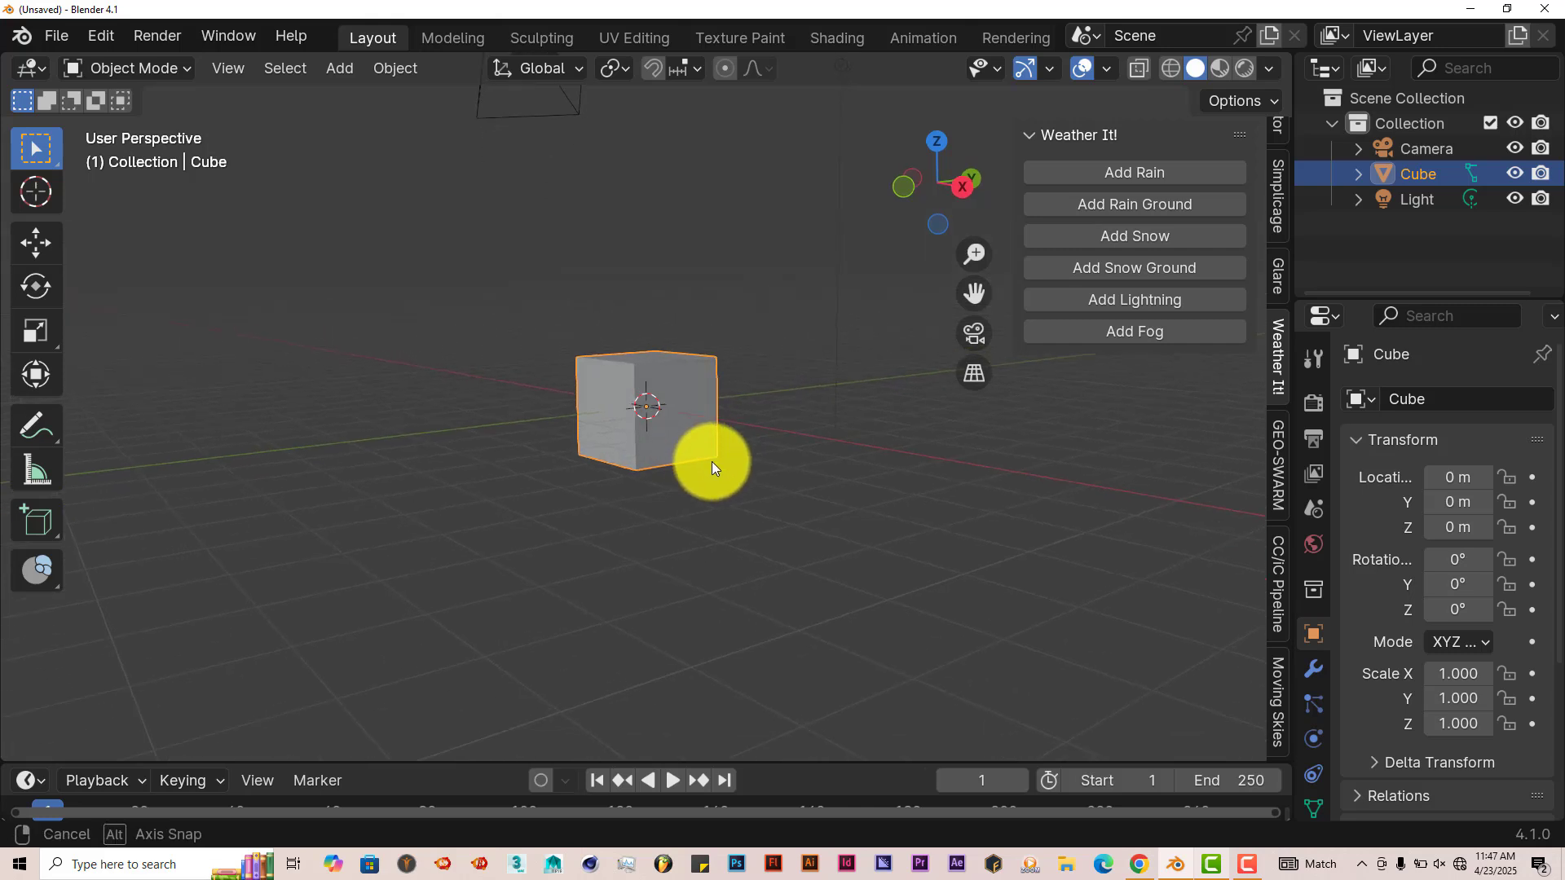
{"action": "left_click_drag", "start_coordinate": [714, 469], "coordinate": [1083, 547]}
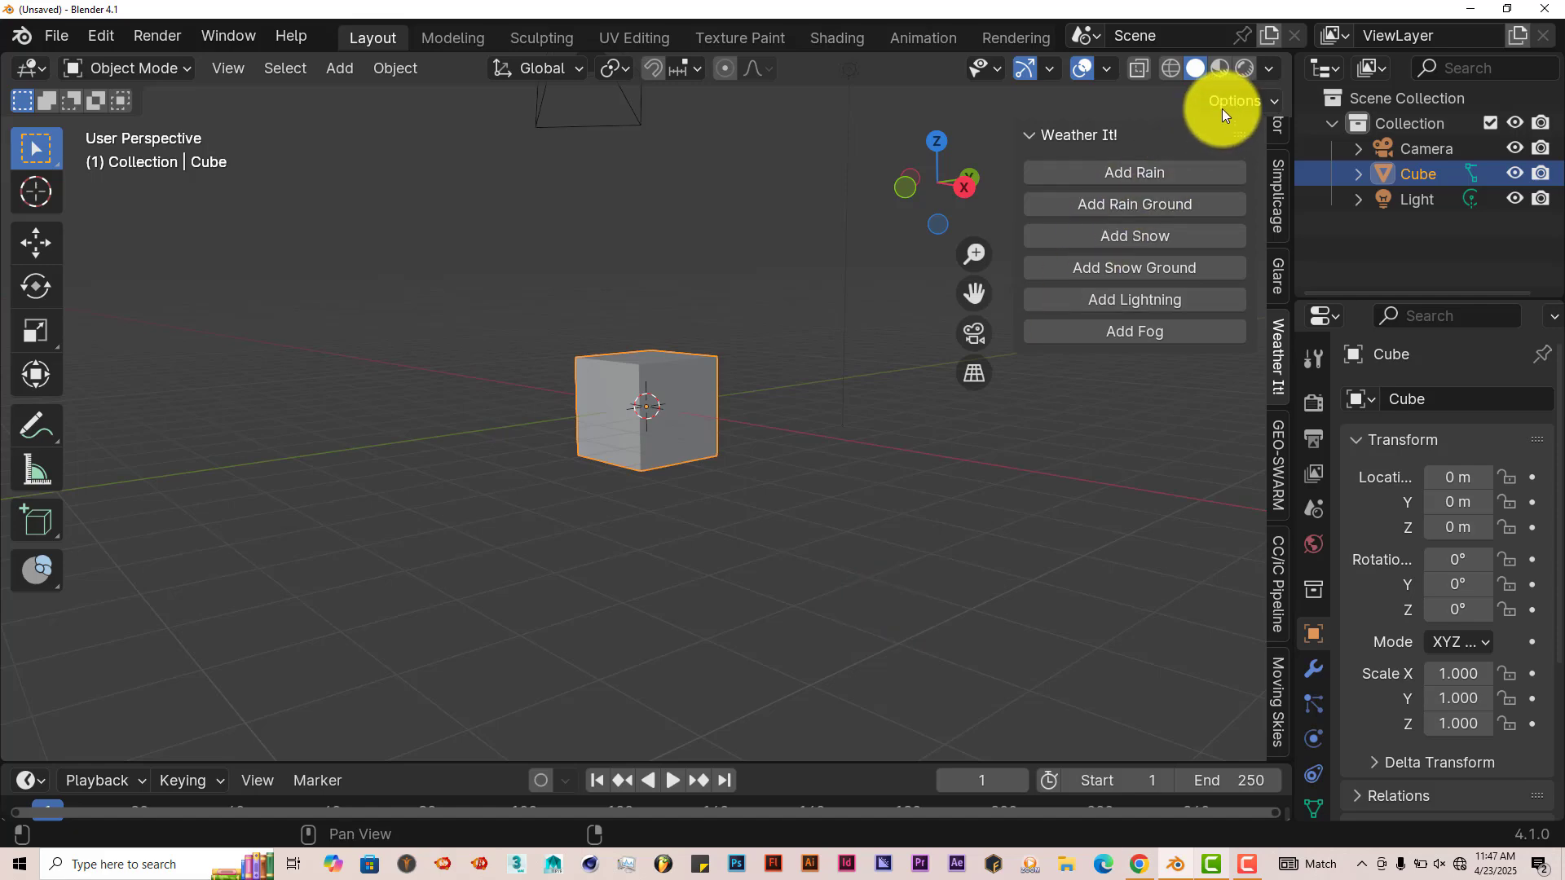
Add a Rain object in Rendered shading and play its falling animation once, returning to frame 1
{"action": "left_click", "coordinate": [1243, 69]}
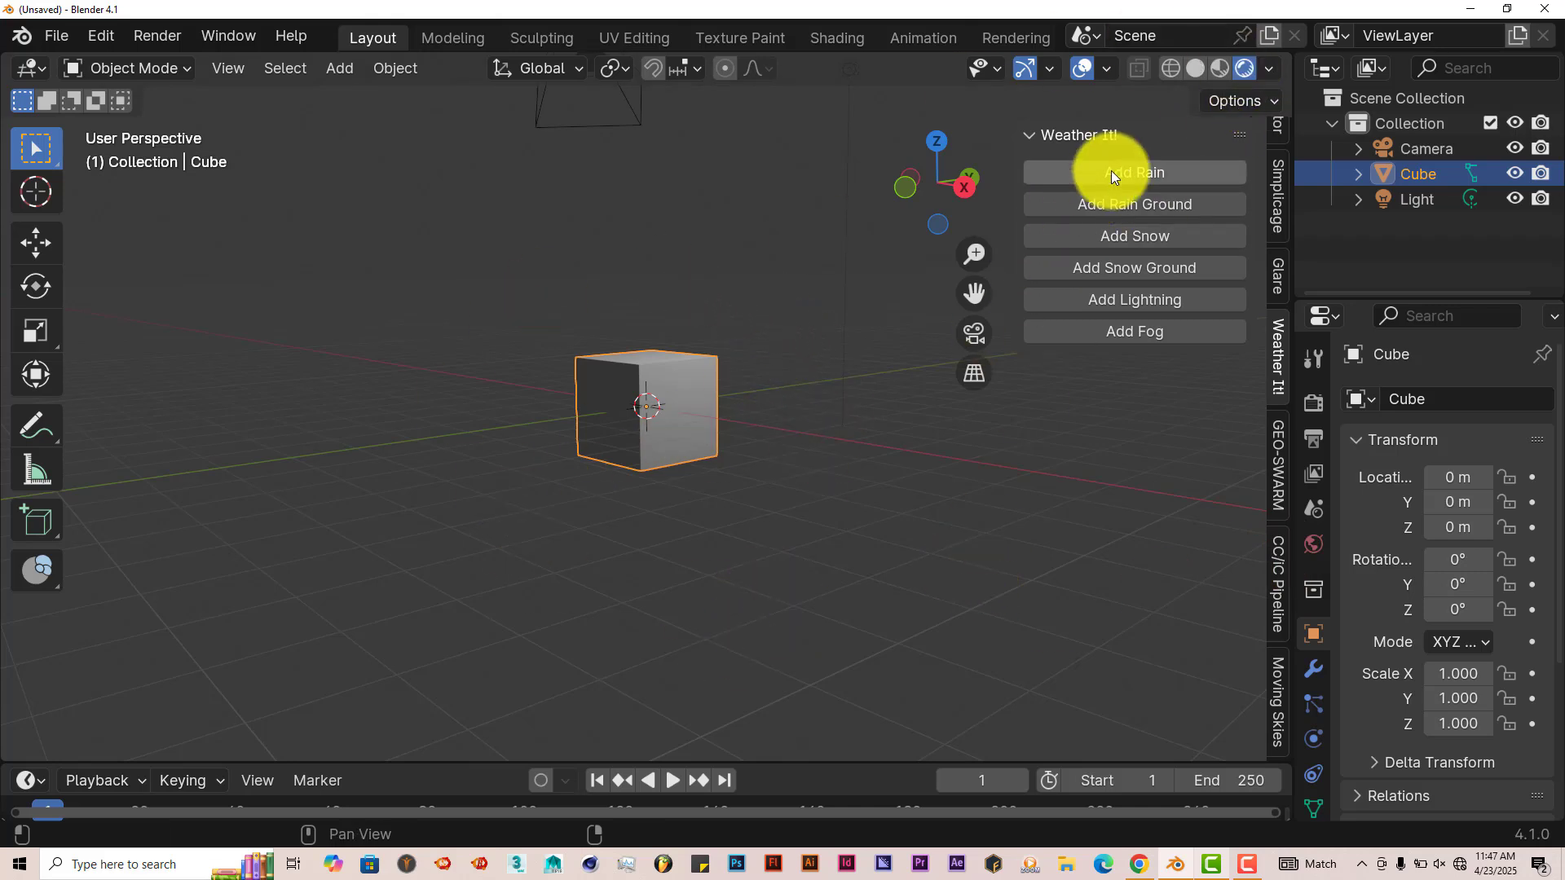
{"action": "left_click", "coordinate": [1132, 171]}
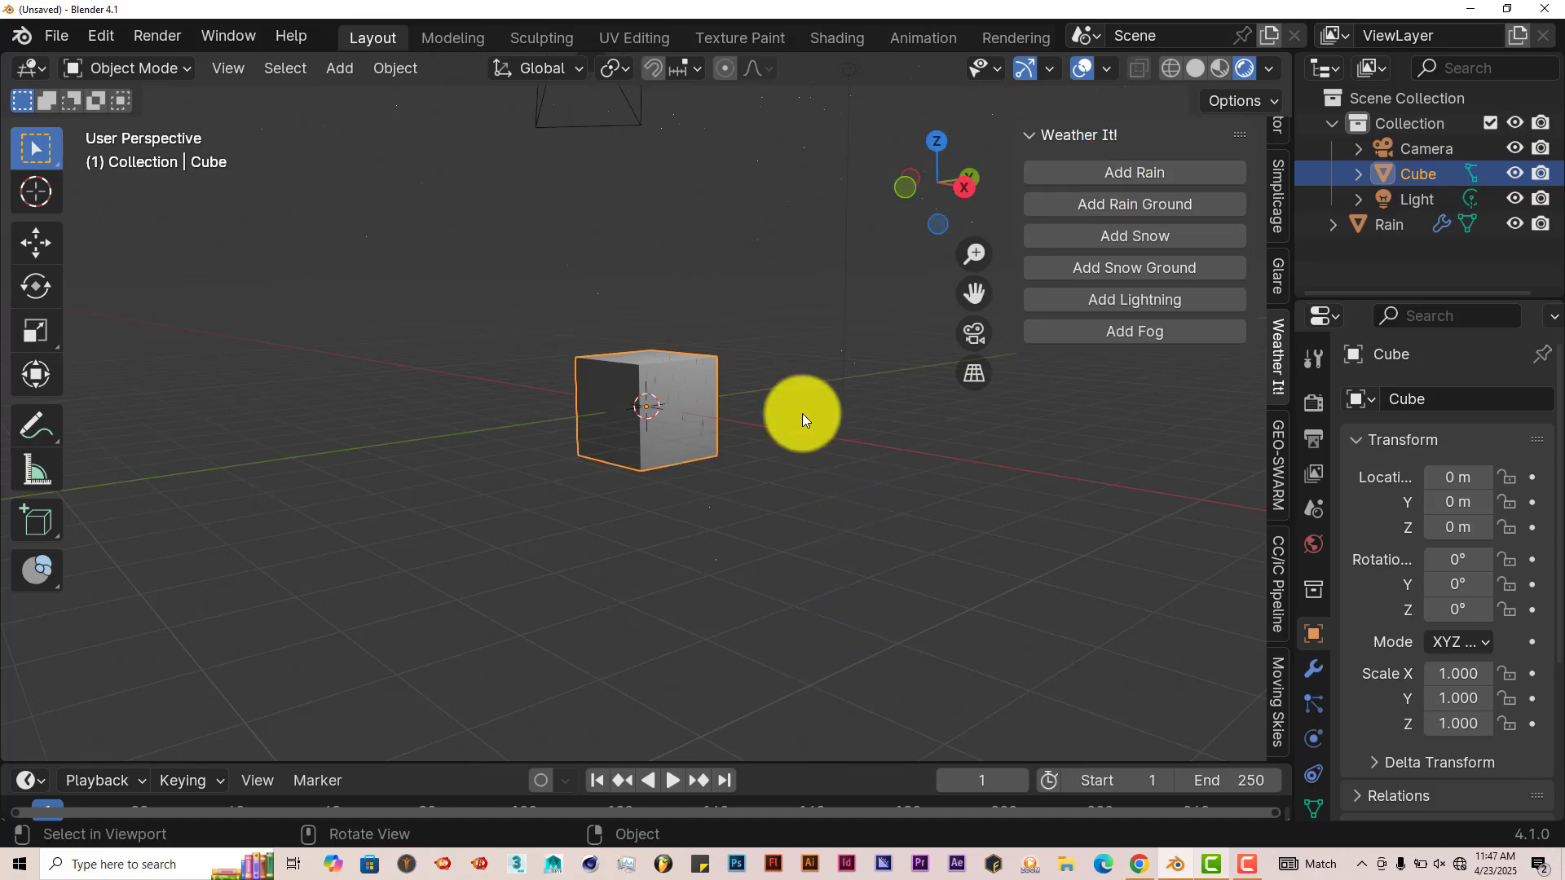
{"action": "left_click", "coordinate": [1133, 171]}
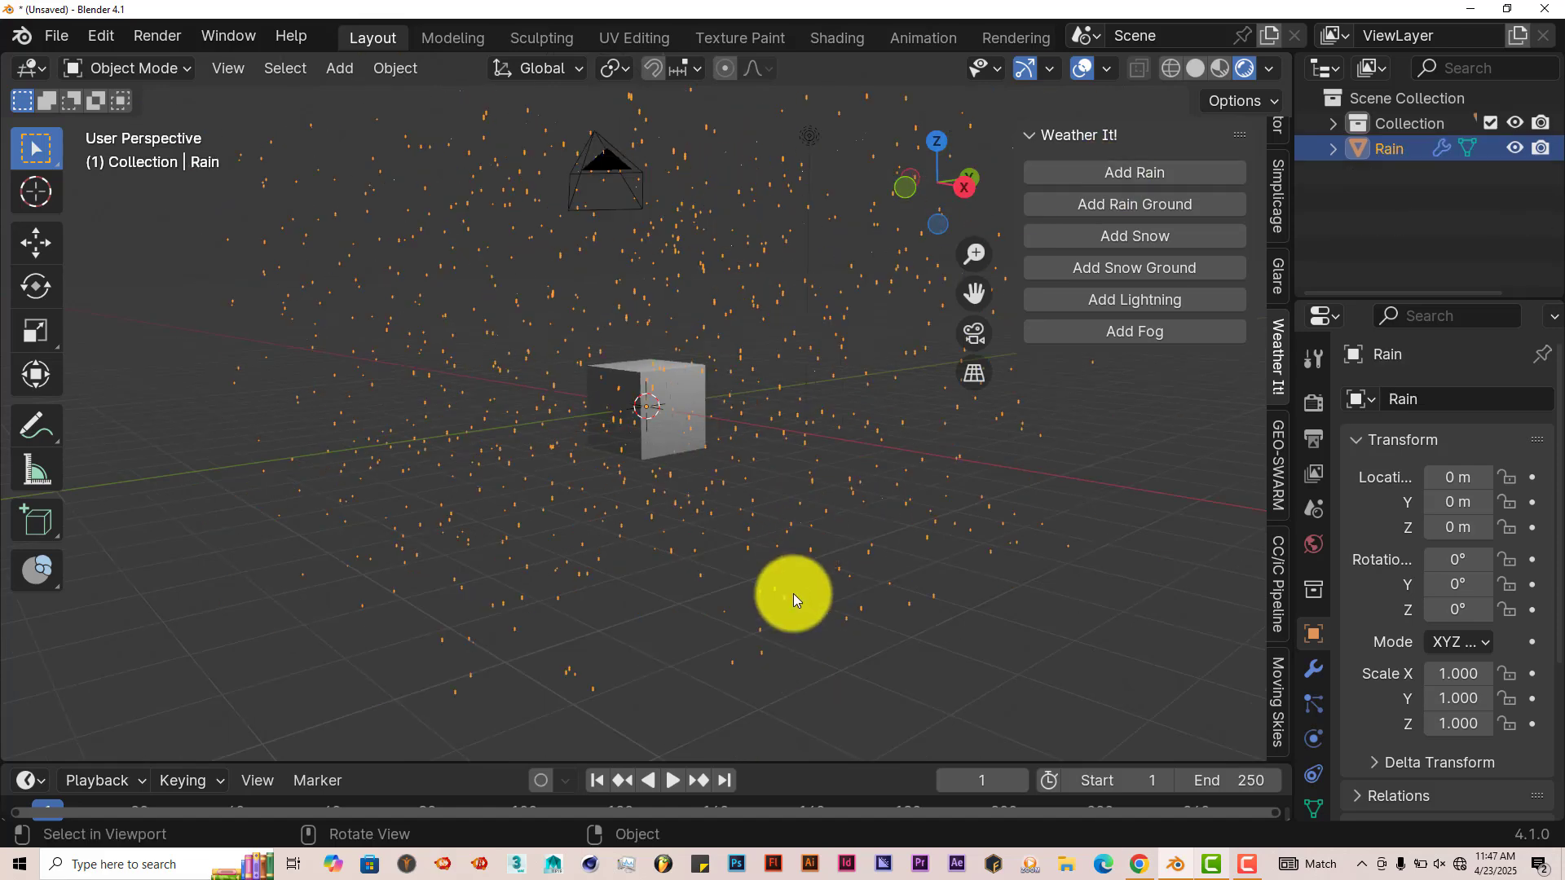
{"action": "left_click", "coordinate": [672, 781]}
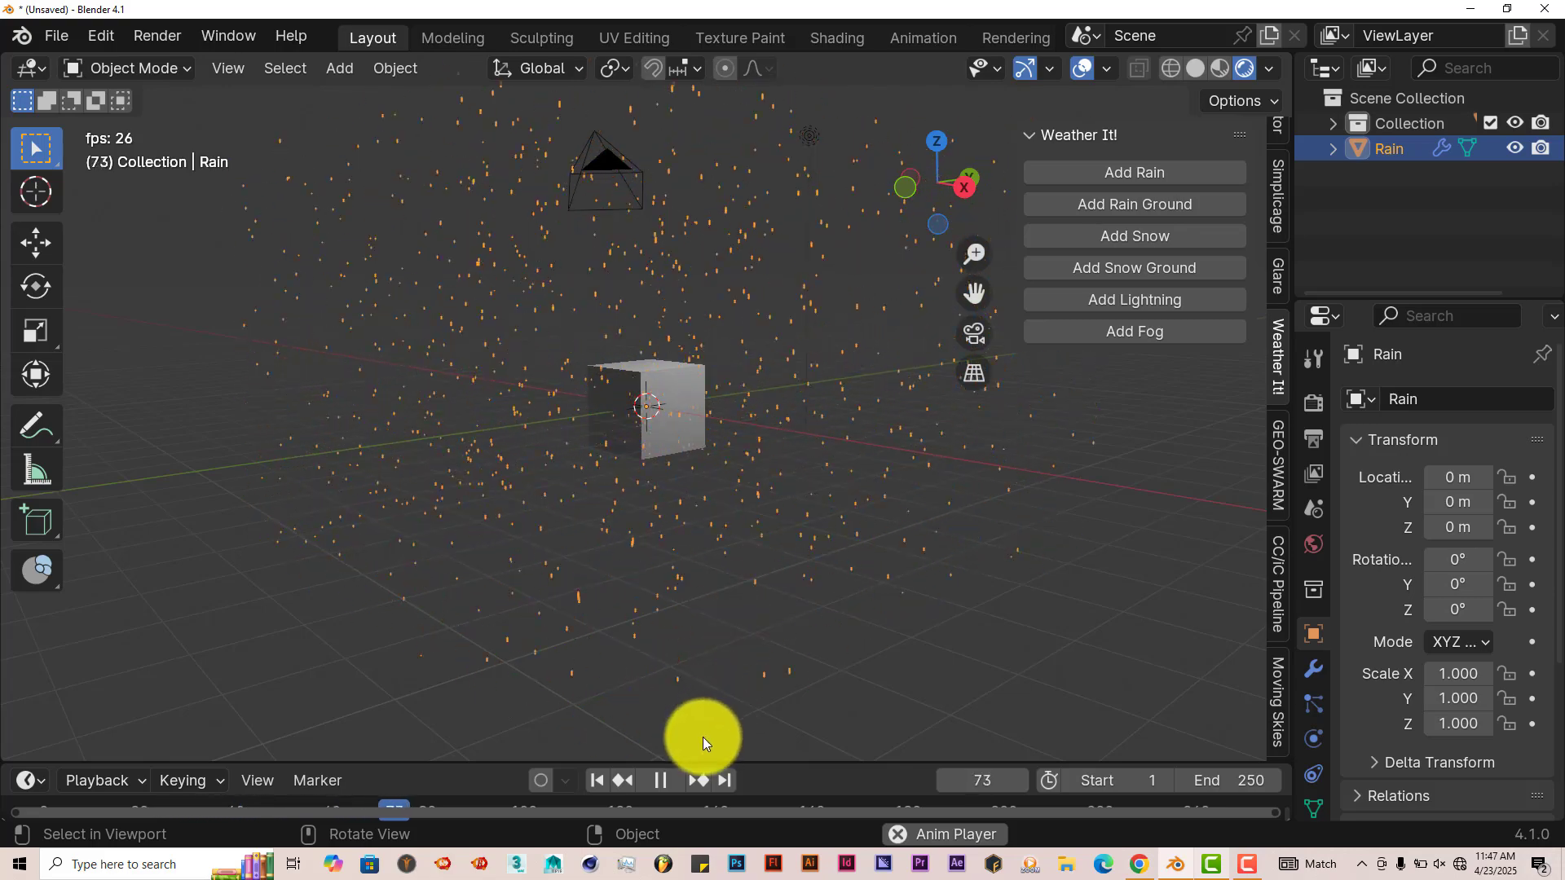
{"action": "left_click", "coordinate": [597, 780]}
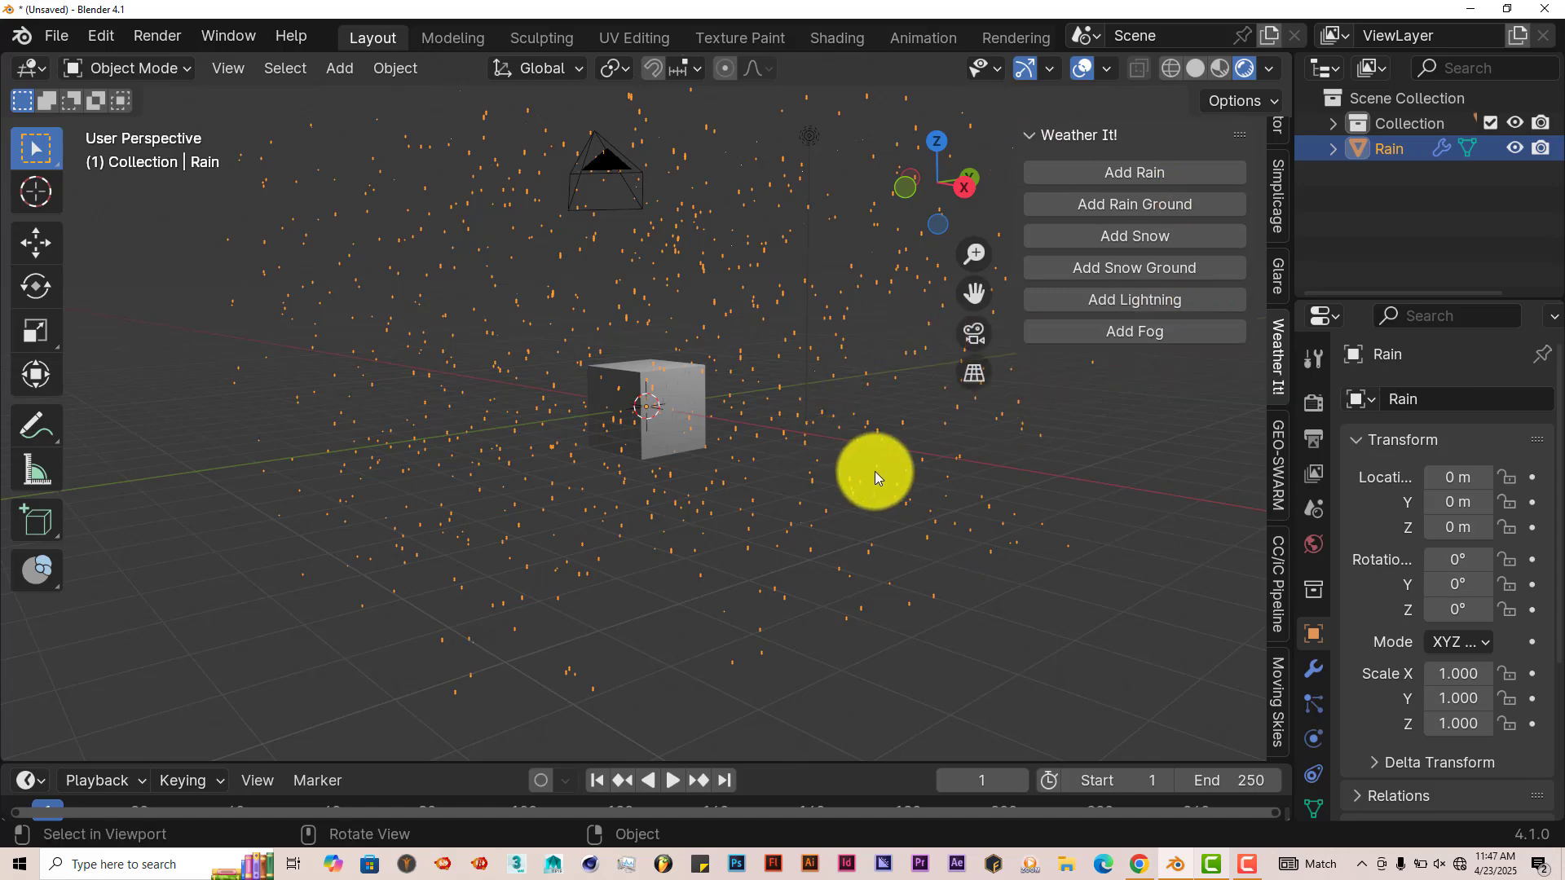
{"action": "left_click_drag", "start_coordinate": [874, 474], "coordinate": [1147, 419]}
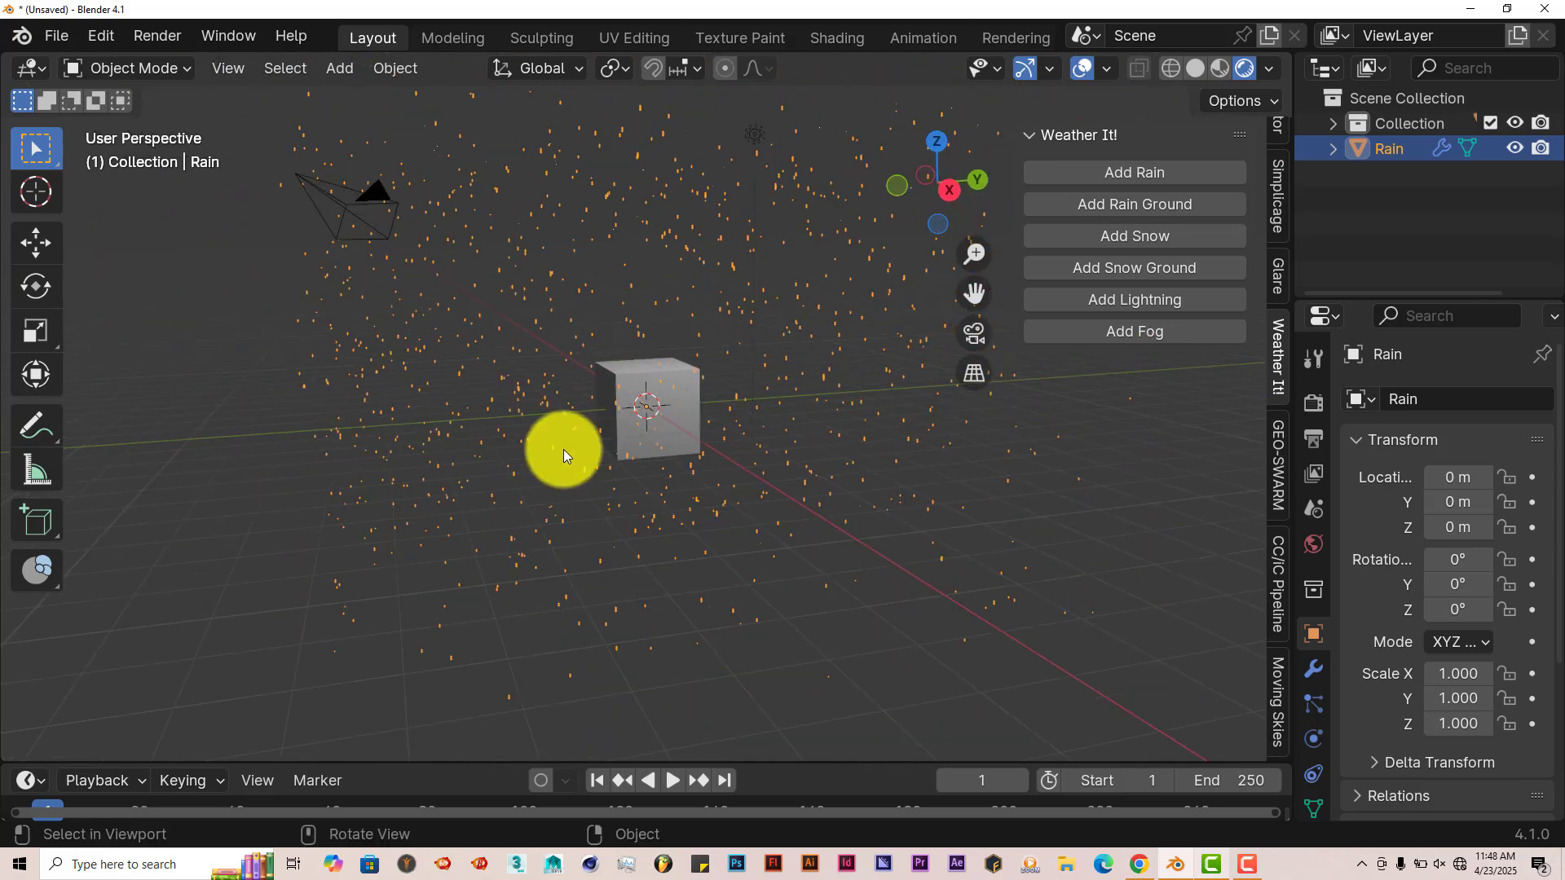
{"action": "left_click_drag", "start_coordinate": [564, 456], "coordinate": [433, 314]}
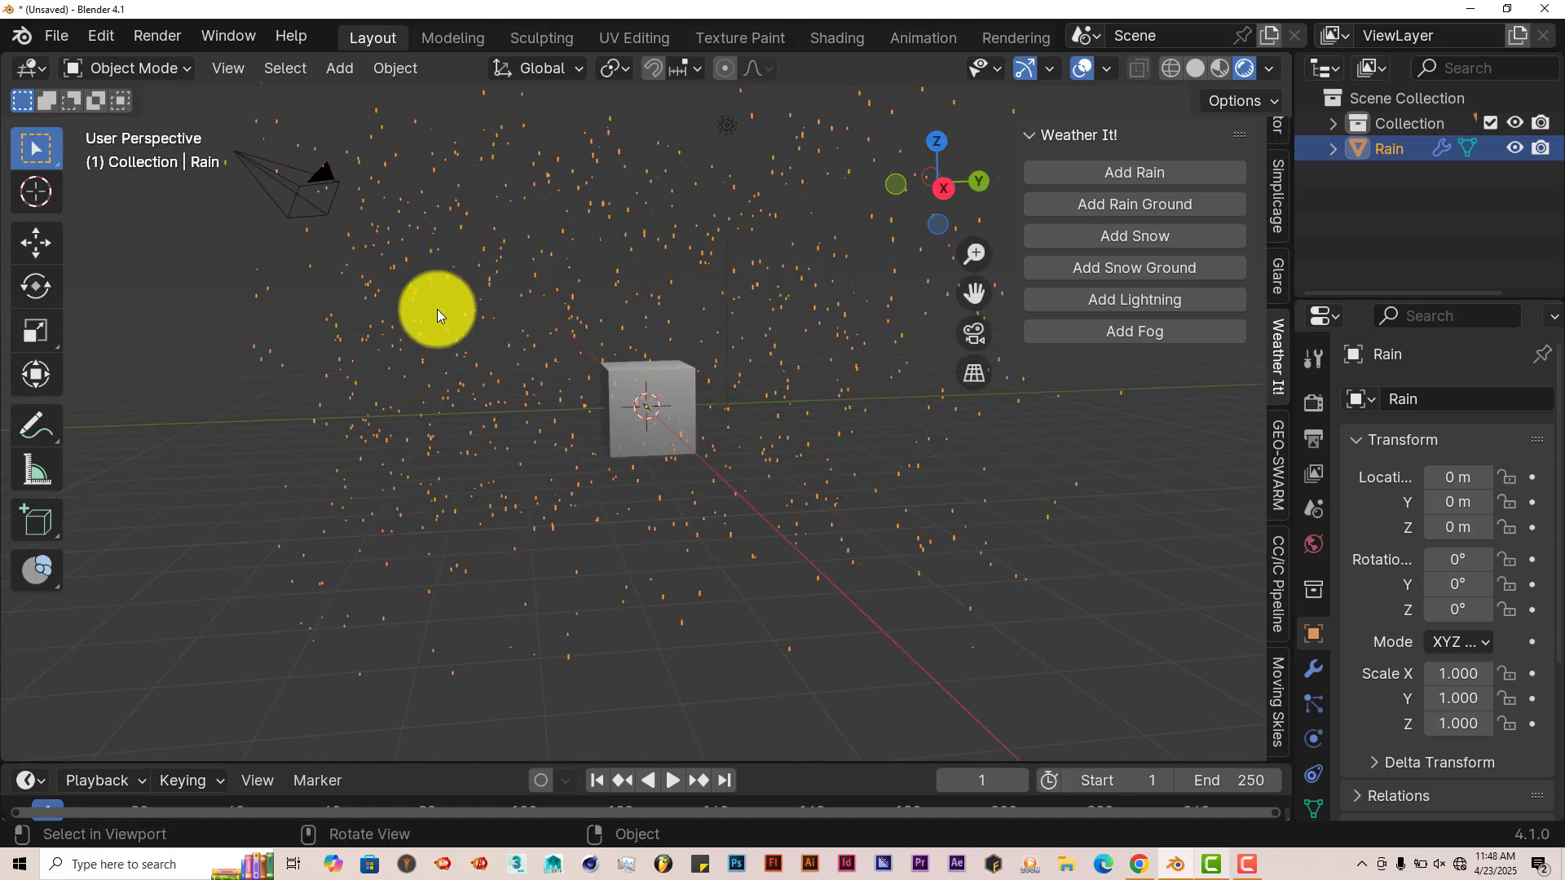
{"action": "mouse_move", "coordinate": [34, 287]}
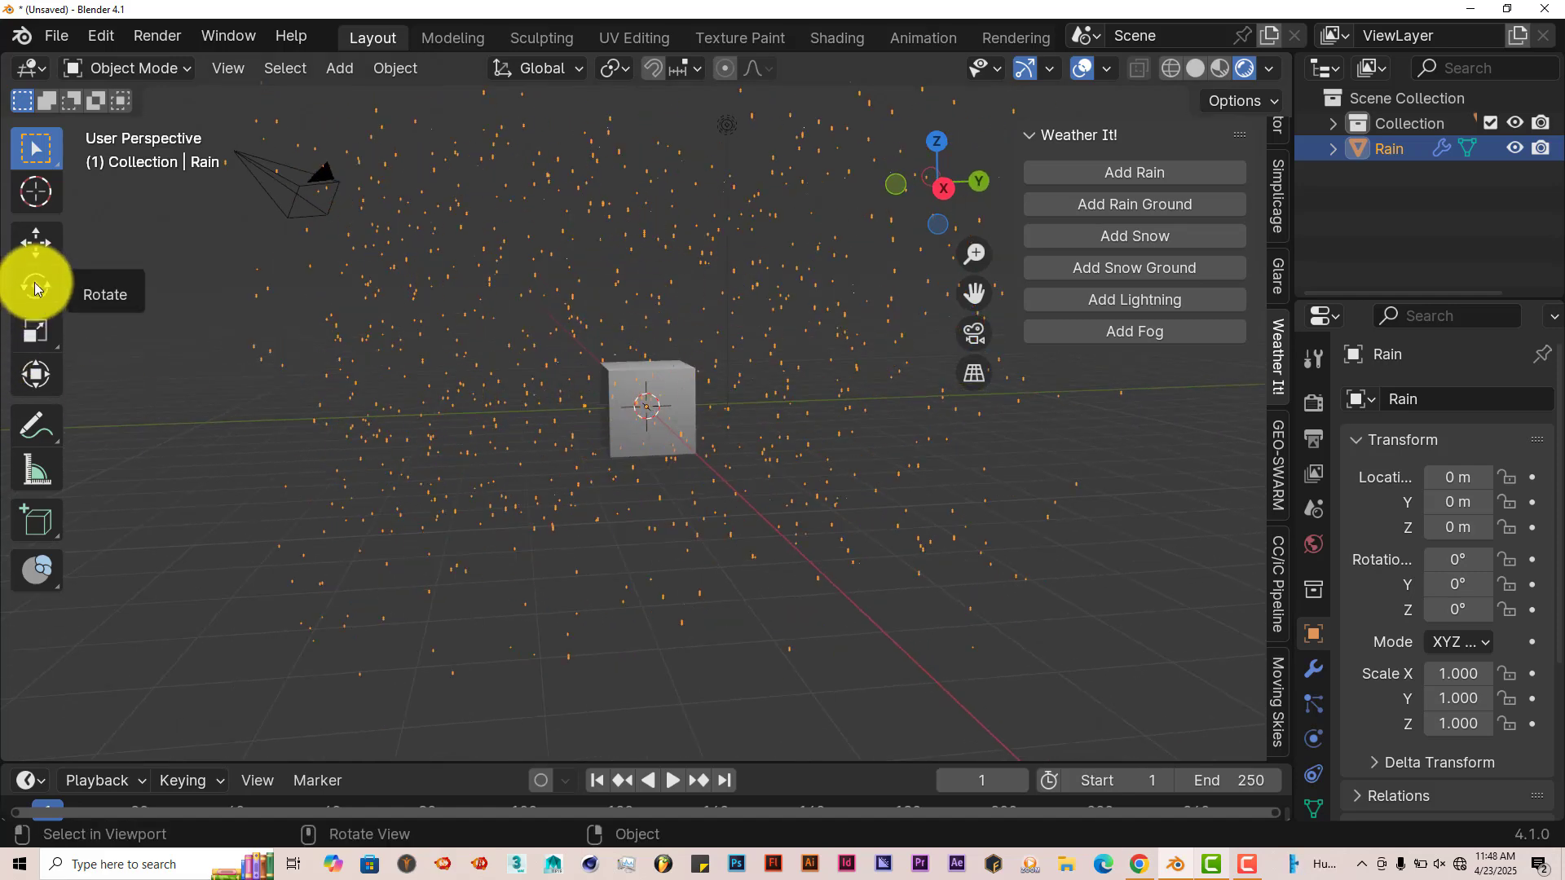
Rotate the Rain object to 19.70, -3.37, 2.375 so the streaks fall at a slant
{"action": "left_click", "coordinate": [34, 290]}
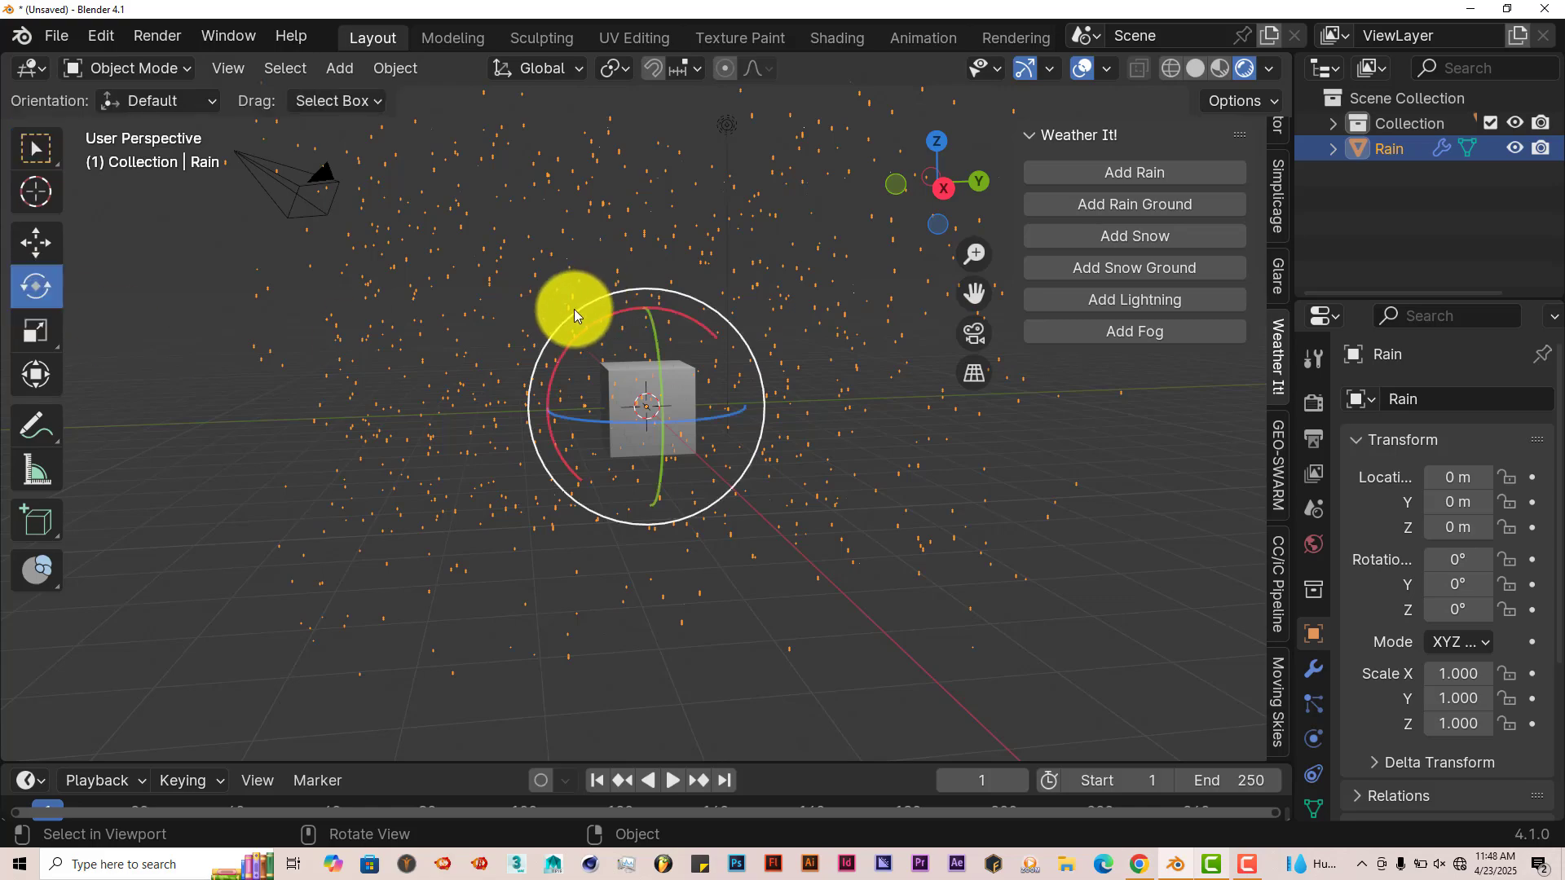
{"action": "left_click_drag", "start_coordinate": [574, 315], "coordinate": [629, 748]}
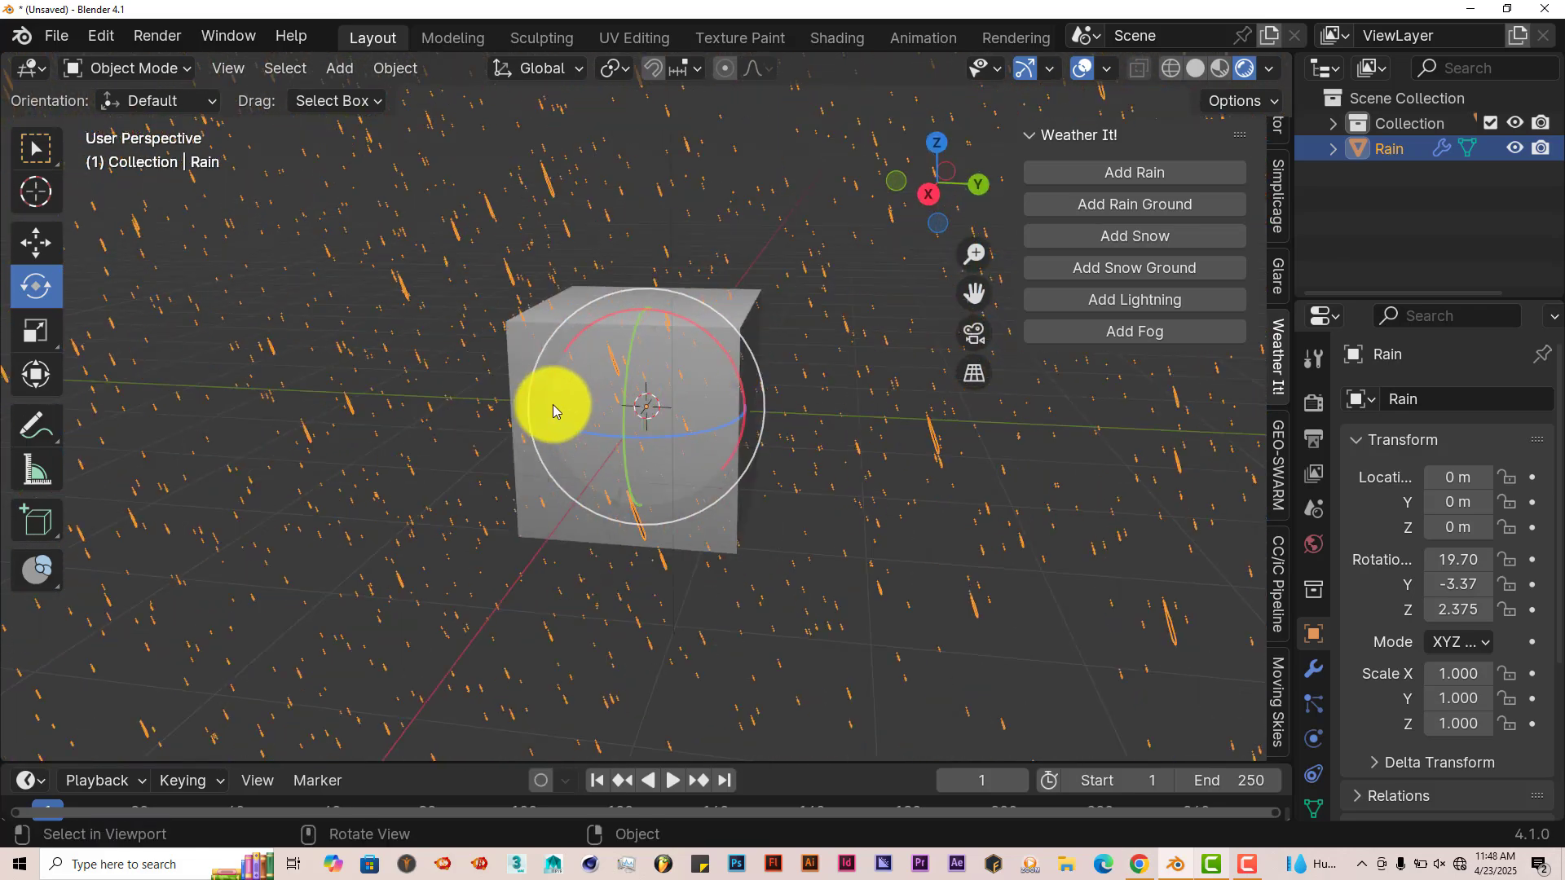
{"action": "mouse_move", "coordinate": [554, 410]}
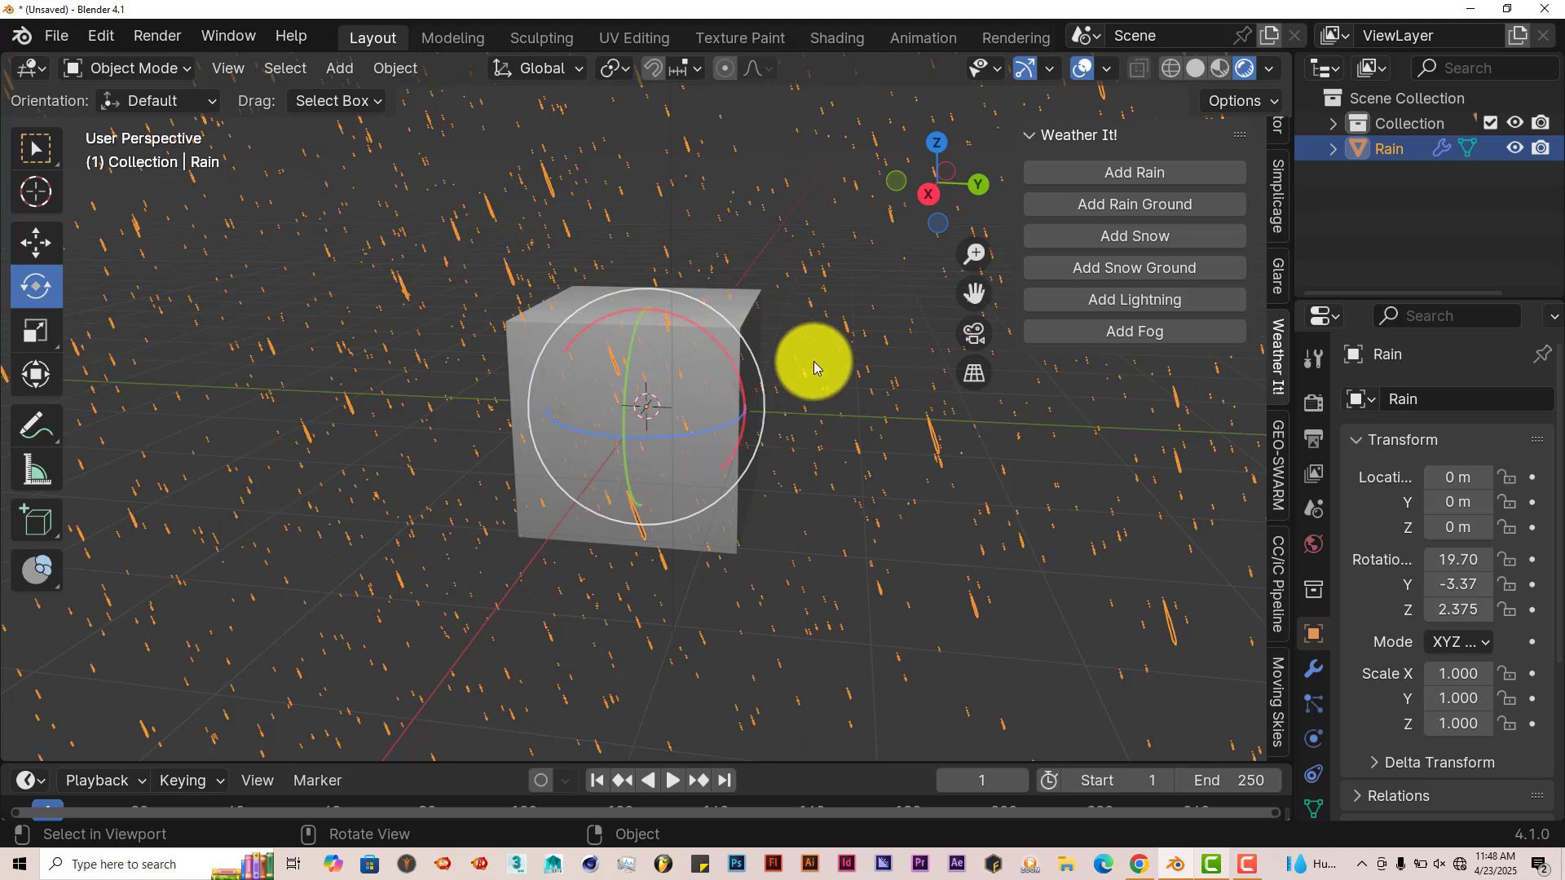
{"action": "mouse_move", "coordinate": [1134, 236]}
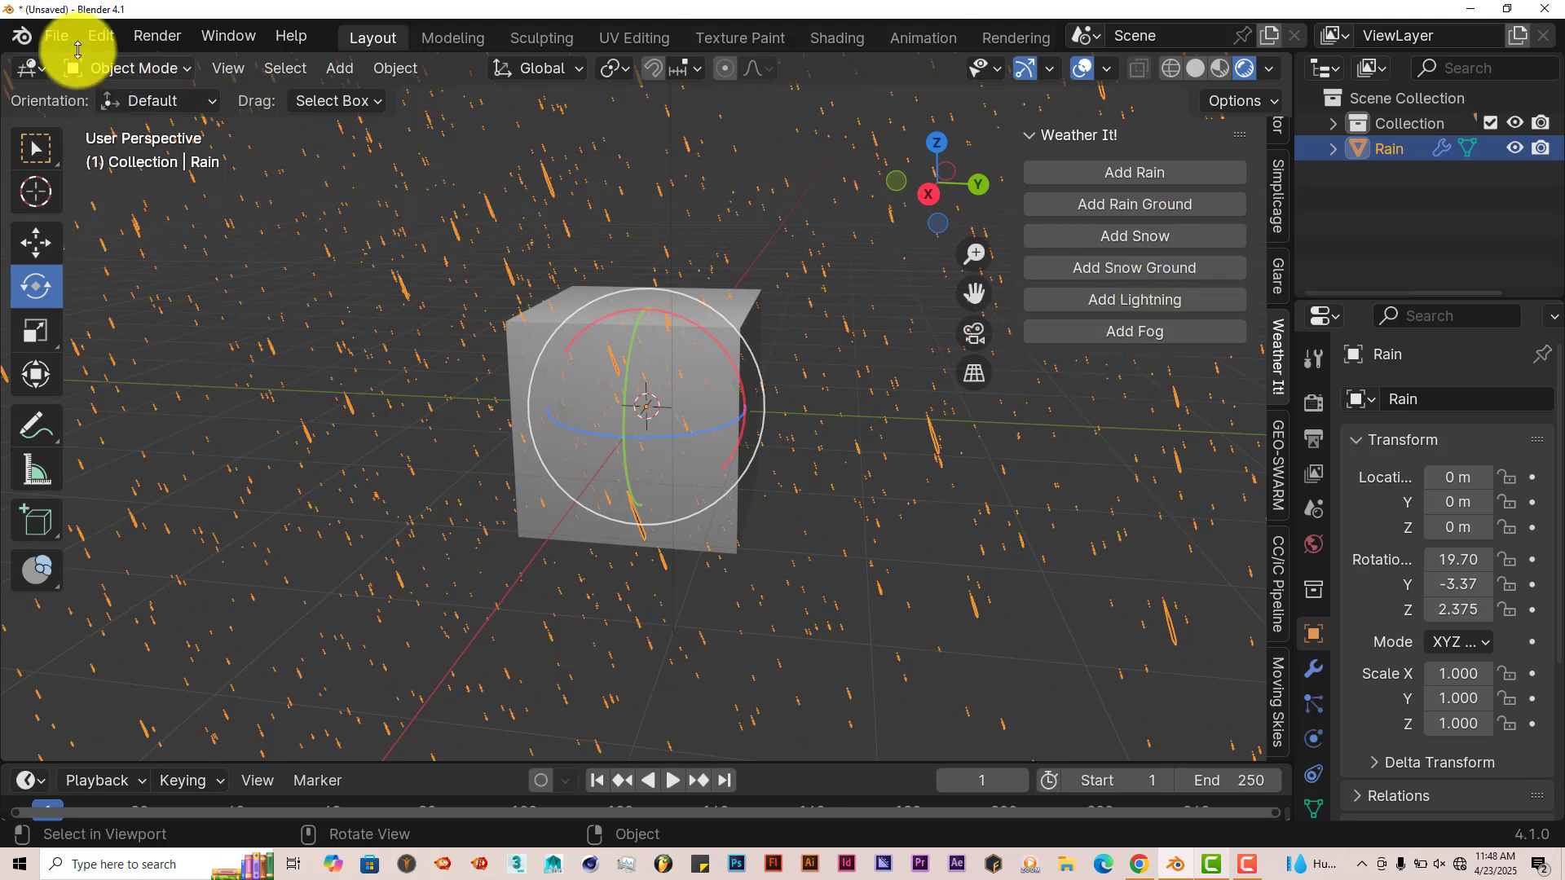
Start a new General file, discarding the rain scene without saving
{"action": "left_click", "coordinate": [55, 34]}
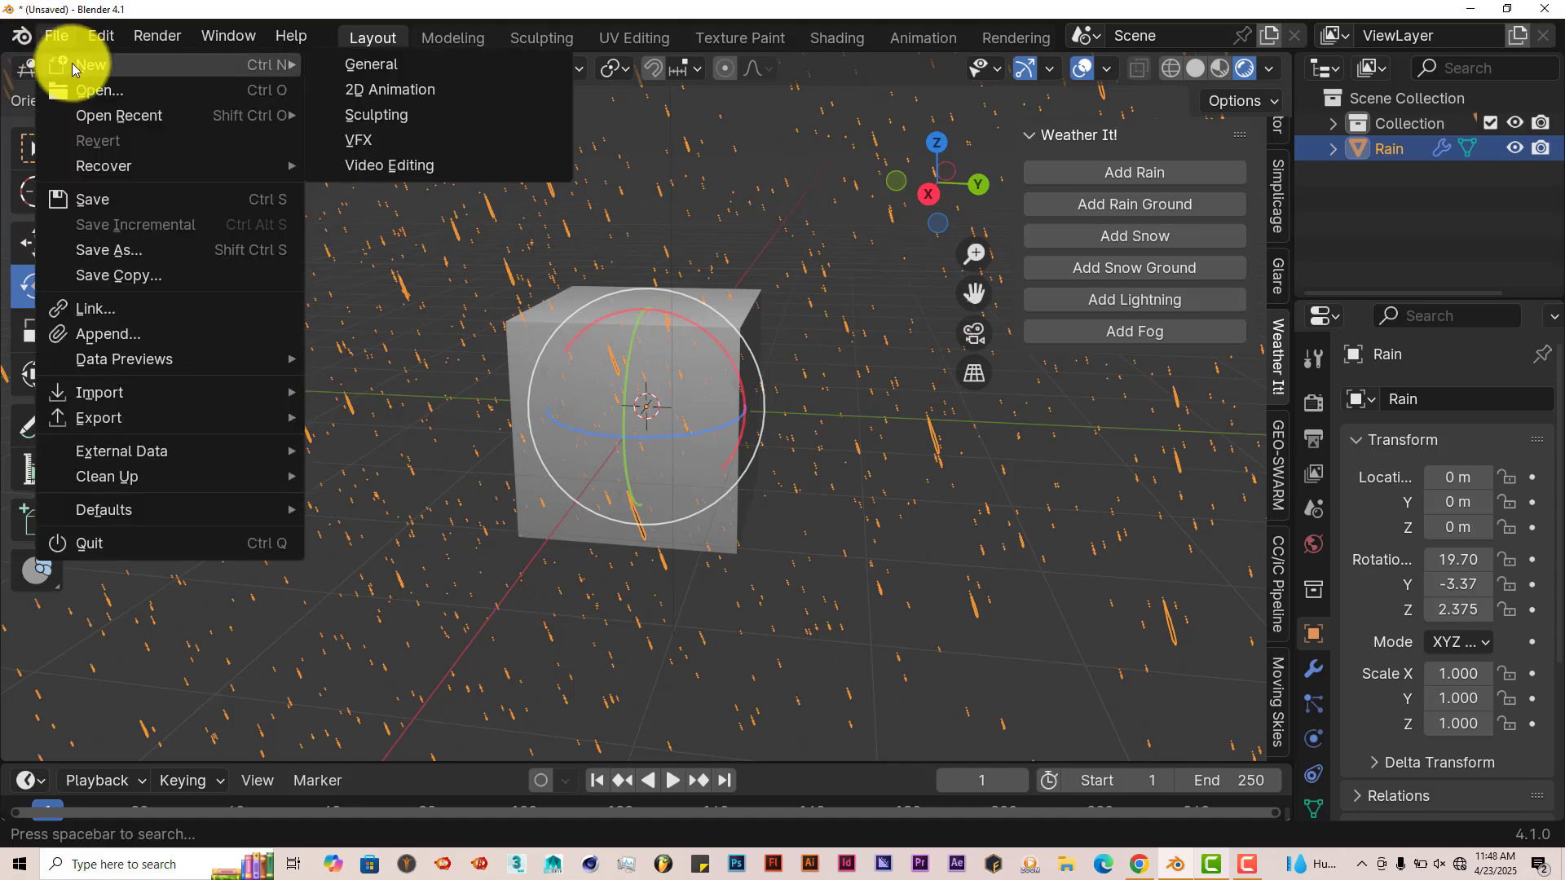
{"action": "left_click", "coordinate": [90, 63]}
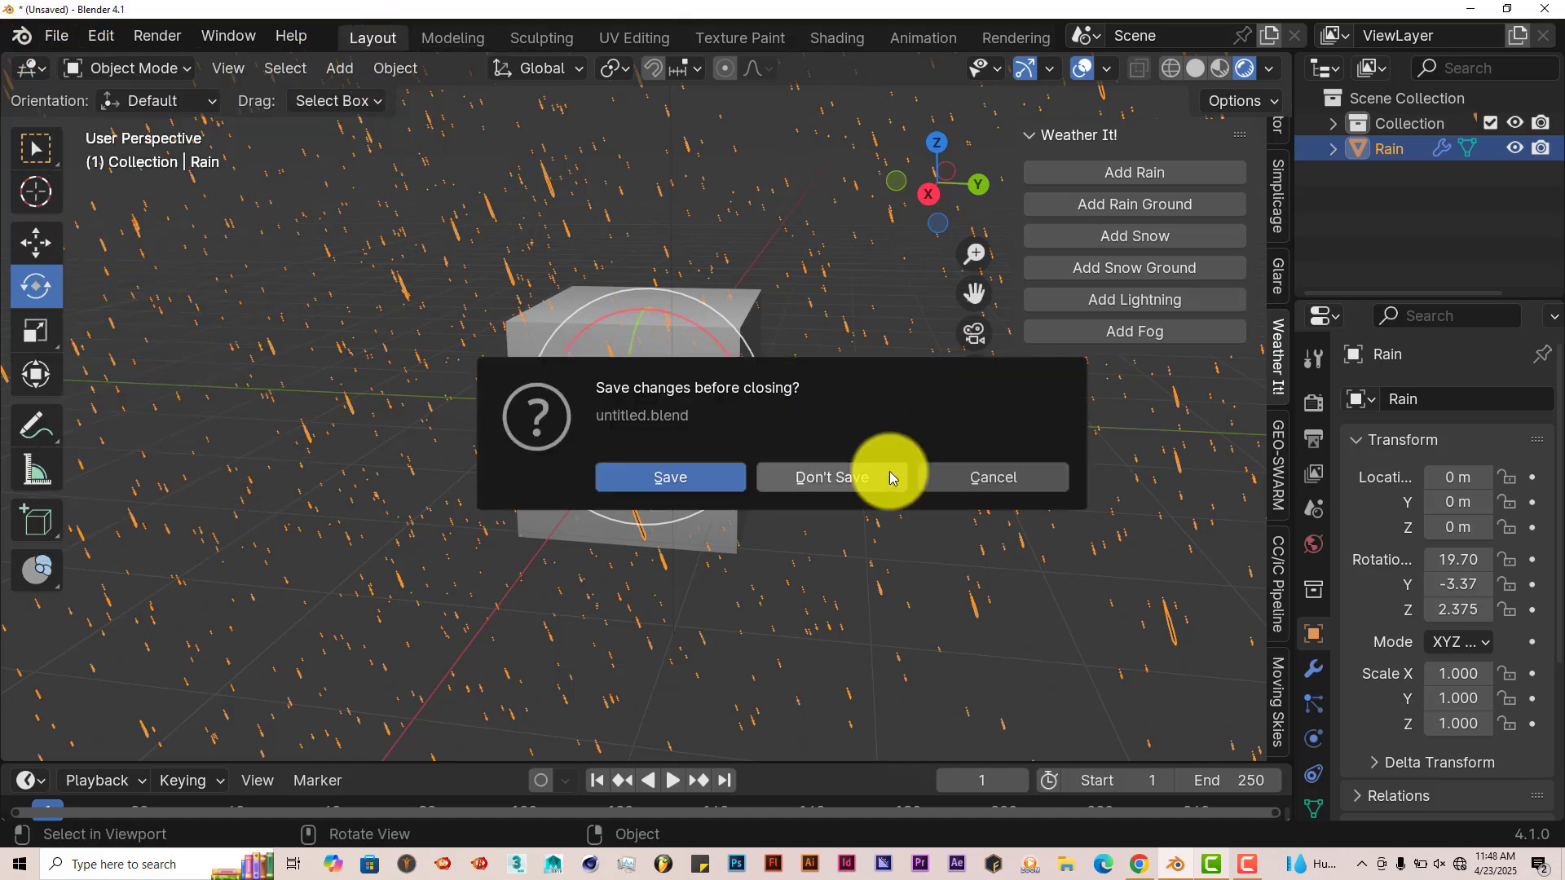
{"action": "left_click", "coordinate": [829, 478]}
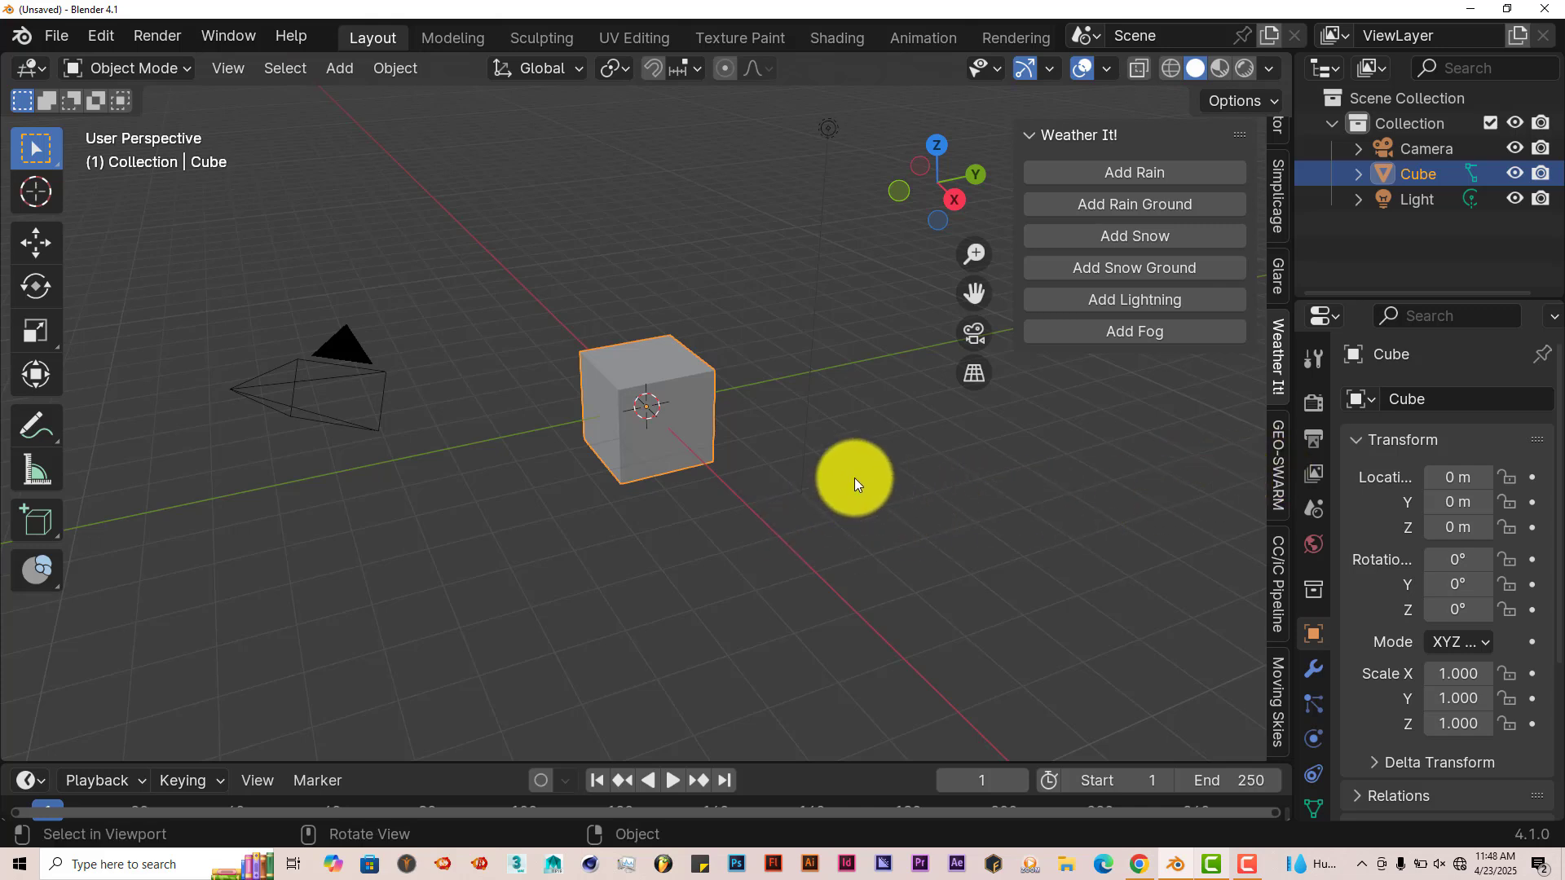
{"action": "mouse_move", "coordinate": [1115, 305]}
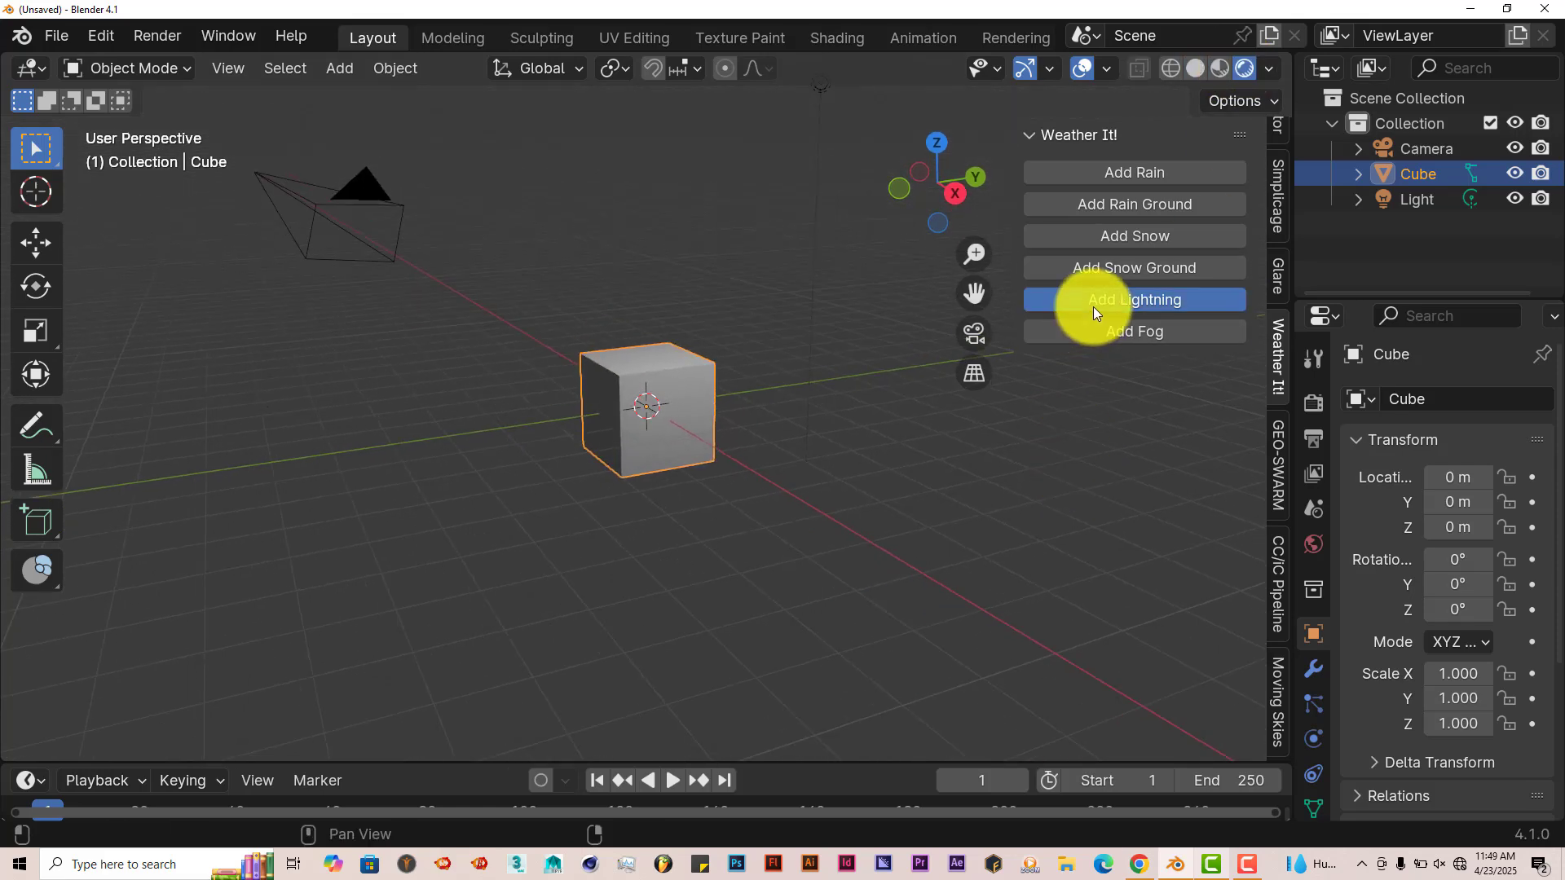
Add a Lightning object beside the cube and play its bolt animation from frame 1
{"action": "left_click", "coordinate": [1133, 300]}
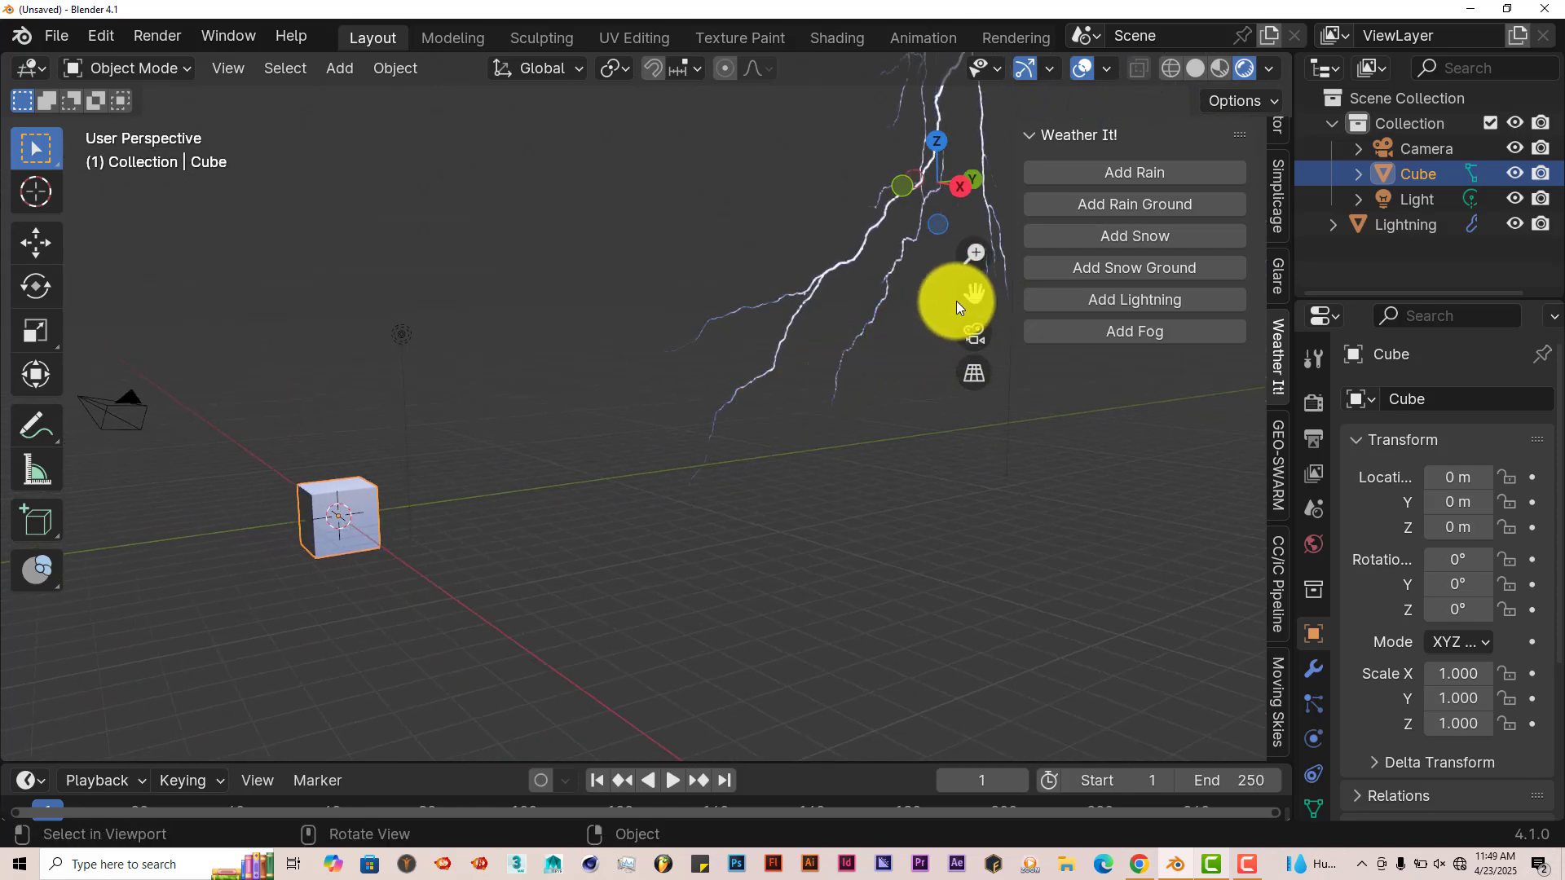
{"action": "left_click_drag", "start_coordinate": [955, 308], "coordinate": [705, 742]}
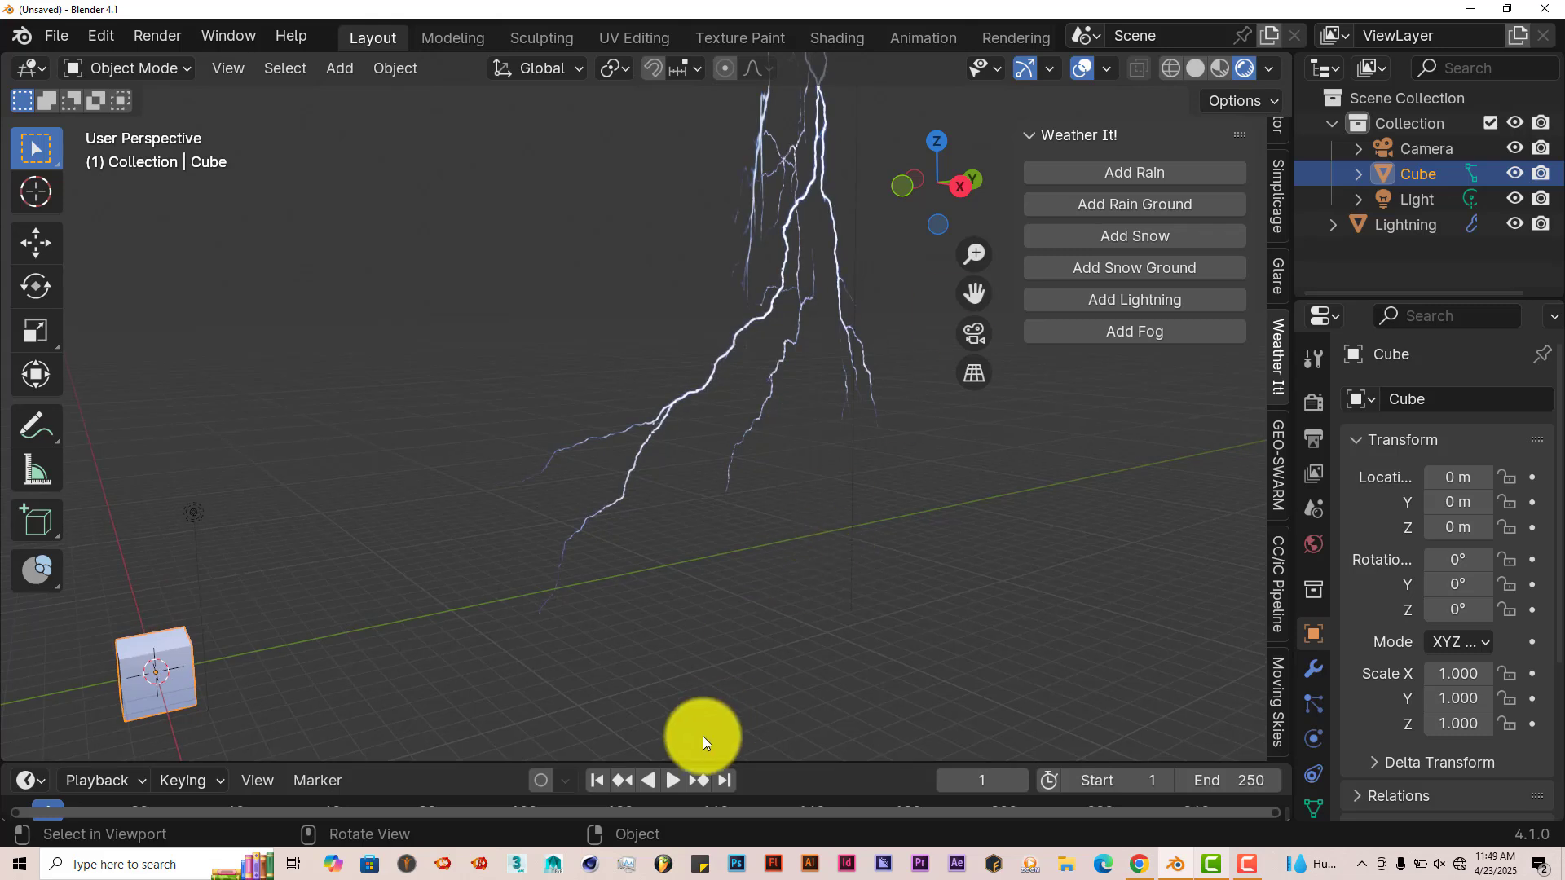
{"action": "left_click", "coordinate": [671, 780]}
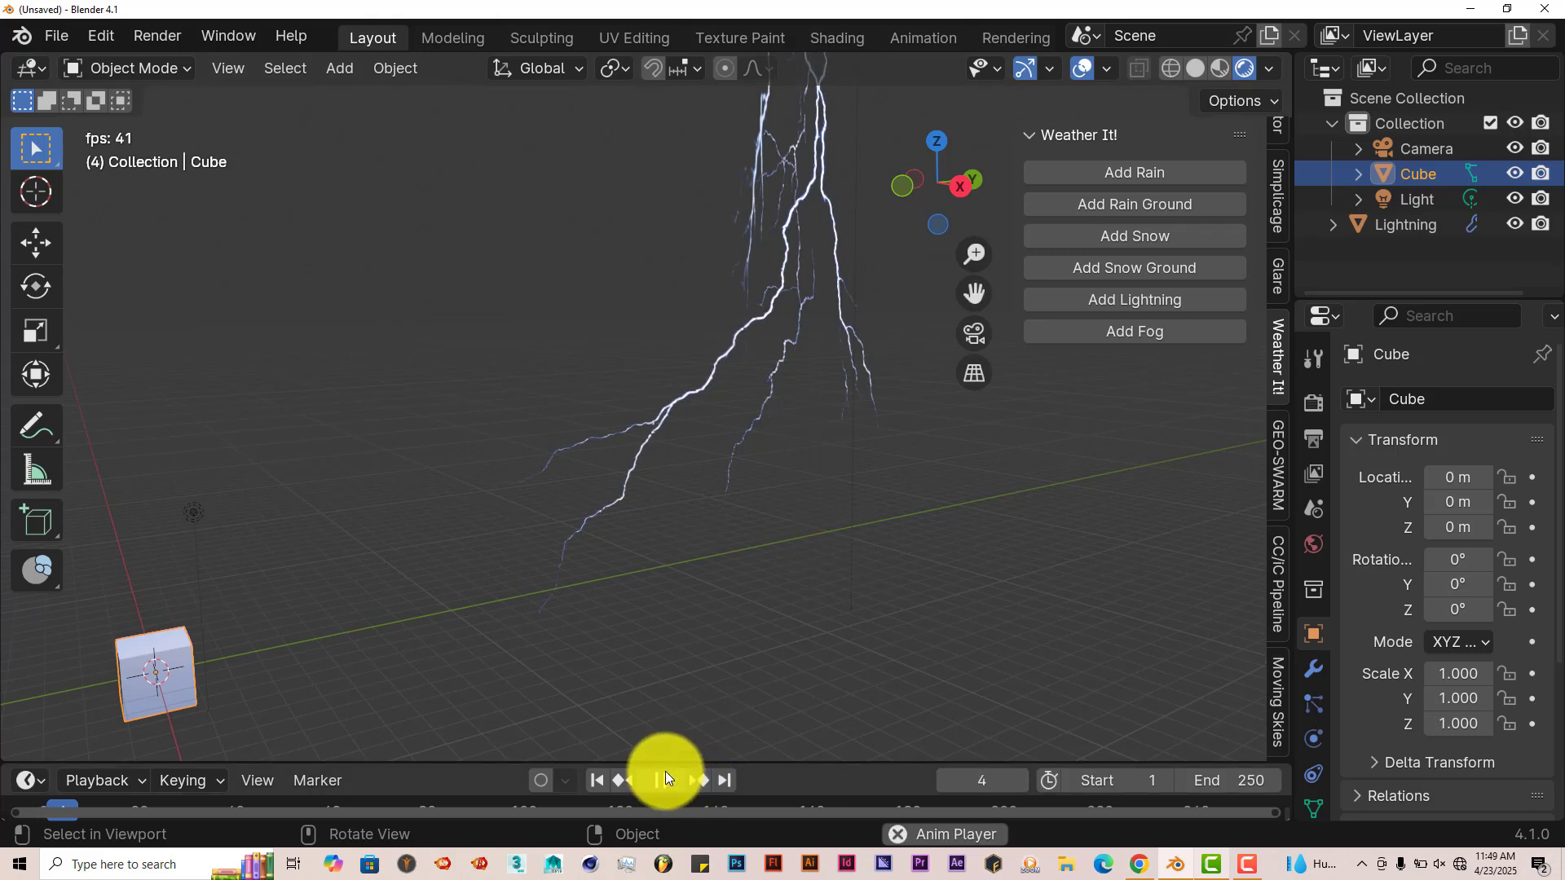
{"action": "left_click", "coordinate": [700, 780]}
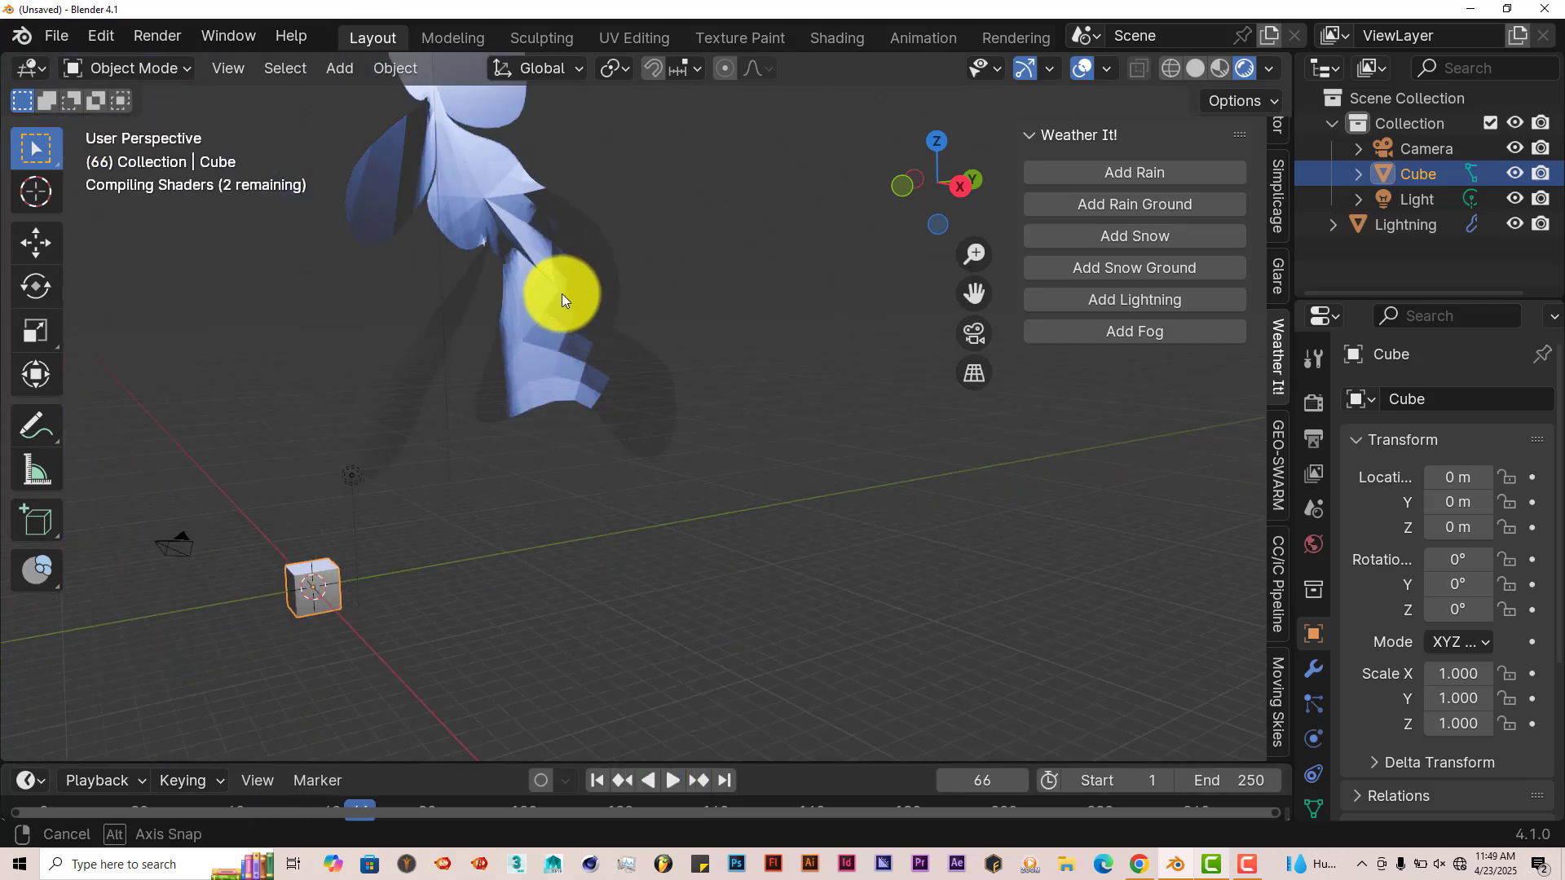
{"action": "left_click_drag", "start_coordinate": [564, 300], "coordinate": [588, 347]}
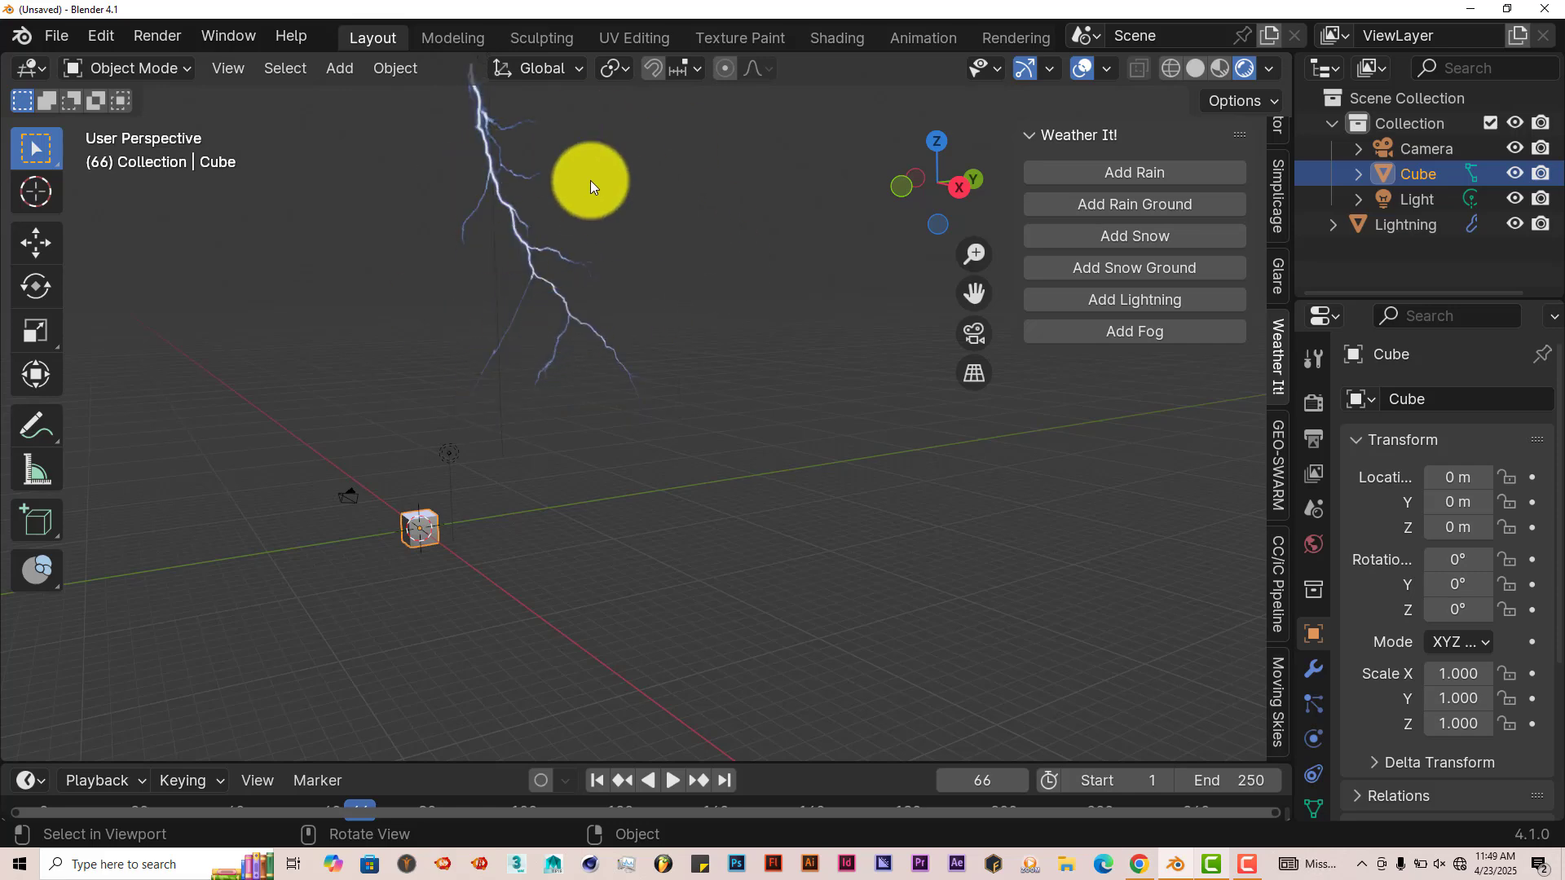
{"action": "left_click", "coordinate": [596, 779]}
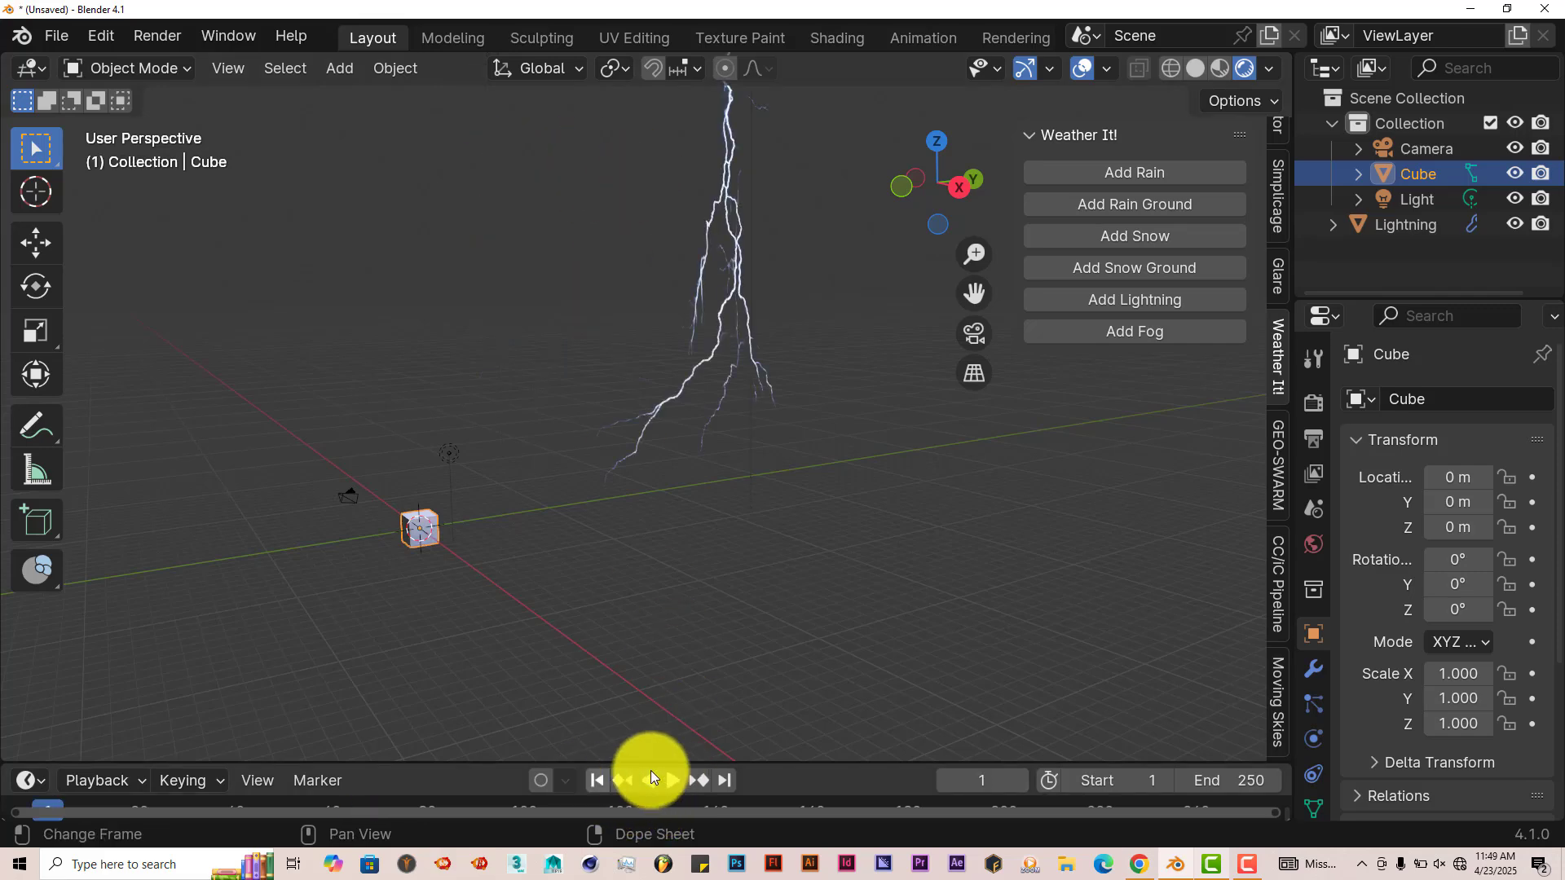
{"action": "left_click", "coordinate": [671, 781]}
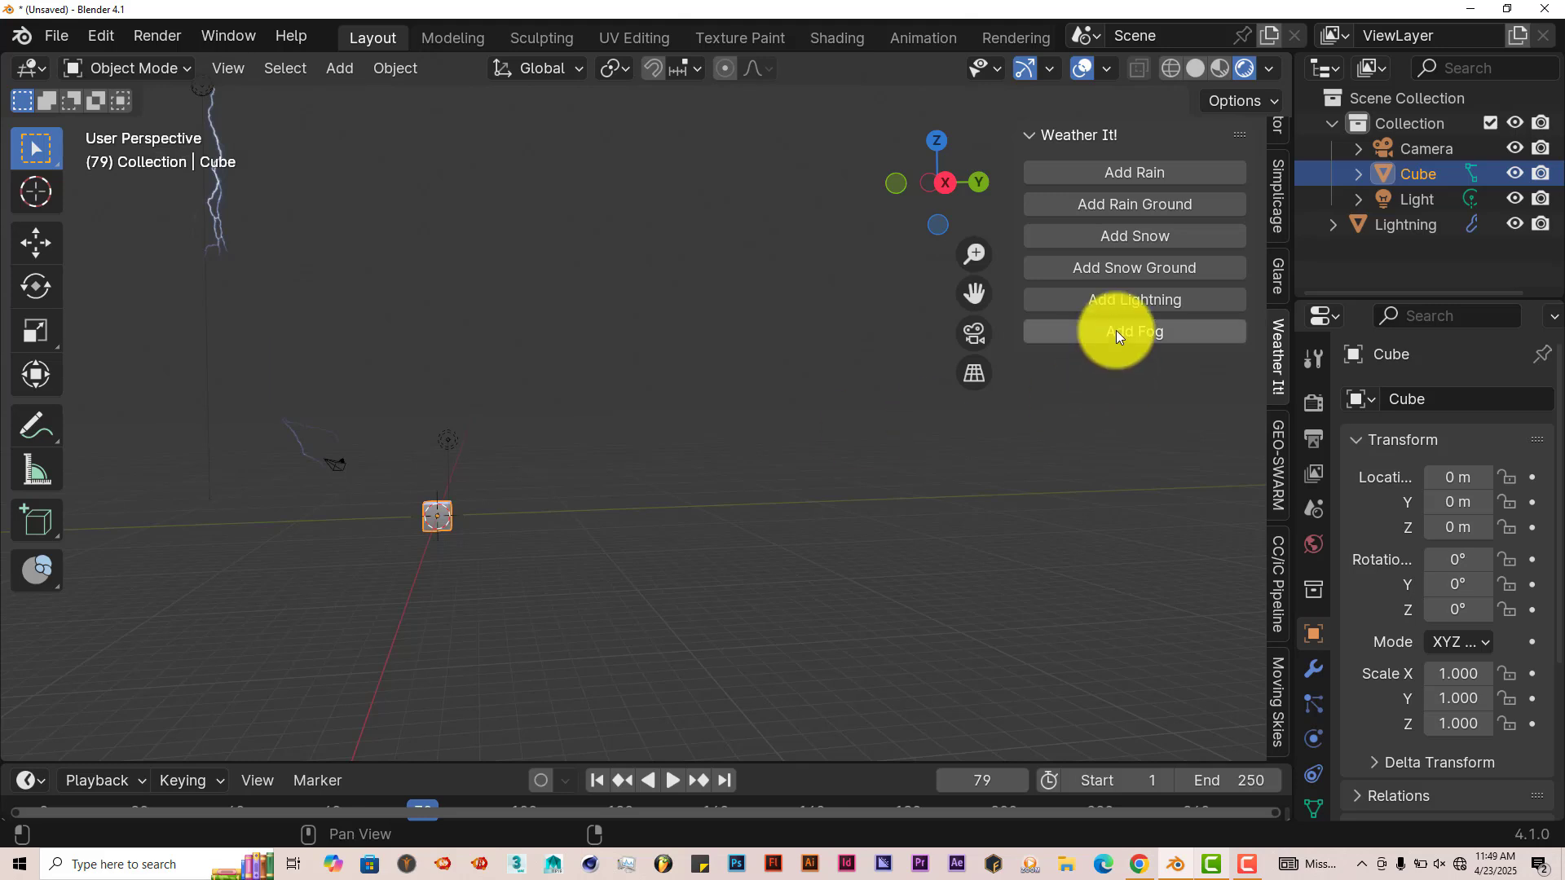
Start a new General file, discarding the lightning scene without saving
{"action": "left_click", "coordinate": [56, 36]}
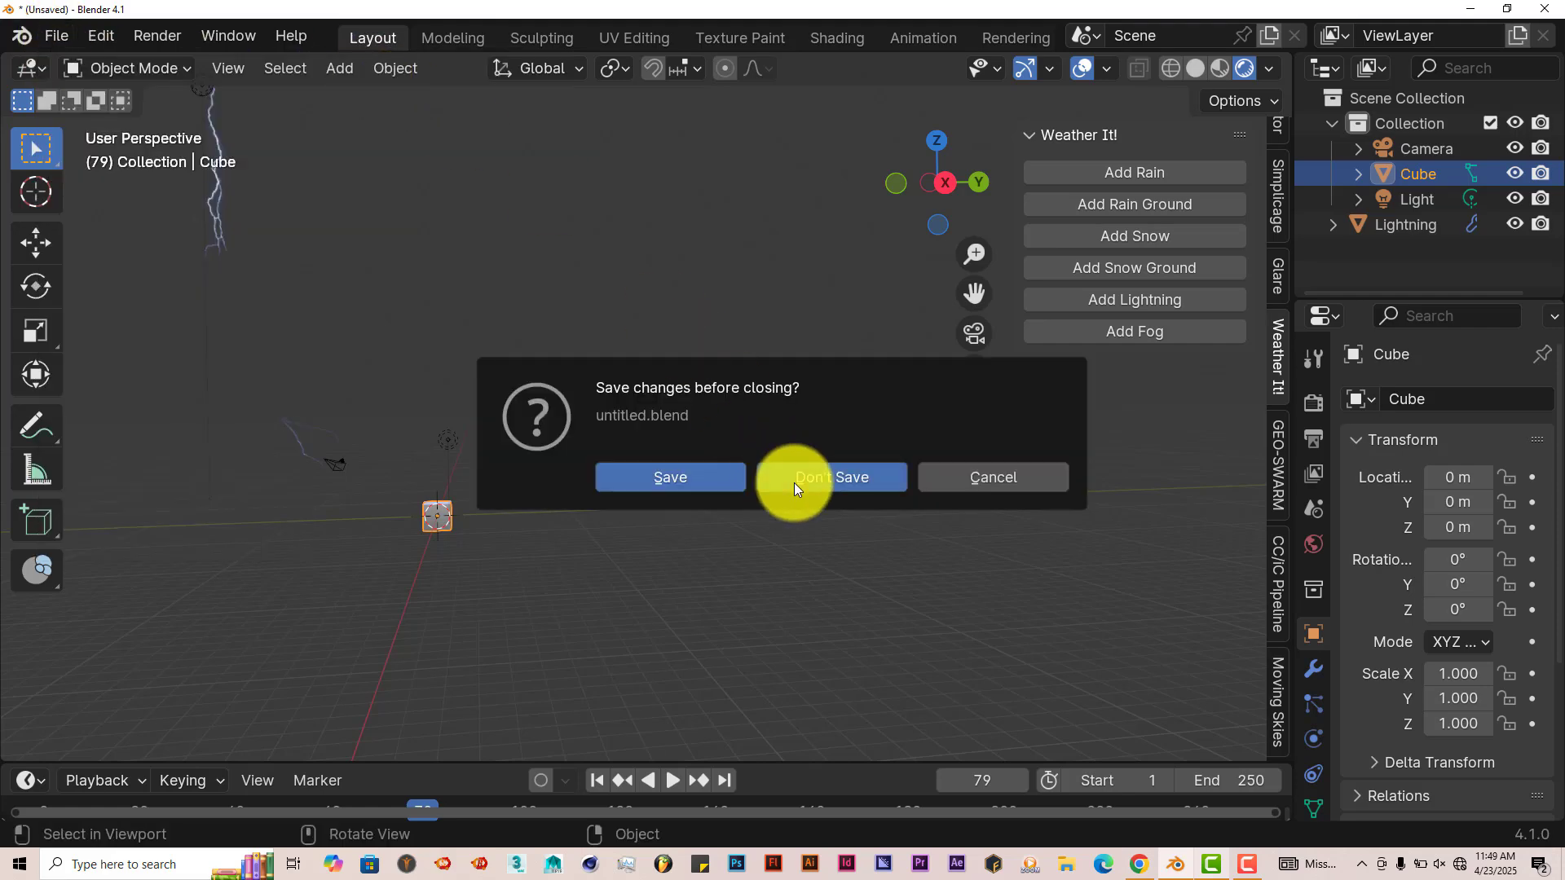
{"action": "left_click", "coordinate": [832, 476]}
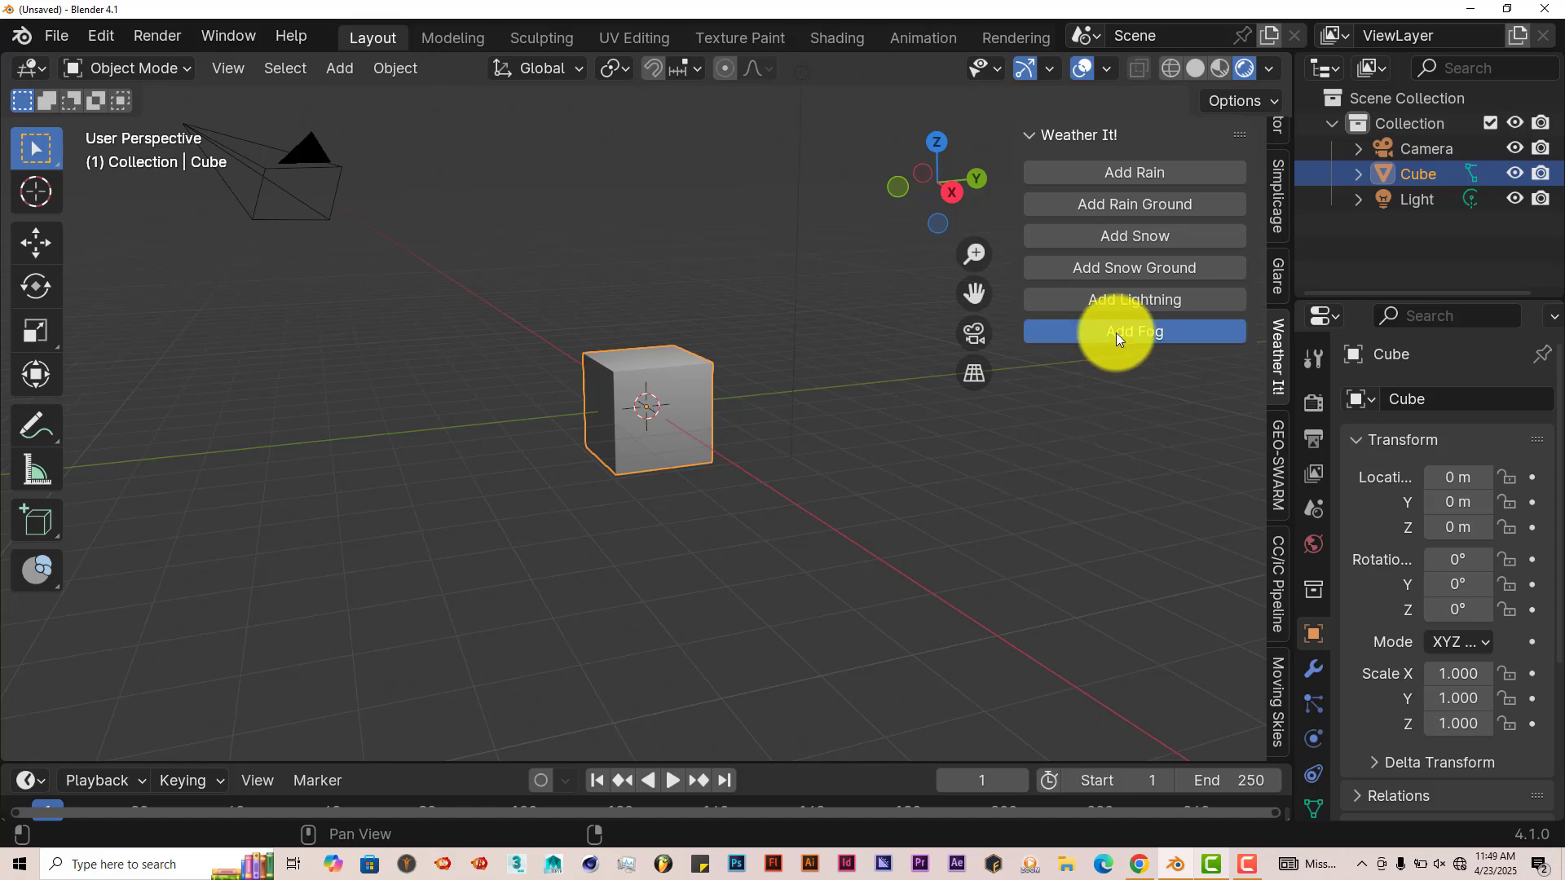
Add a Fog object around the cube and preview its drifting animation
{"action": "left_click", "coordinate": [1133, 331]}
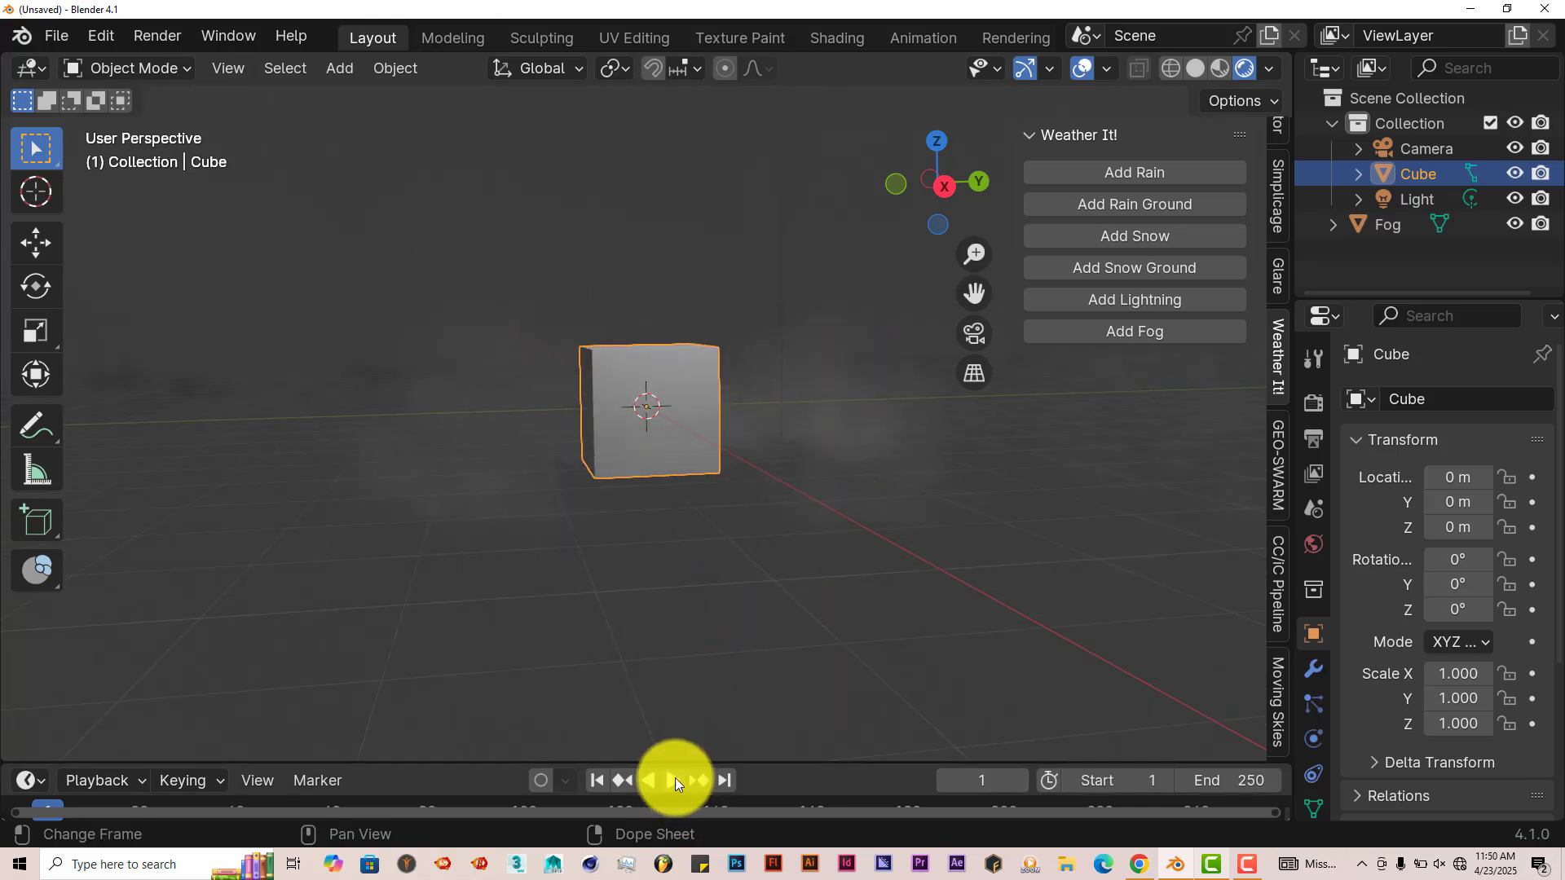
{"action": "left_click", "coordinate": [670, 781]}
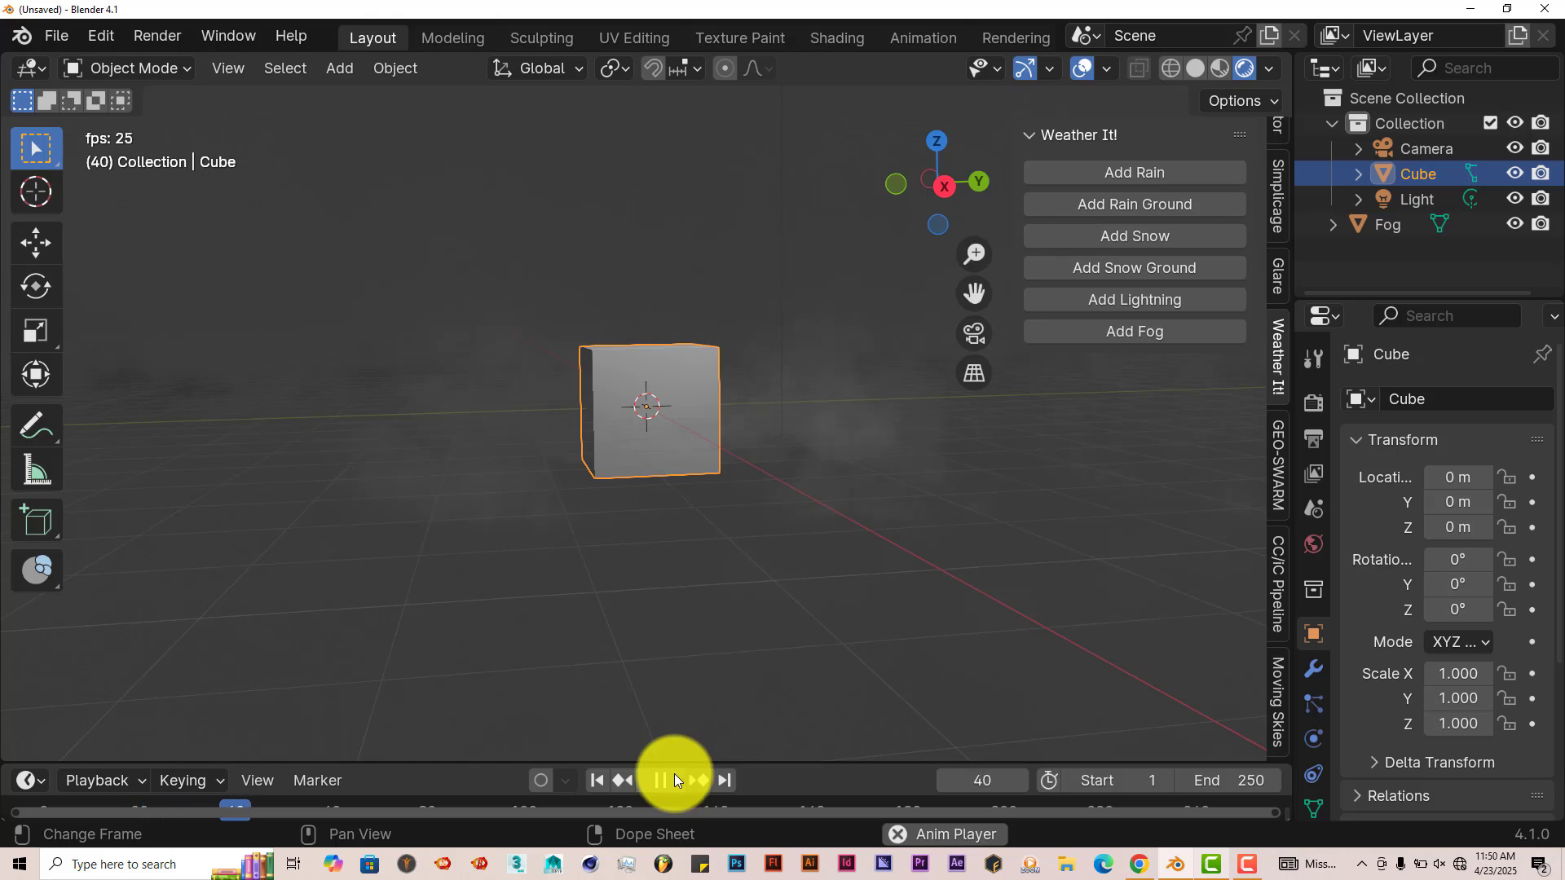
{"action": "left_click", "coordinate": [658, 779]}
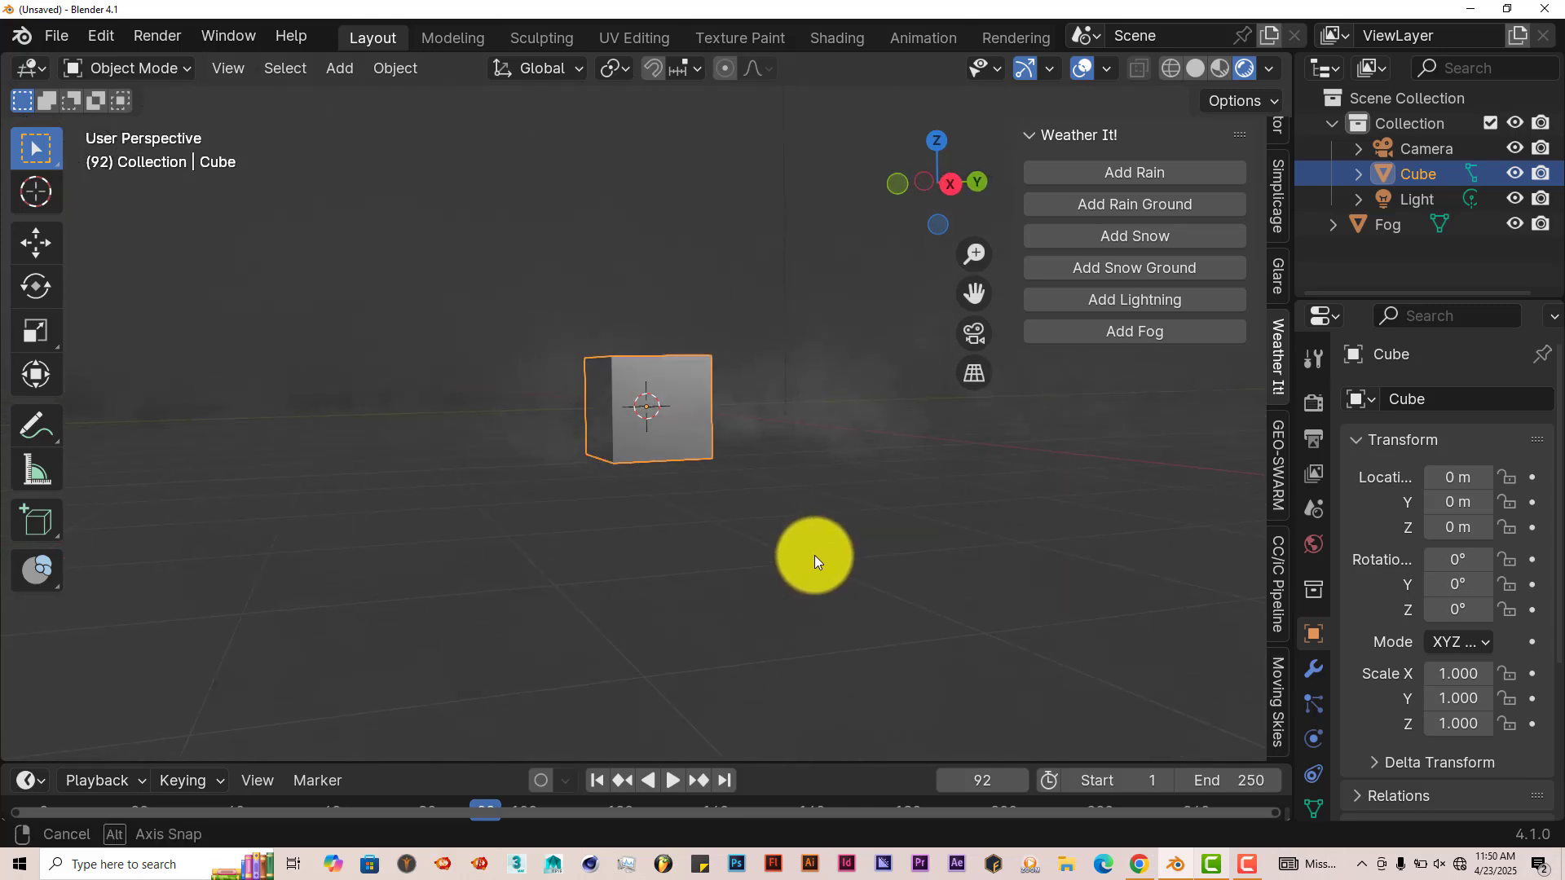
{"action": "left_click_drag", "start_coordinate": [814, 561], "coordinate": [683, 577]}
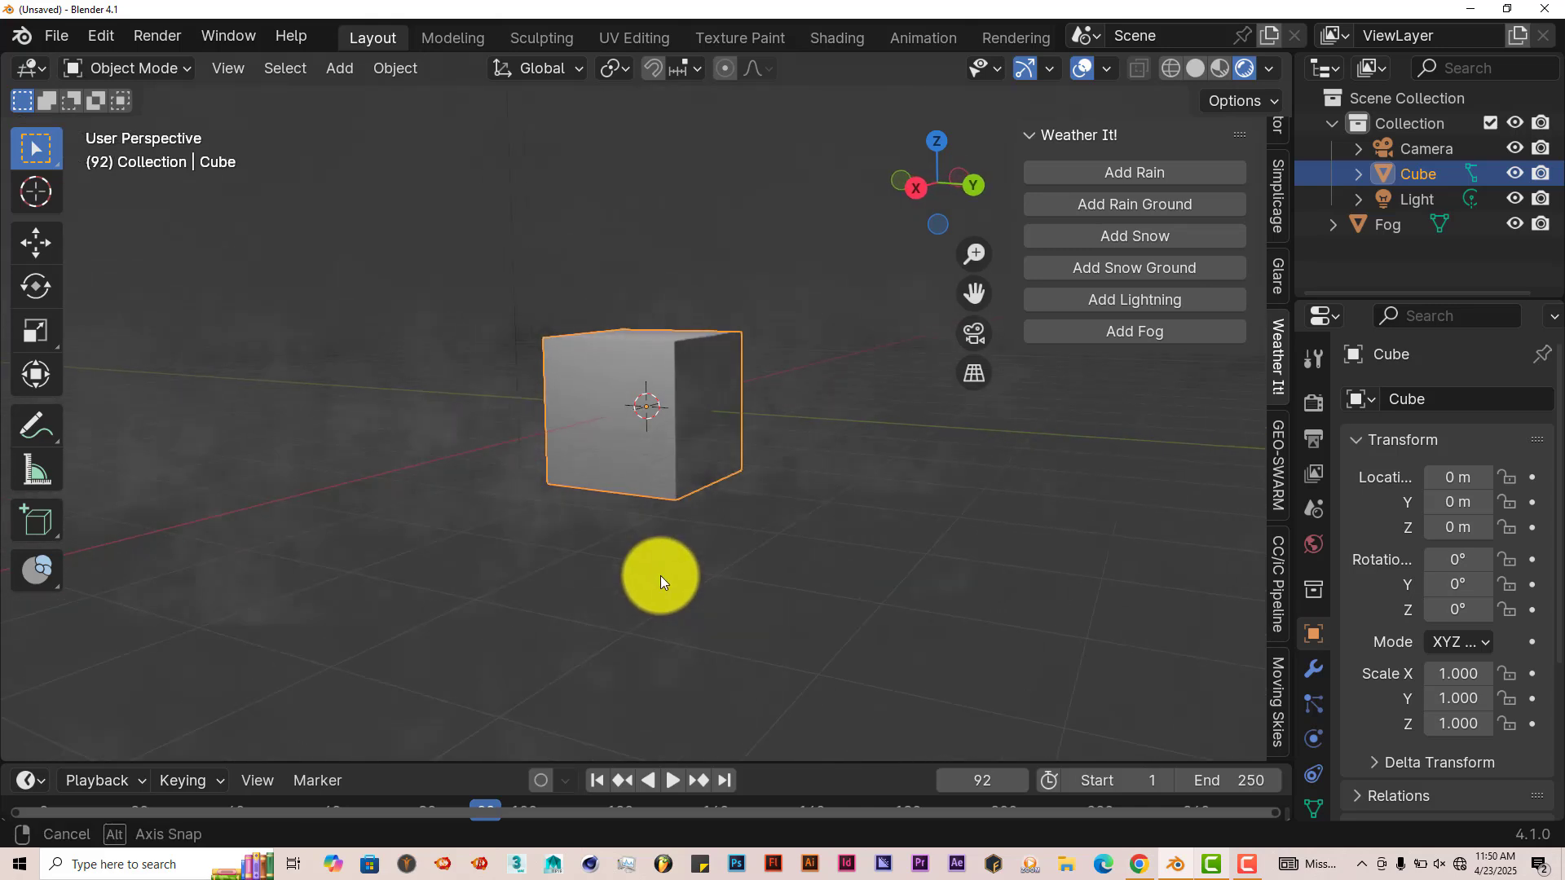
{"action": "left_click_drag", "start_coordinate": [661, 582], "coordinate": [717, 572]}
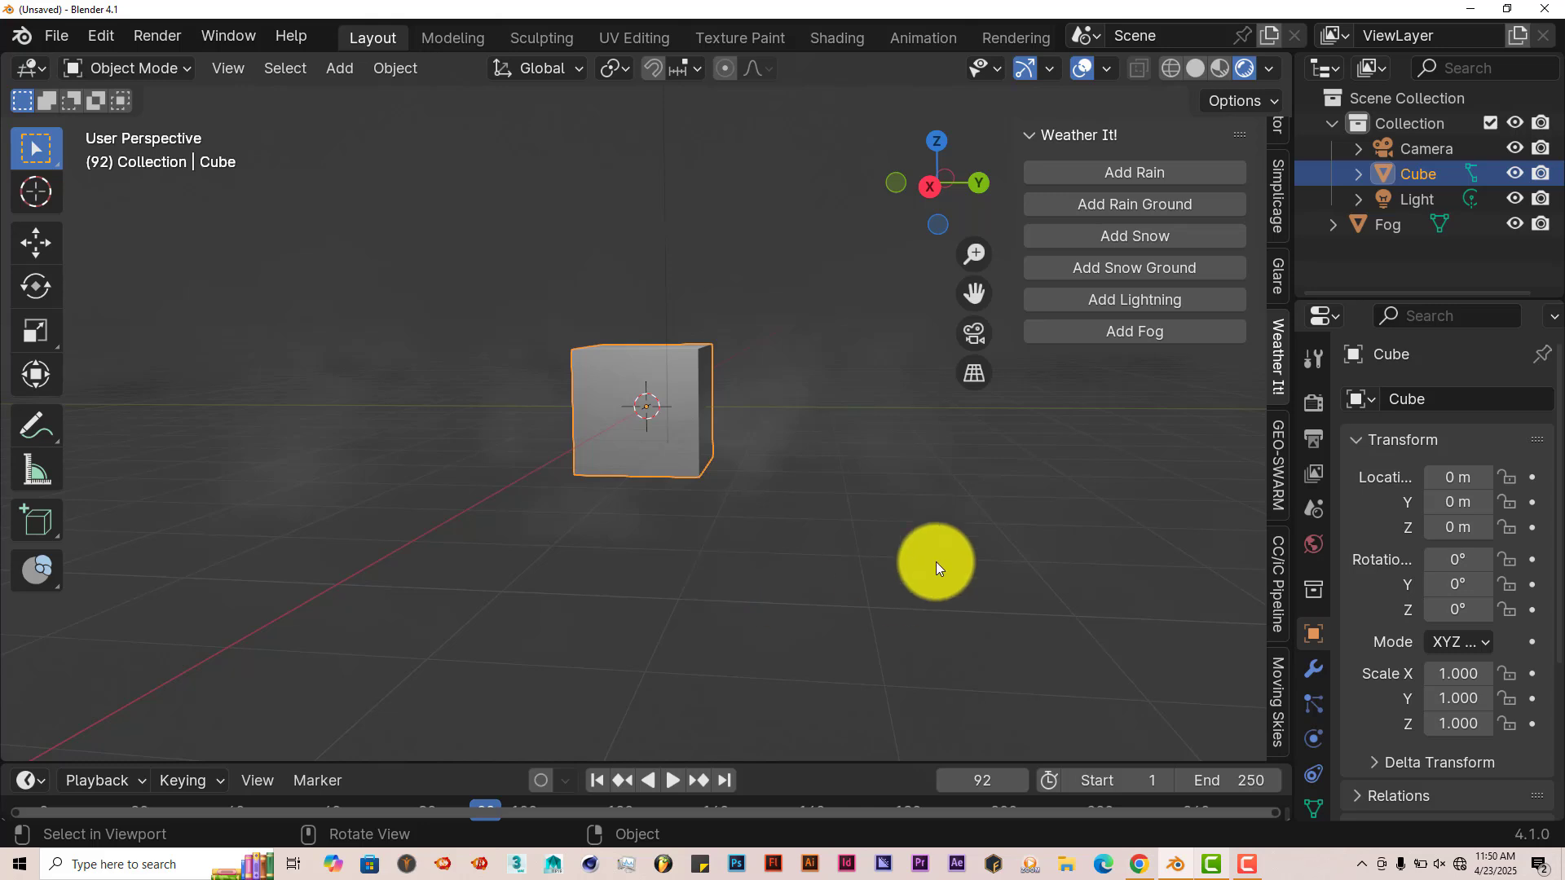
{"action": "mouse_move", "coordinate": [1134, 236]}
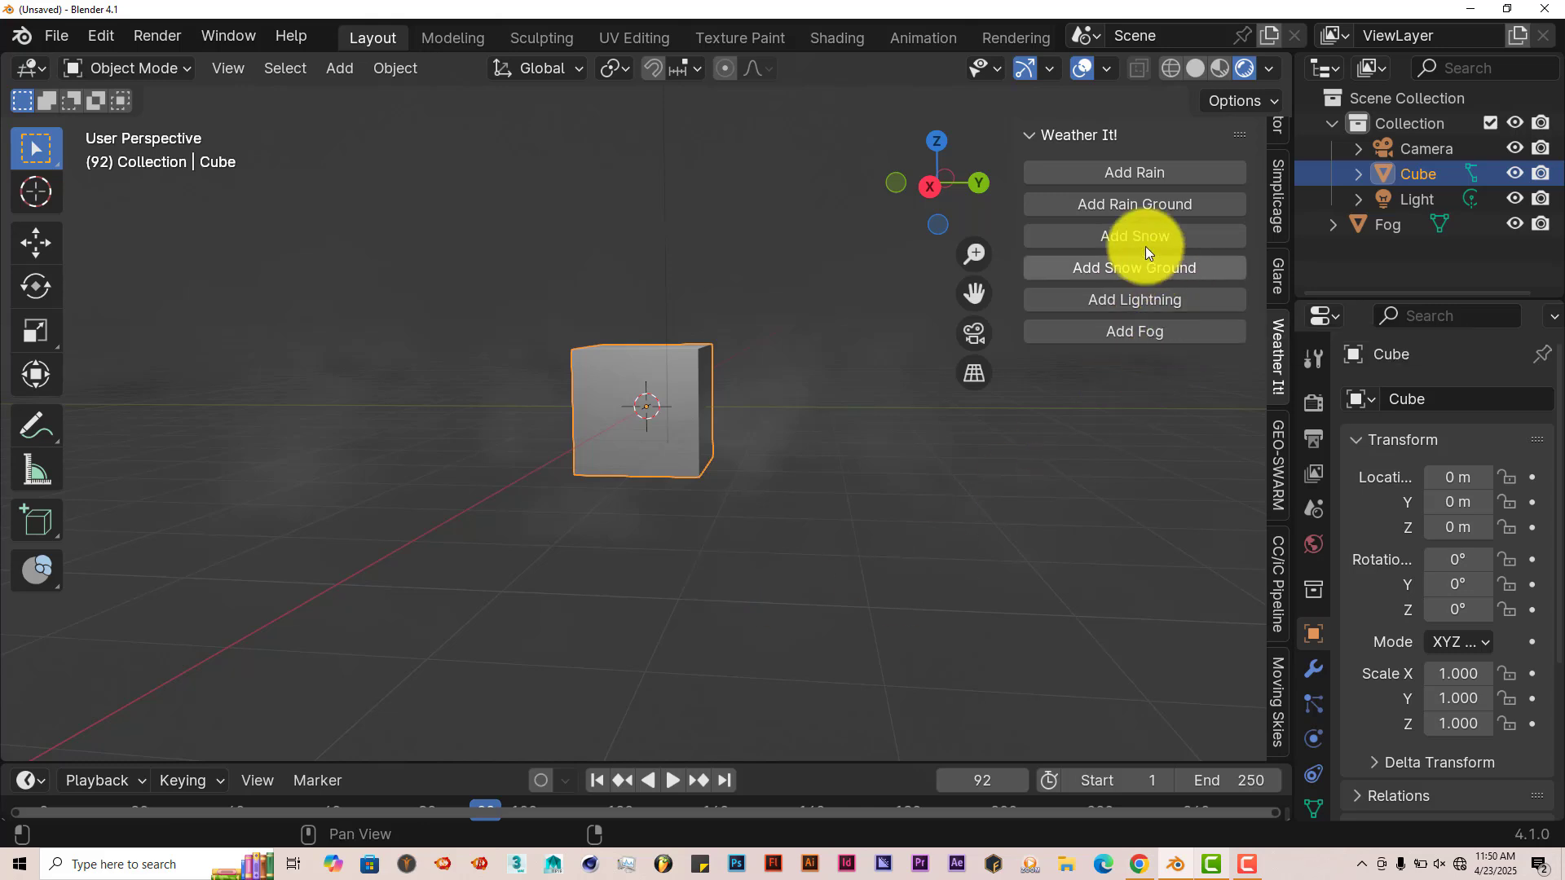
{"action": "mouse_move", "coordinate": [1144, 237]}
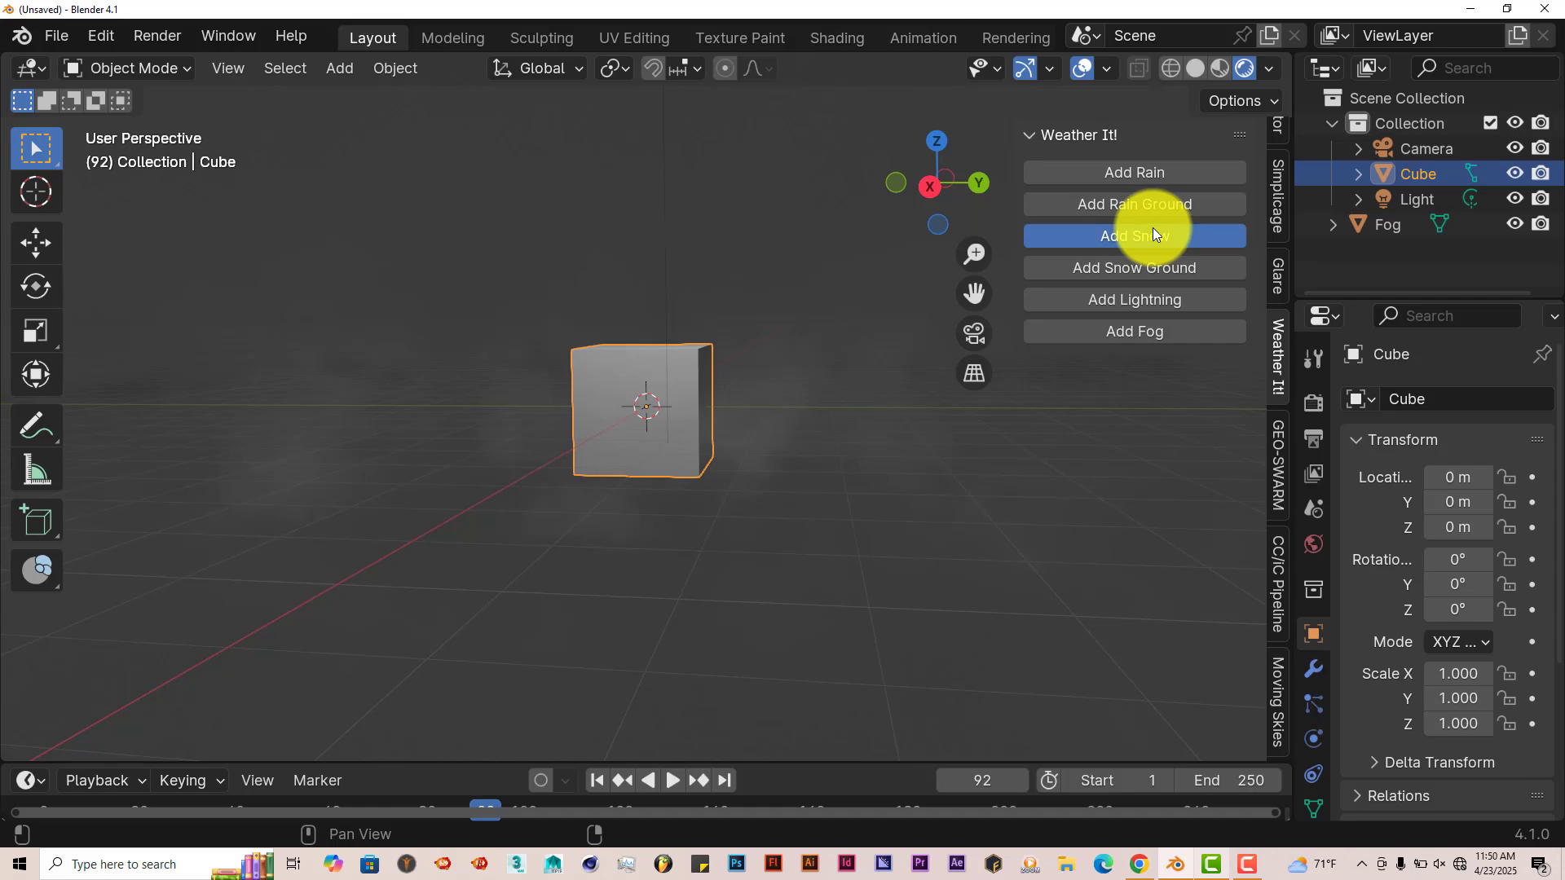
Add a Snow object to the foggy scene and preview the snowfall
{"action": "left_click", "coordinate": [1132, 235]}
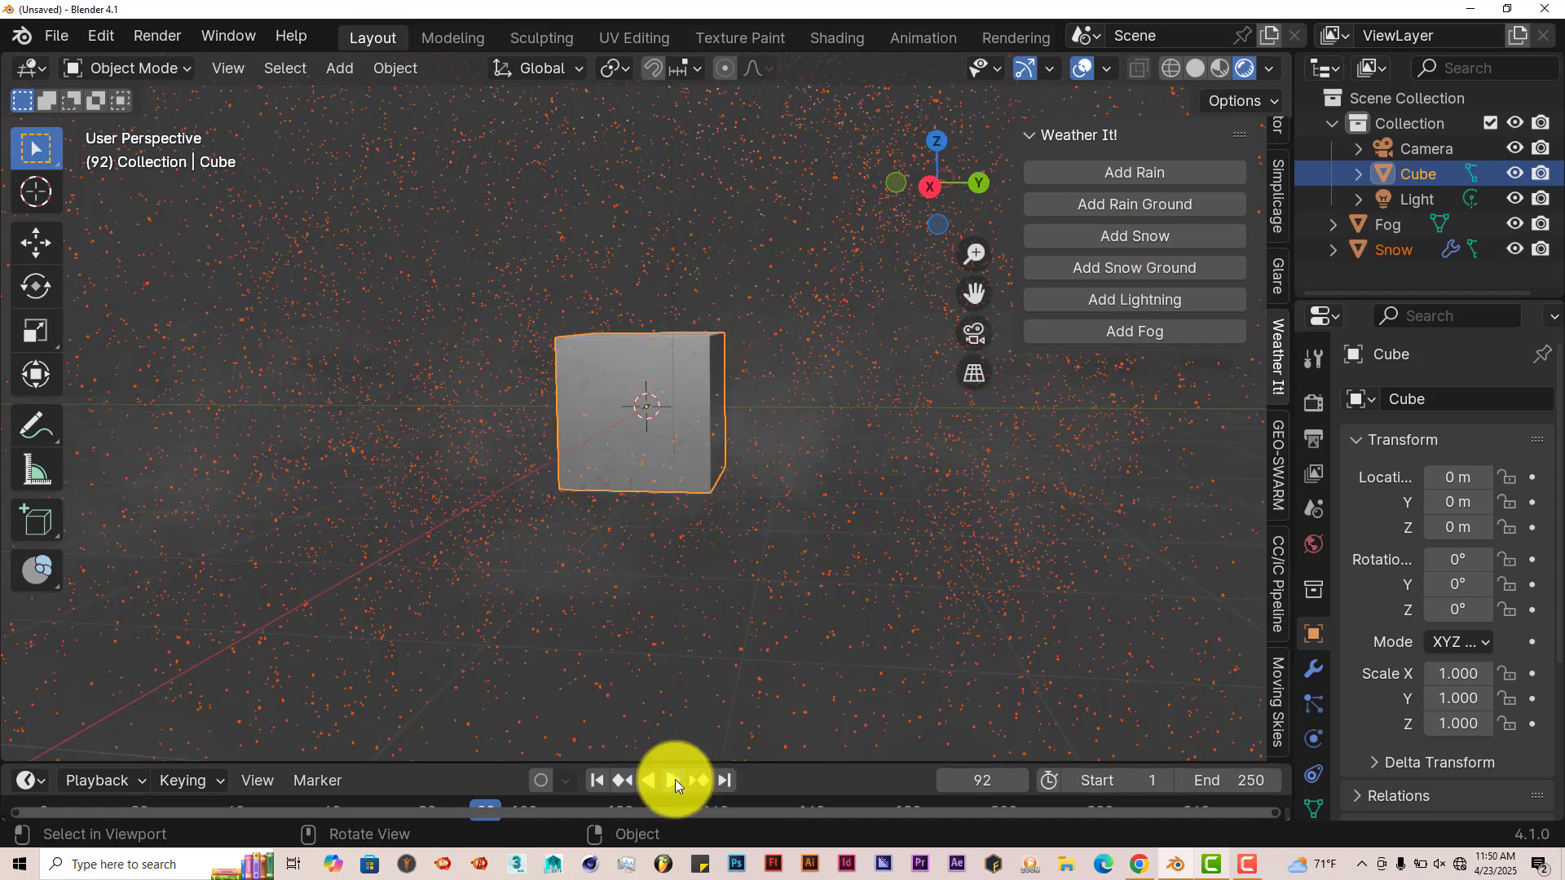
{"action": "left_click", "coordinate": [660, 781]}
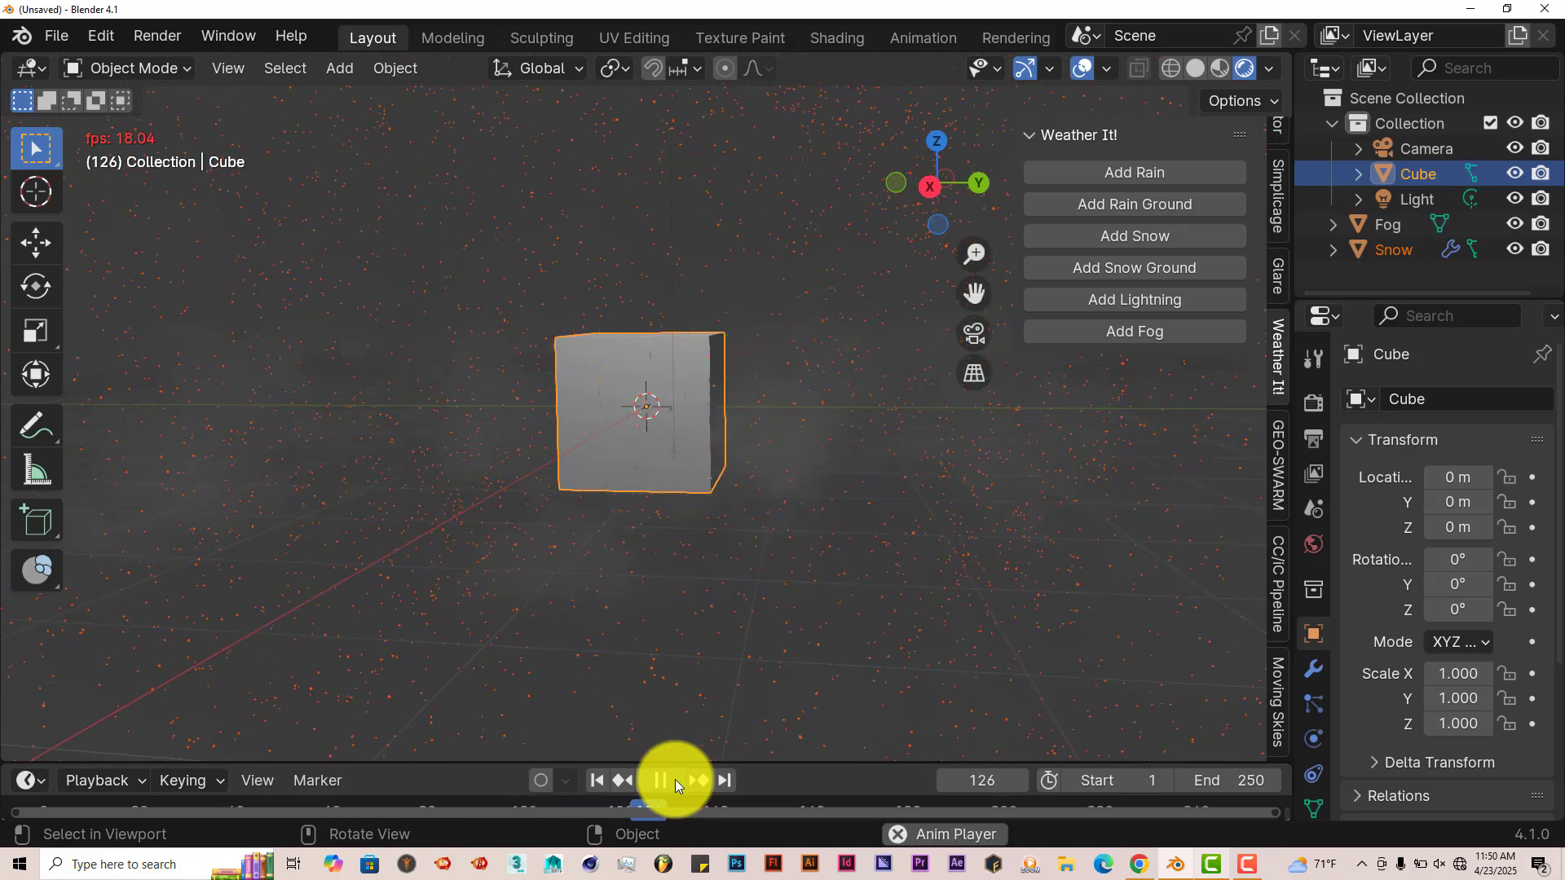
{"action": "left_click", "coordinate": [657, 780]}
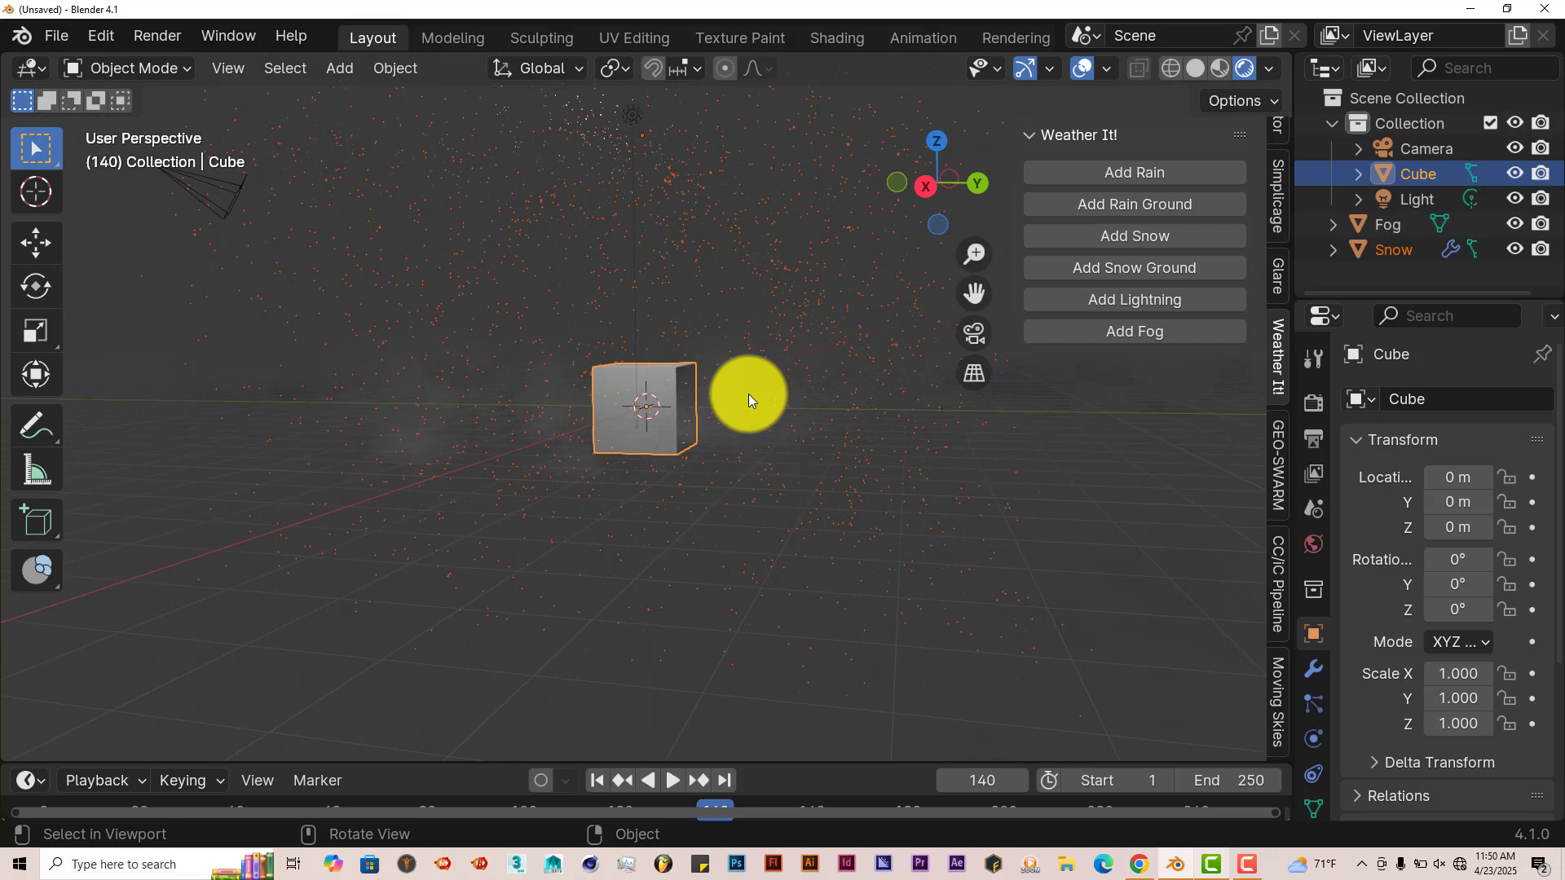
{"action": "left_click", "coordinate": [1387, 148]}
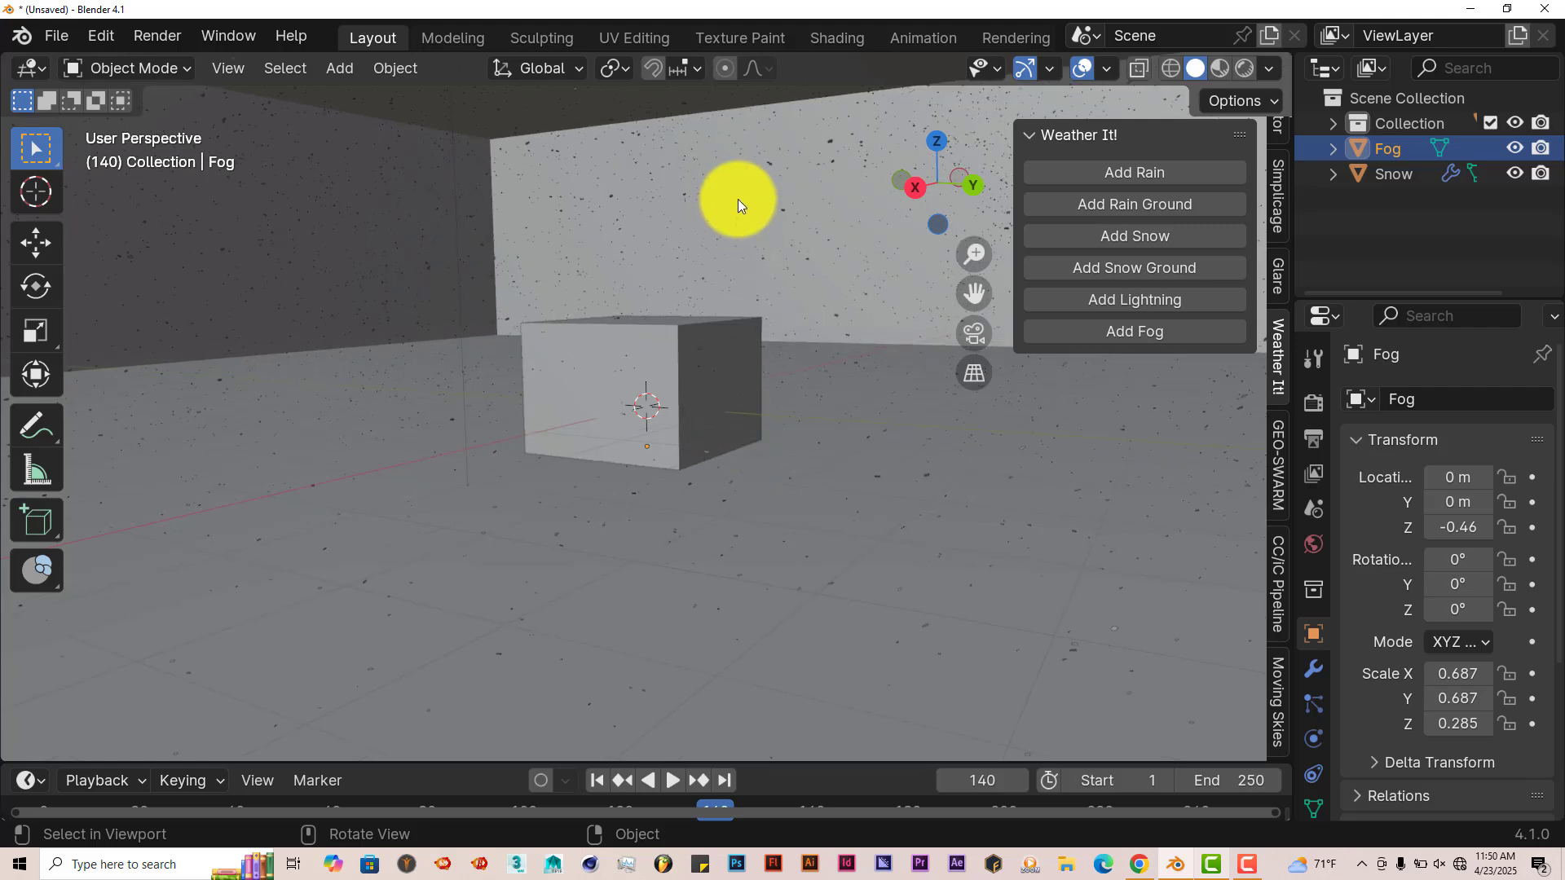
Orbit around the cube in solid shading and select the Snow object
{"action": "left_click_drag", "start_coordinate": [738, 199], "coordinate": [342, 279]}
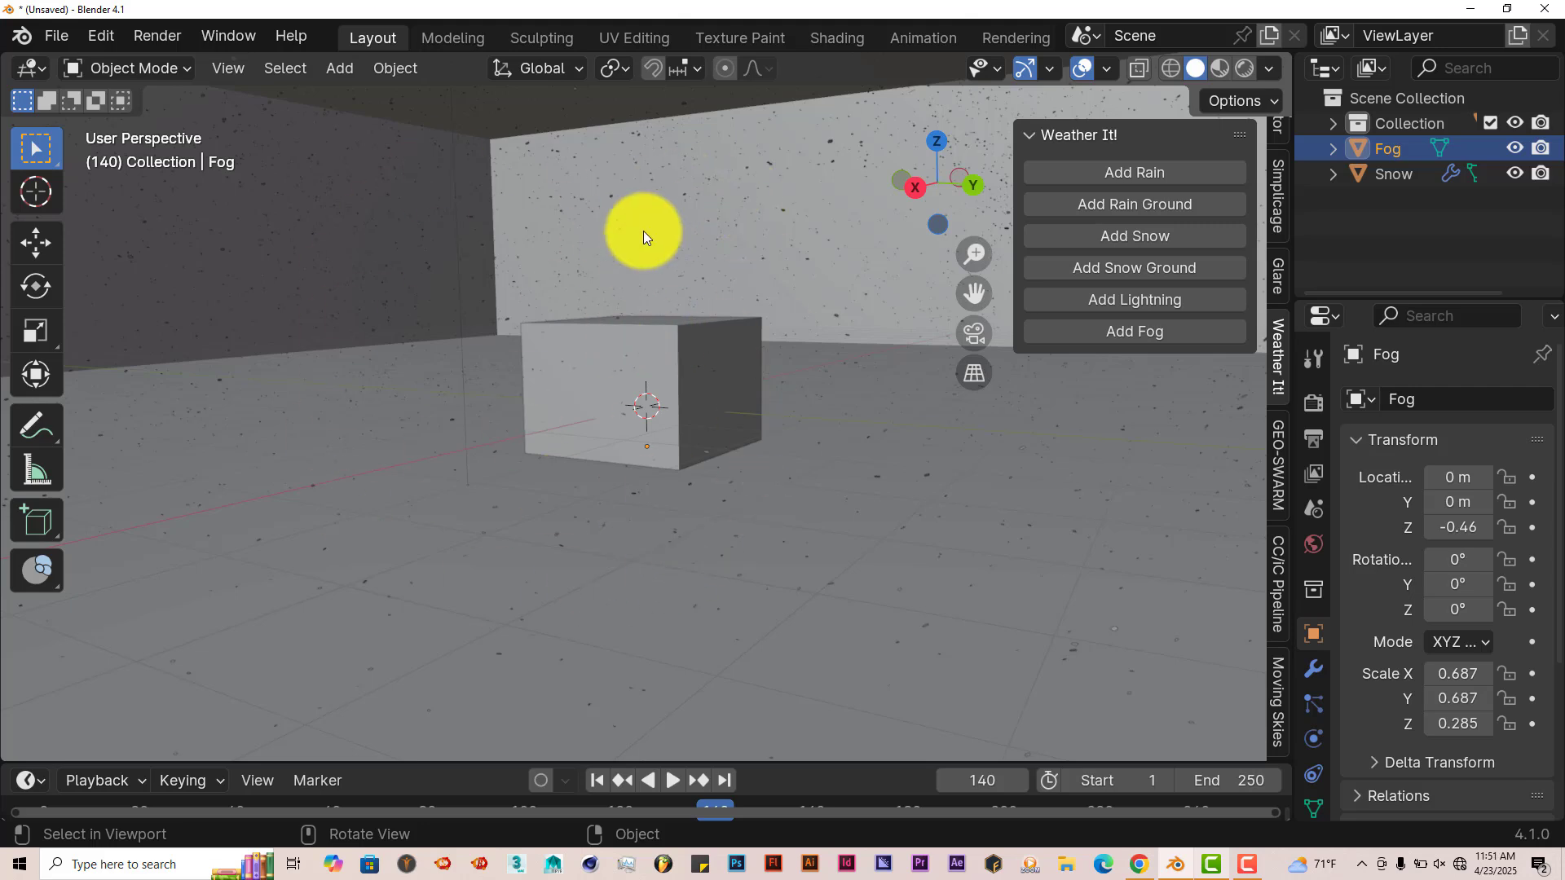
{"action": "left_click", "coordinate": [1391, 174]}
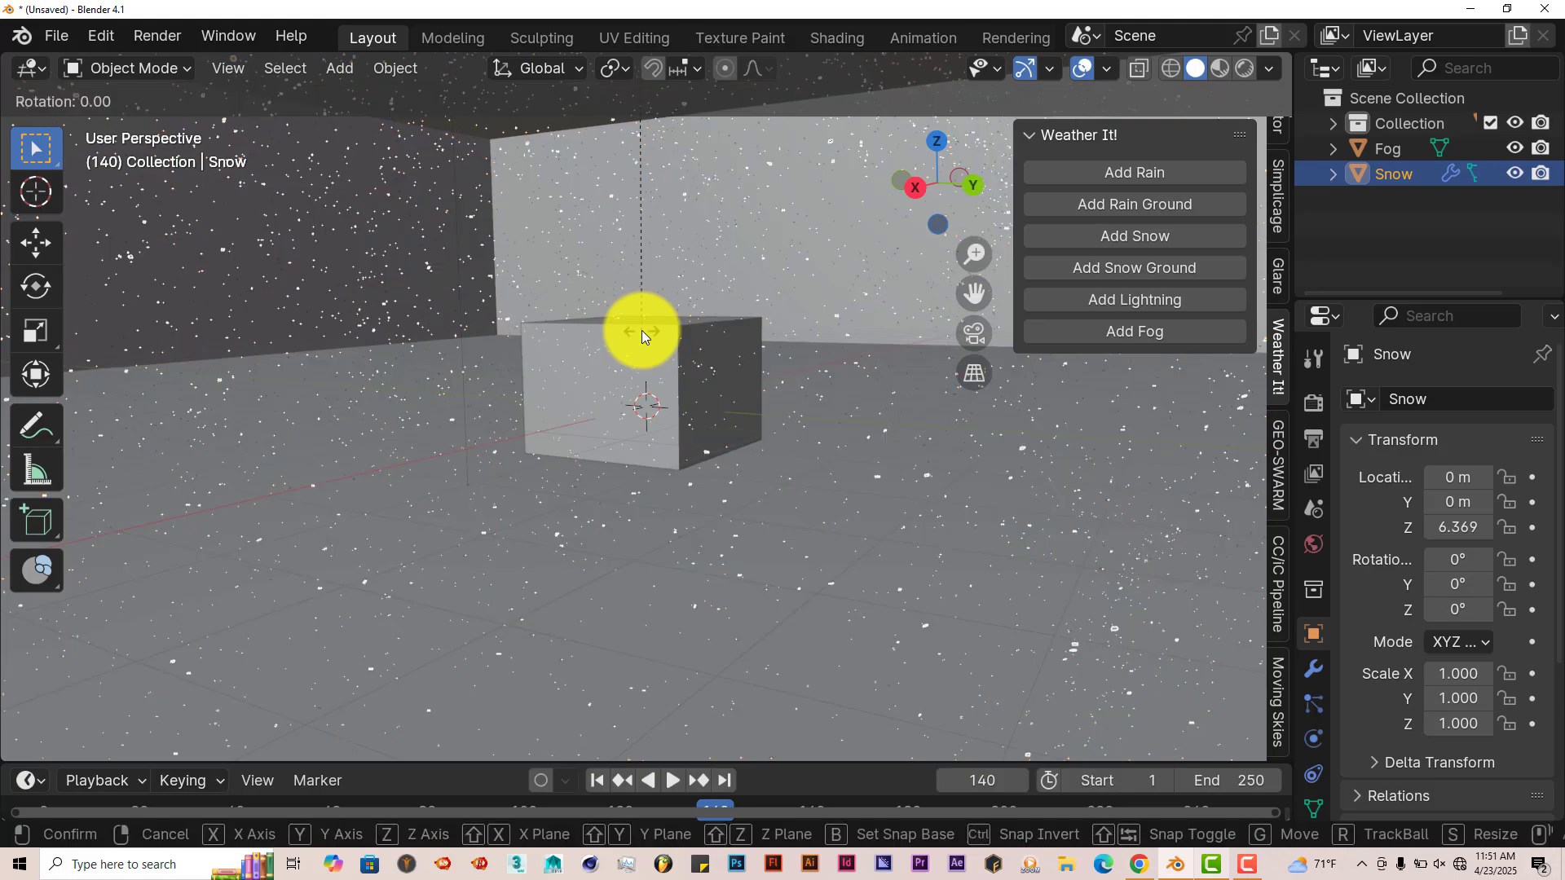
Rotate the Snow object to 14.33, 8.337, 3.347 so flakes fall at an angle
{"action": "left_click_drag", "start_coordinate": [644, 334], "coordinate": [629, 290]}
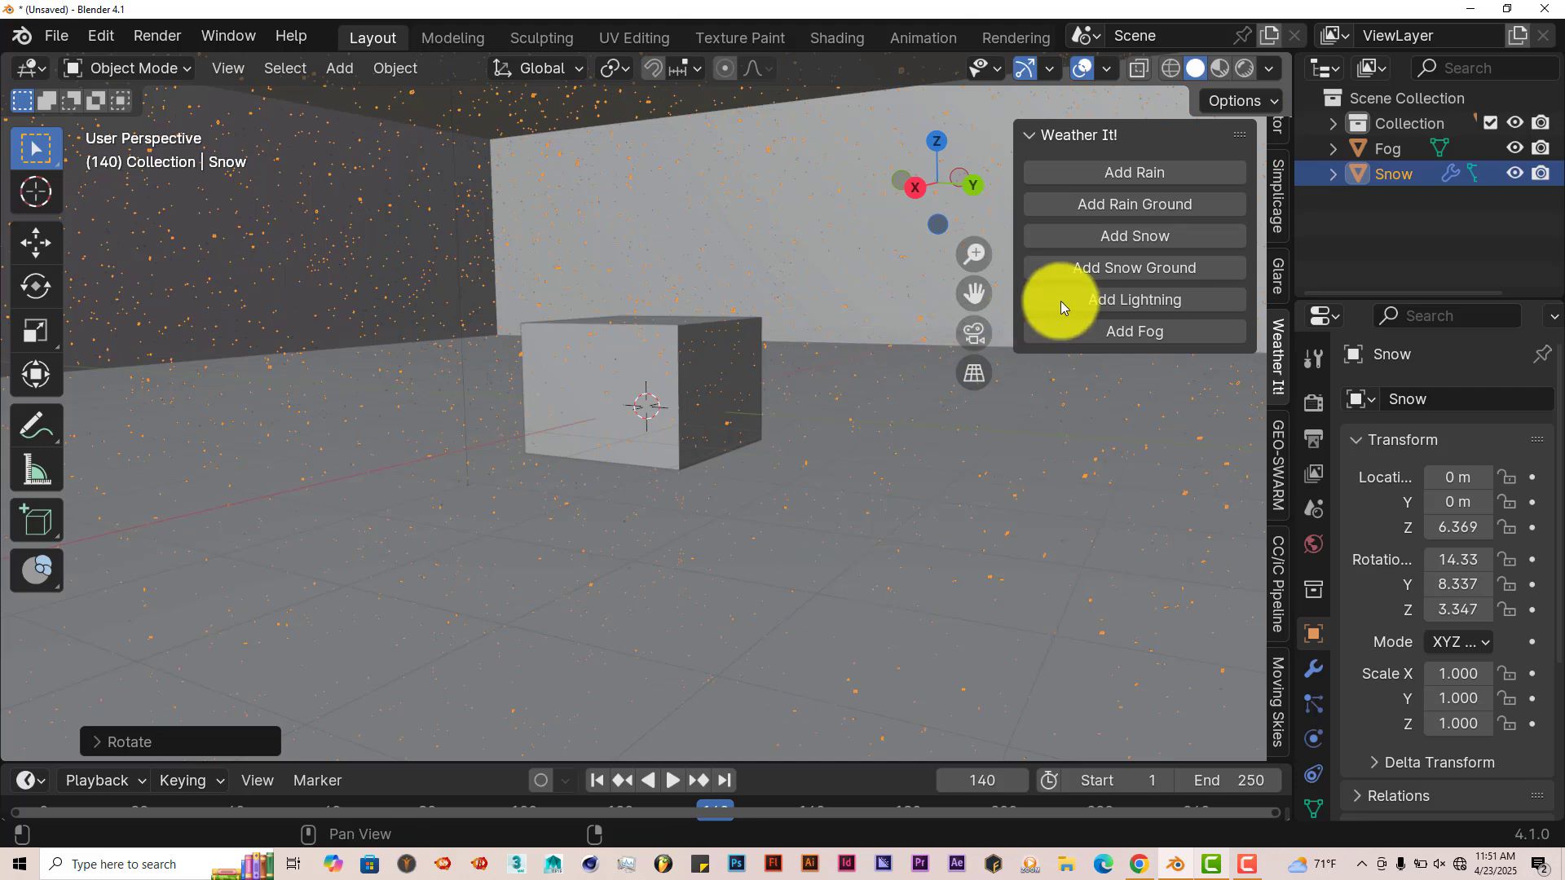
{"action": "mouse_move", "coordinate": [1062, 216]}
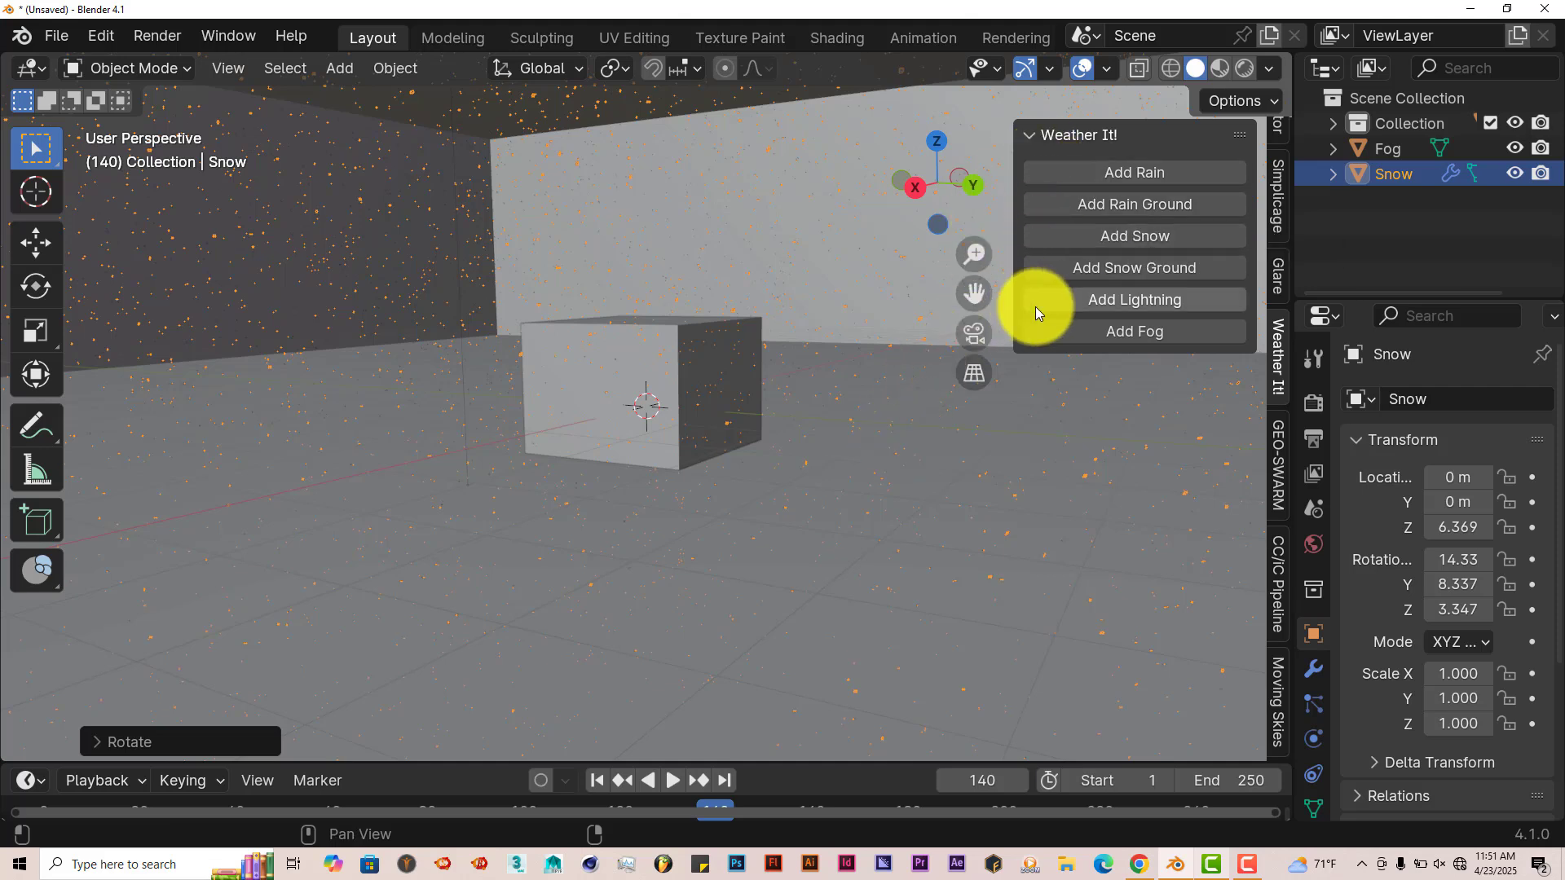
{"action": "mouse_move", "coordinate": [804, 559]}
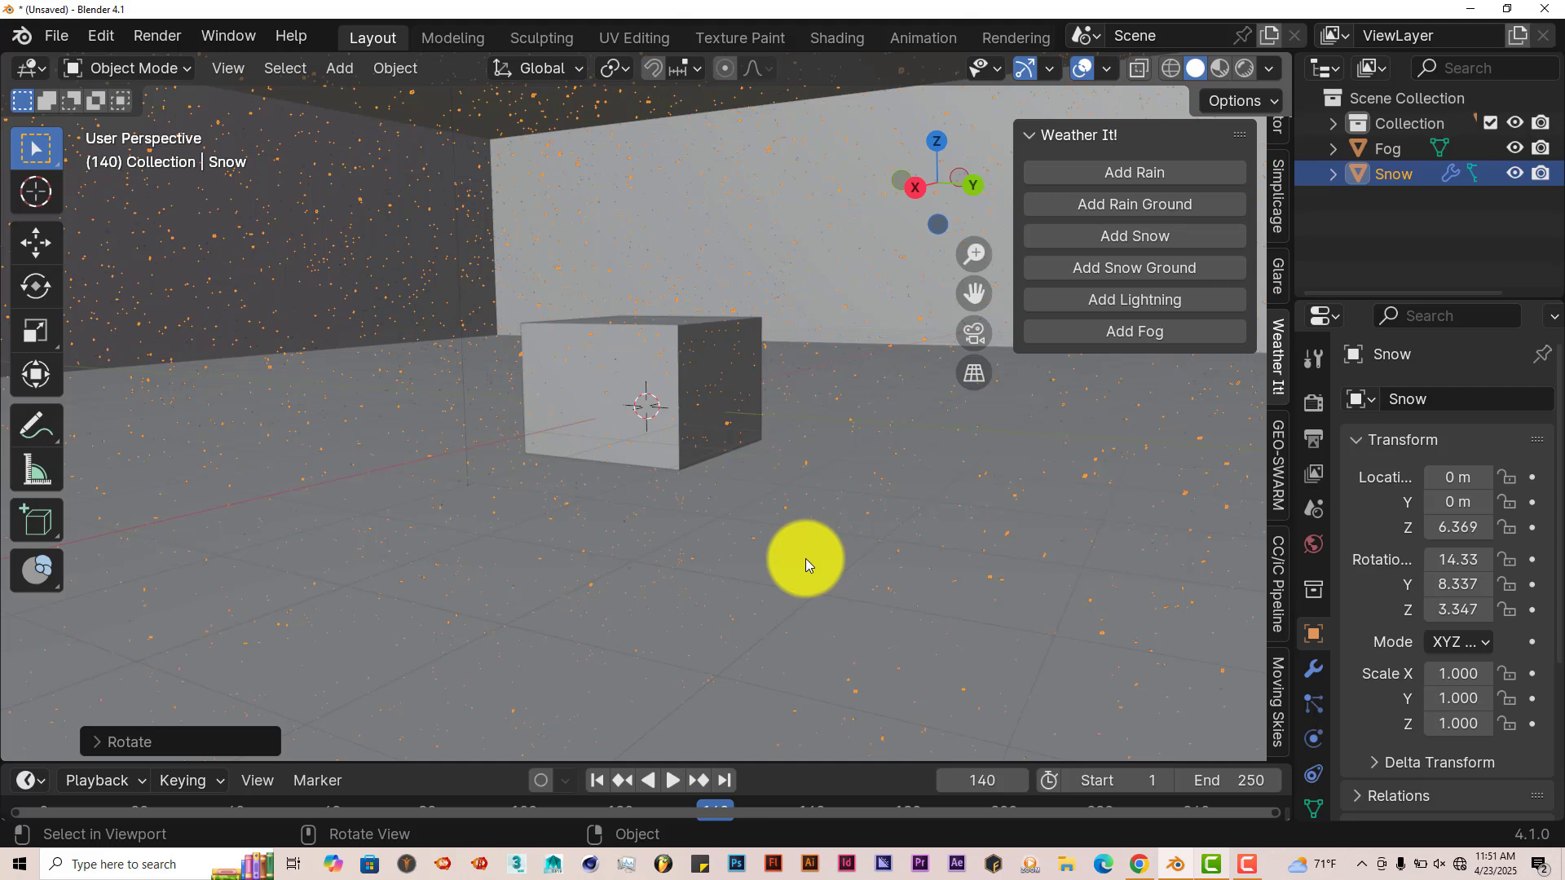